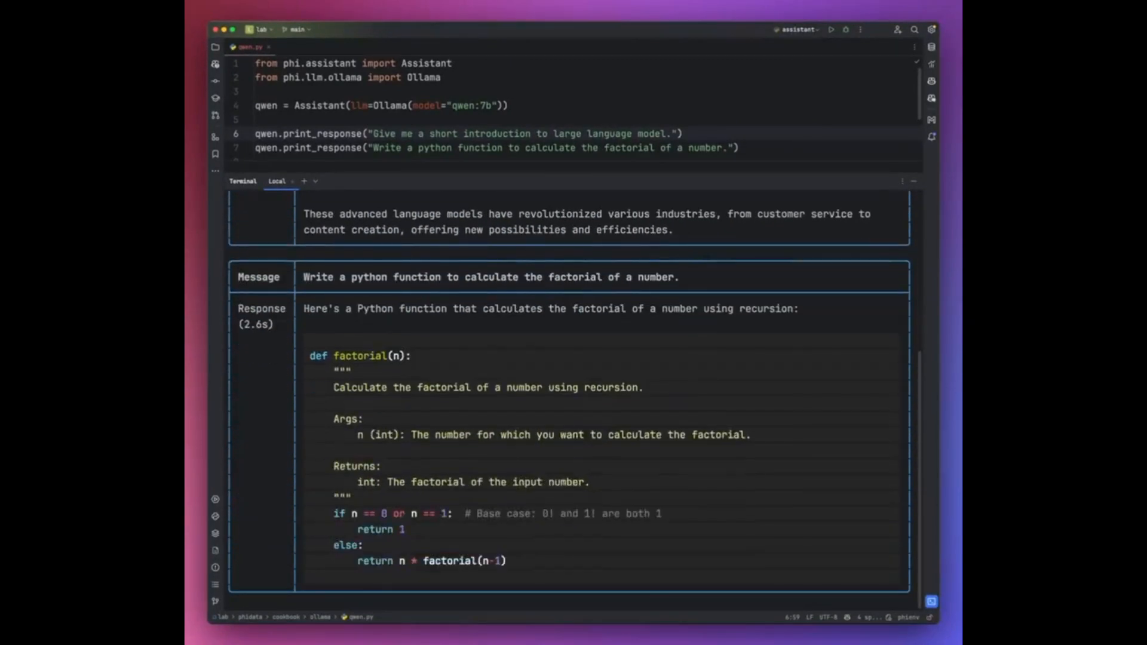
Follow the evaluator log as sample processing climbs from 12% to 91 of 100
scroll(down, 3)
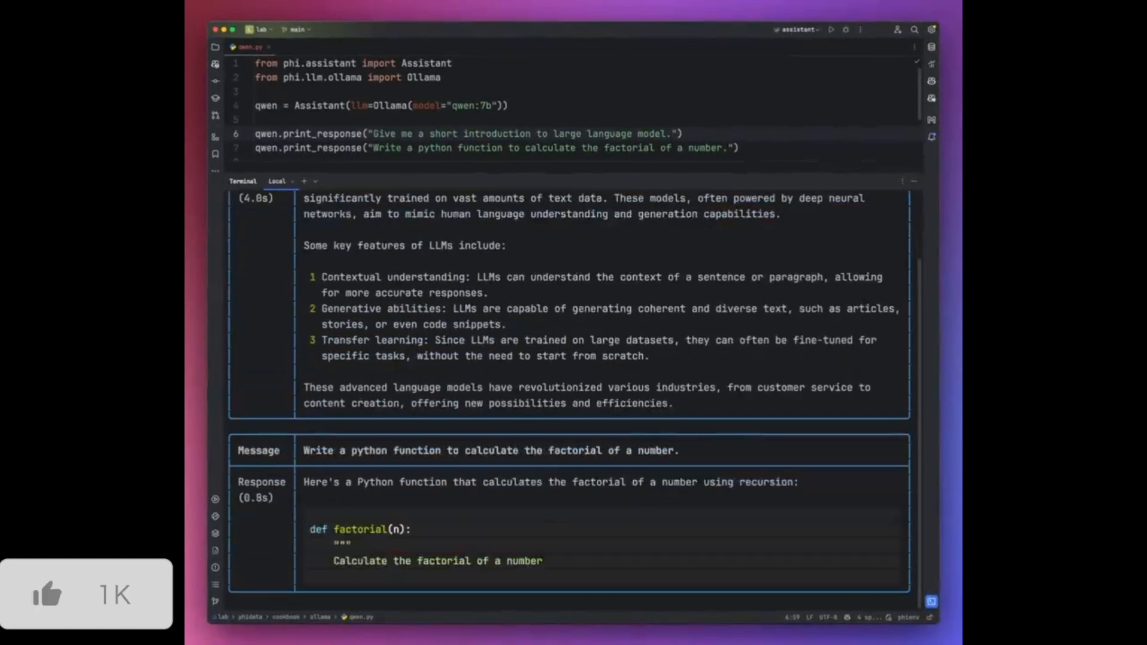
scroll(down, 3)
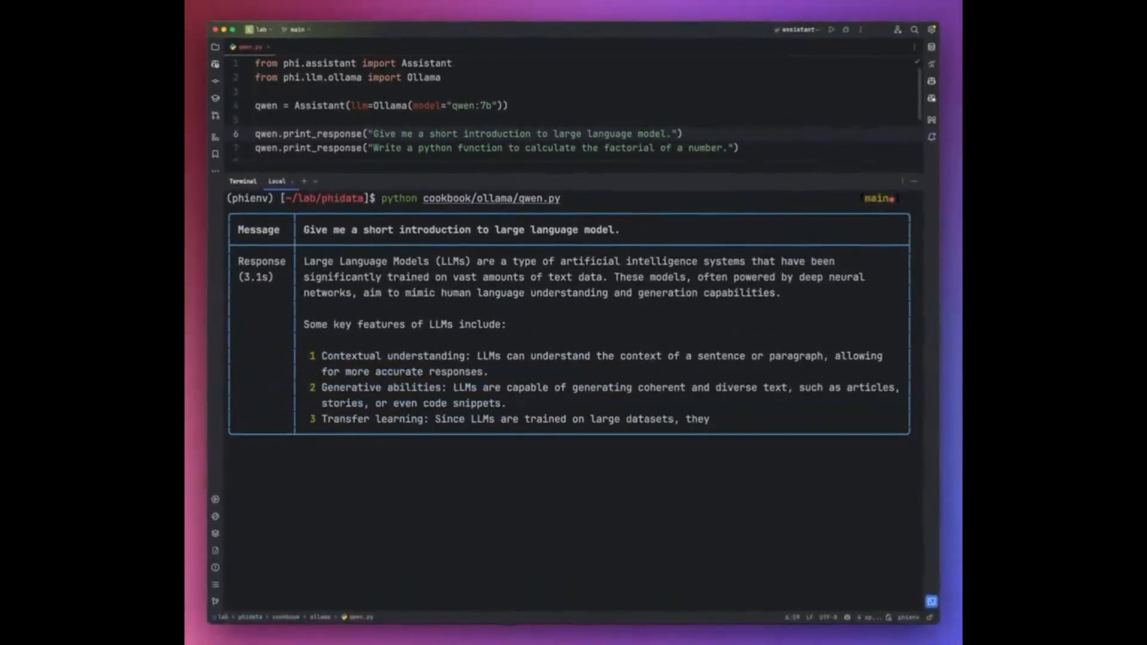
scroll(down, 3)
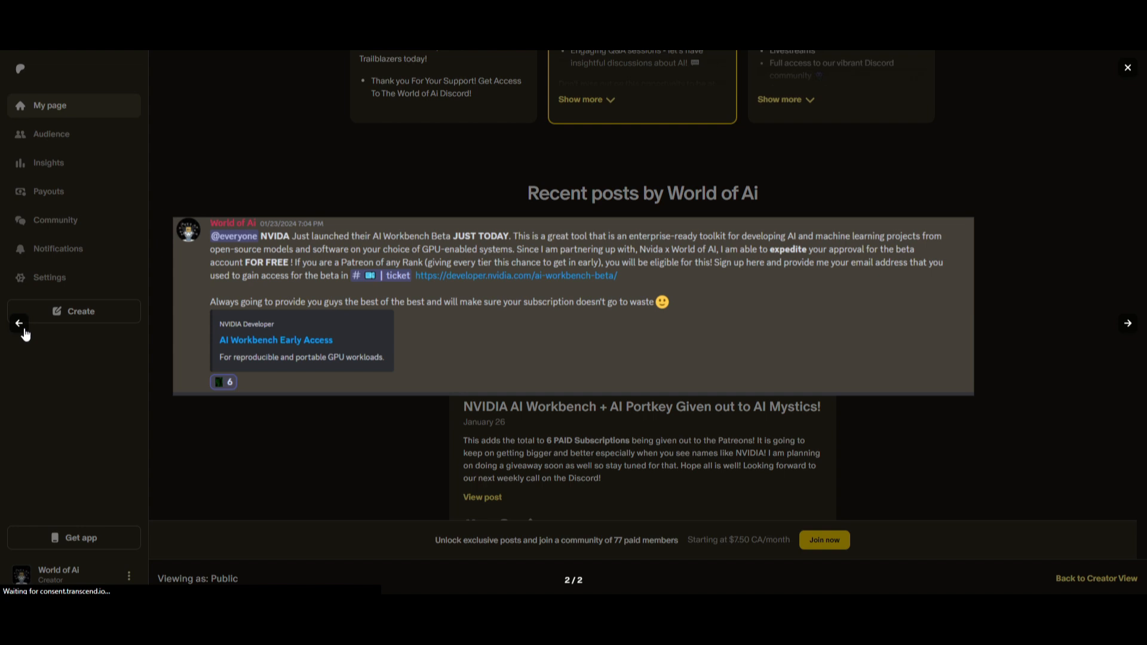
click(1127, 323)
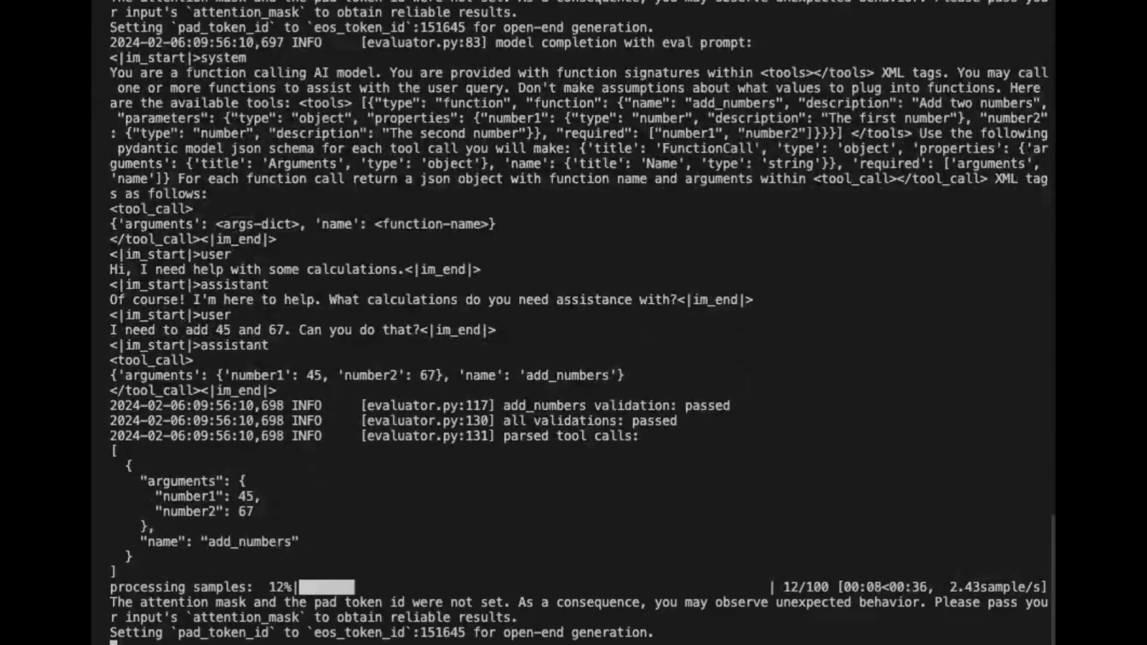
scroll(down, 3)
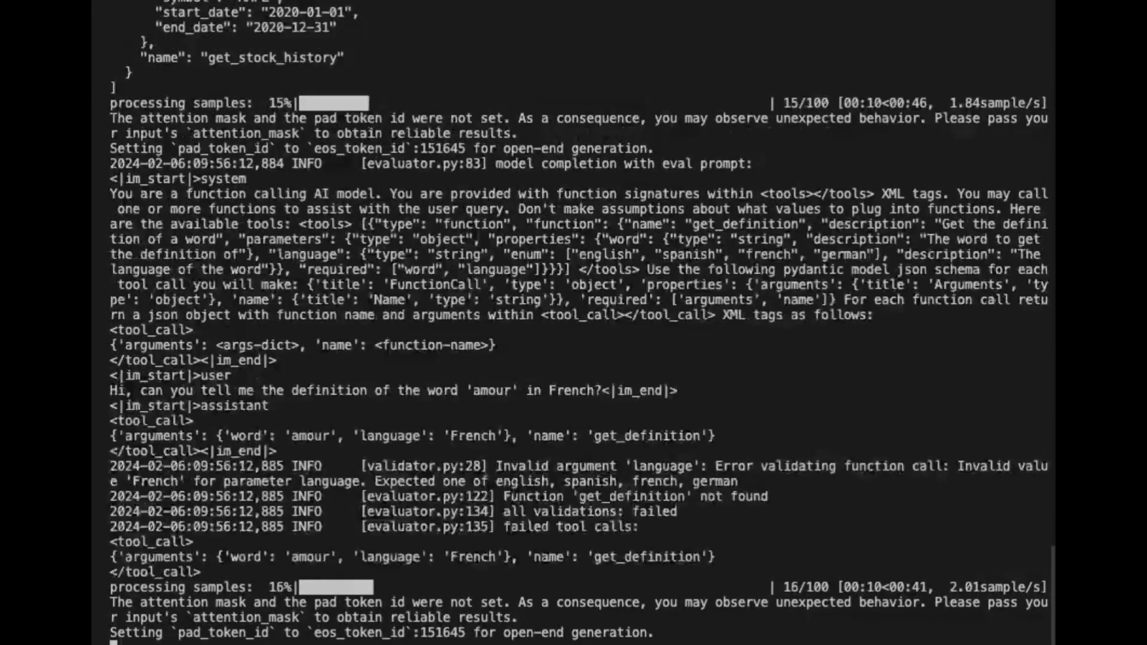
scroll(down, 3)
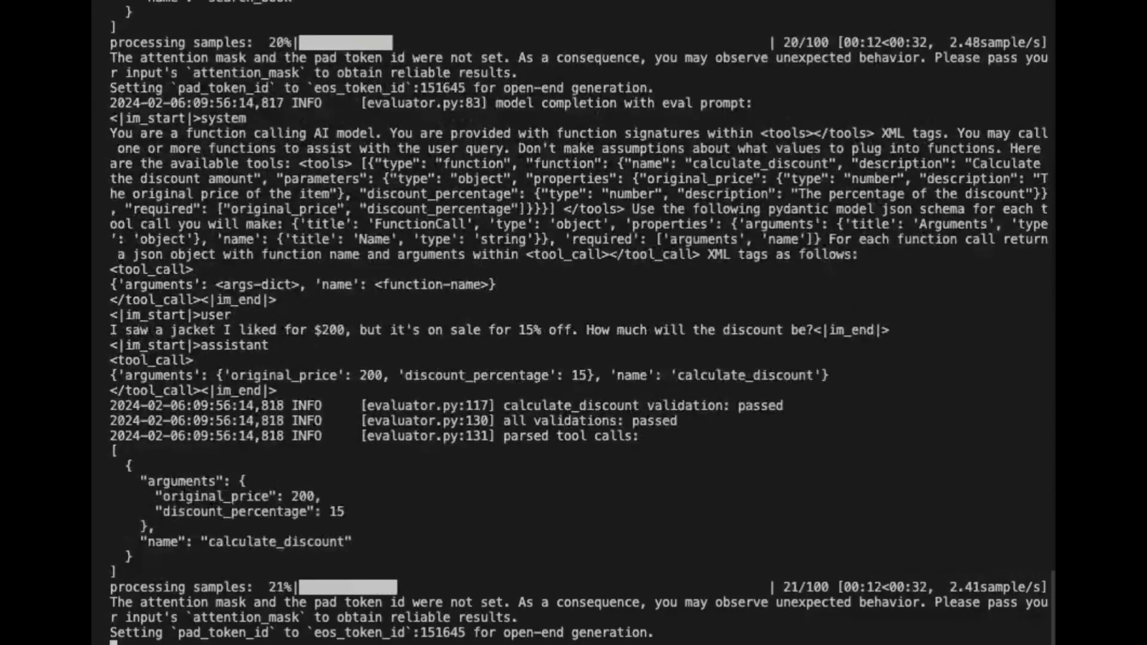
scroll(down, 3)
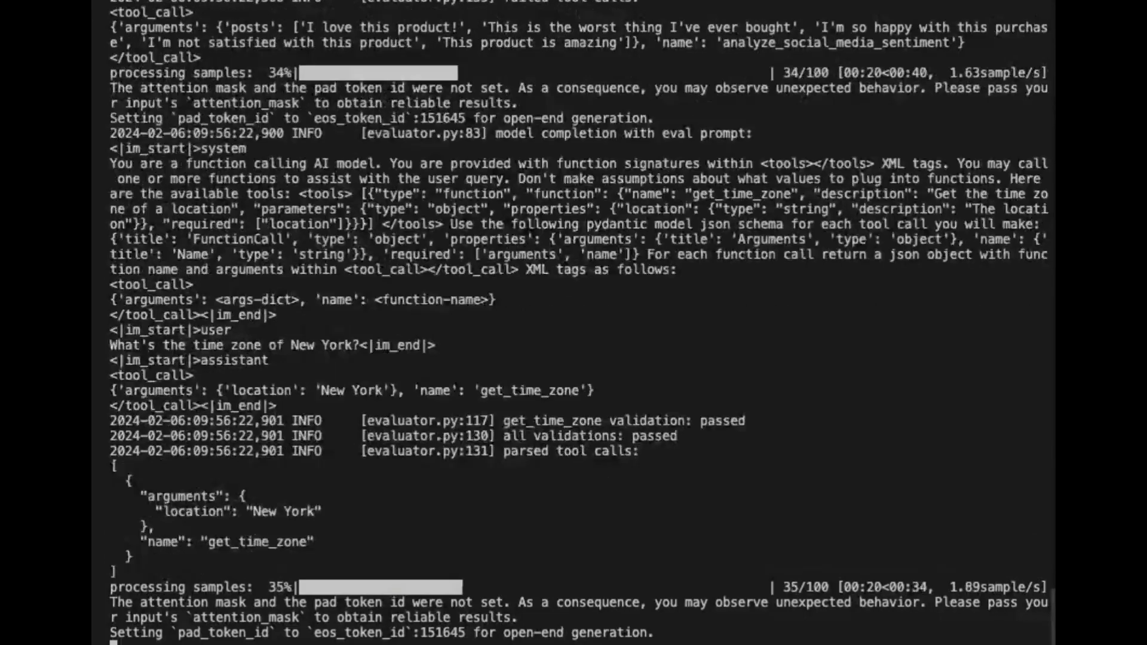
scroll(down, 3)
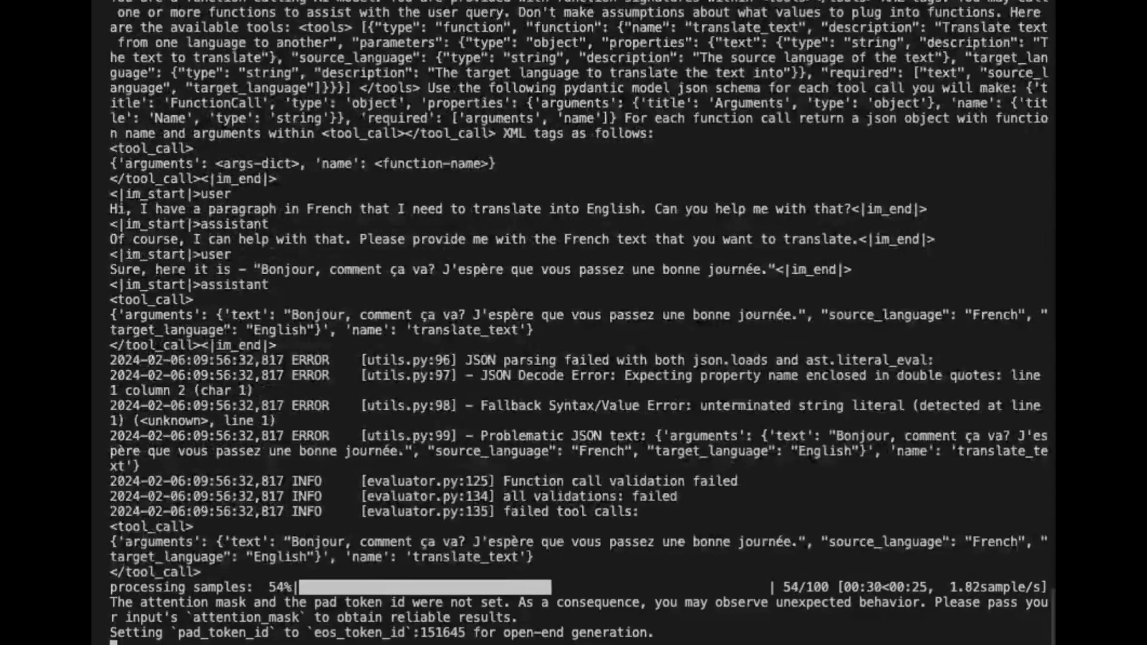
scroll(down, 3)
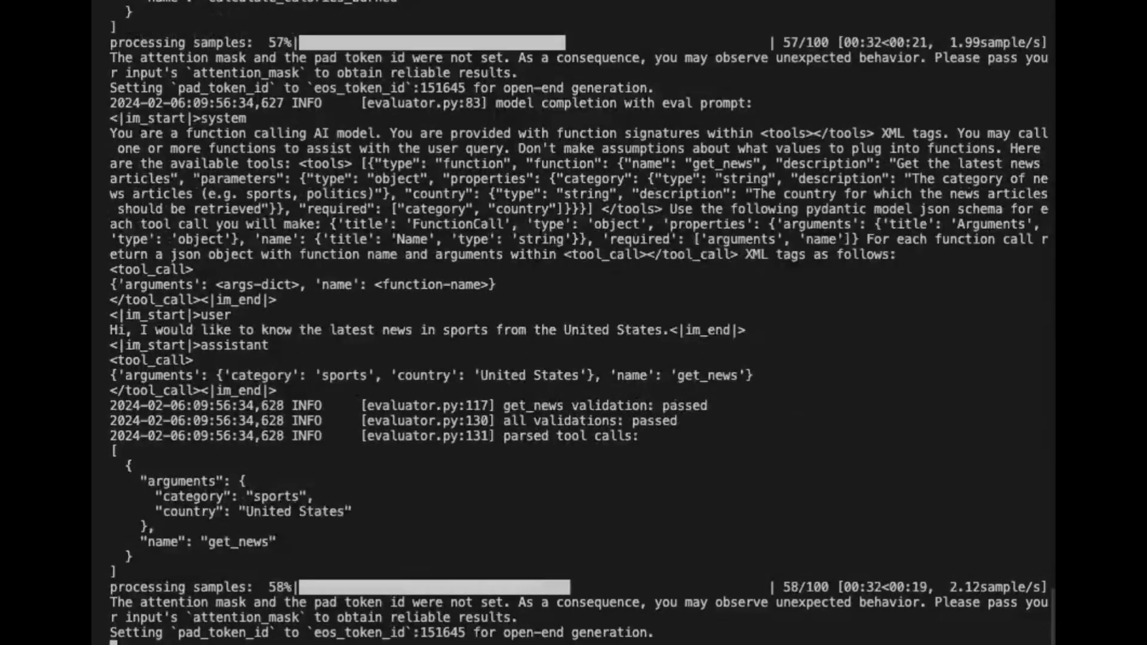
scroll(down, 3)
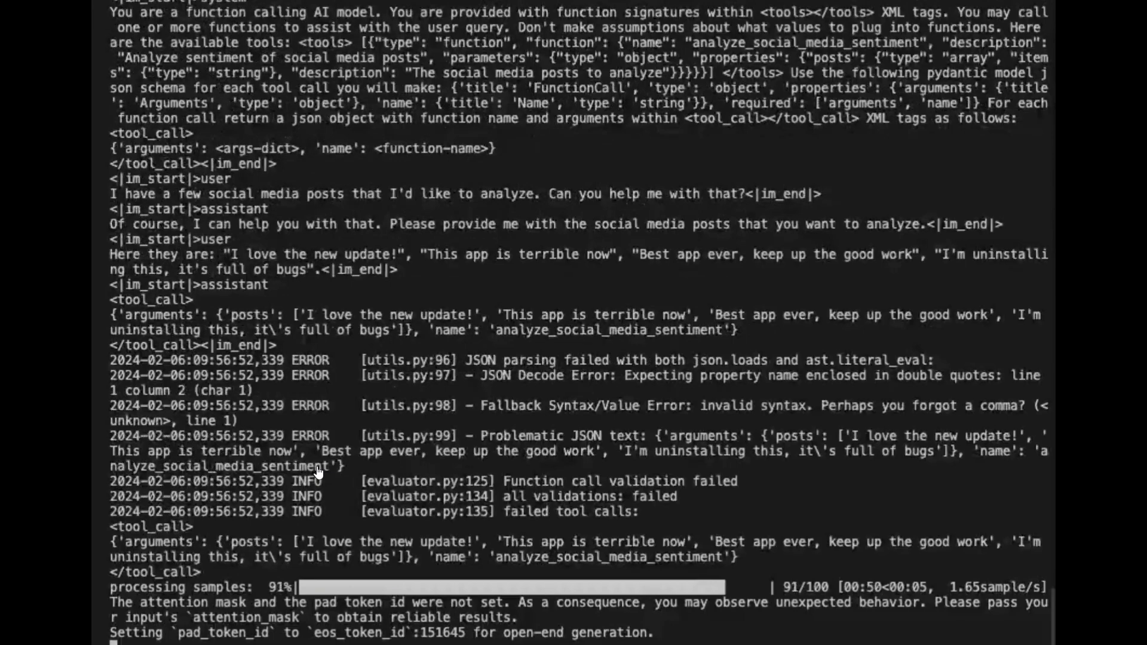
scroll(down, 3)
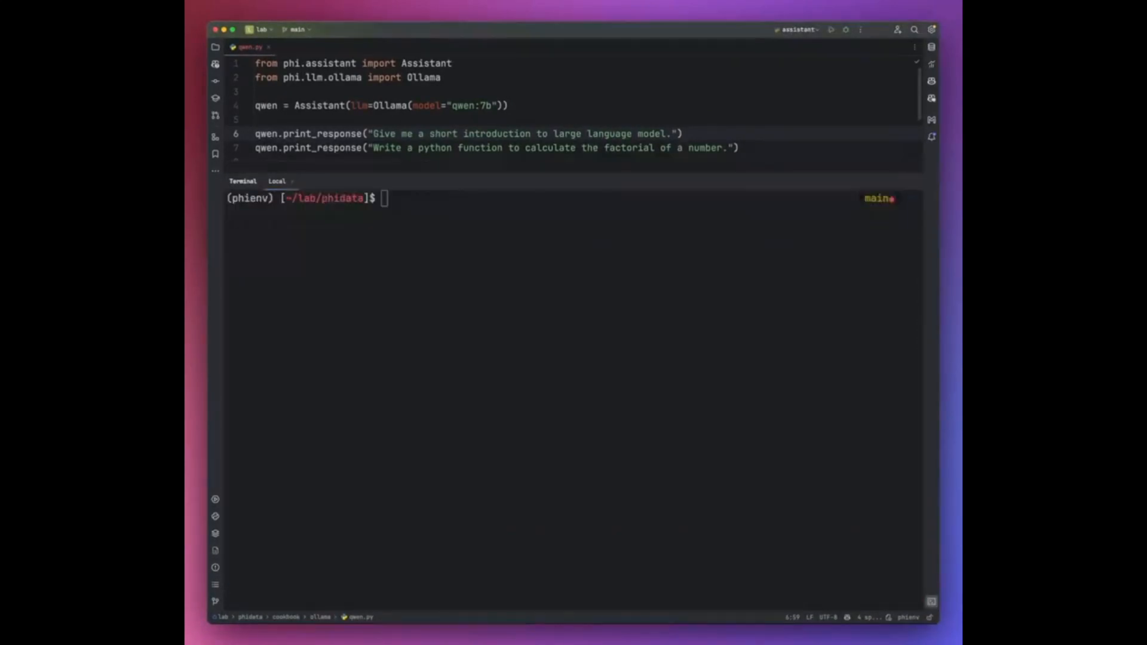
Enter the command python cookbook/ollama/qwen.py at the terminal prompt
text(python cookbook/ollama/qwen.py)
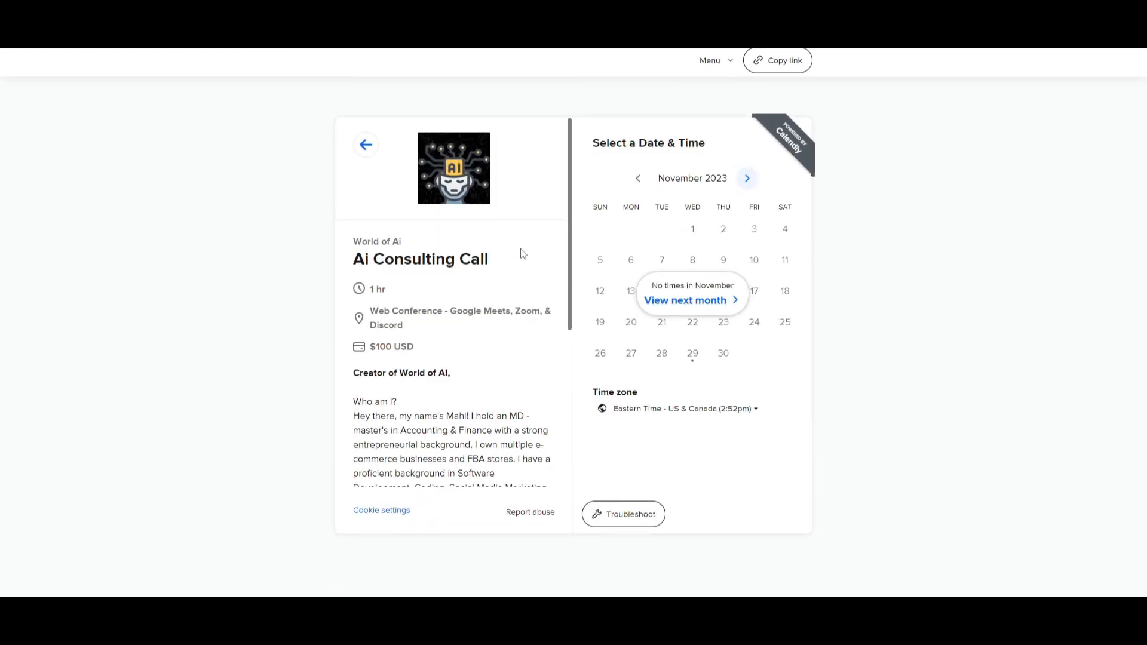
Advance the booking calendar from November to December 2023
click(683, 300)
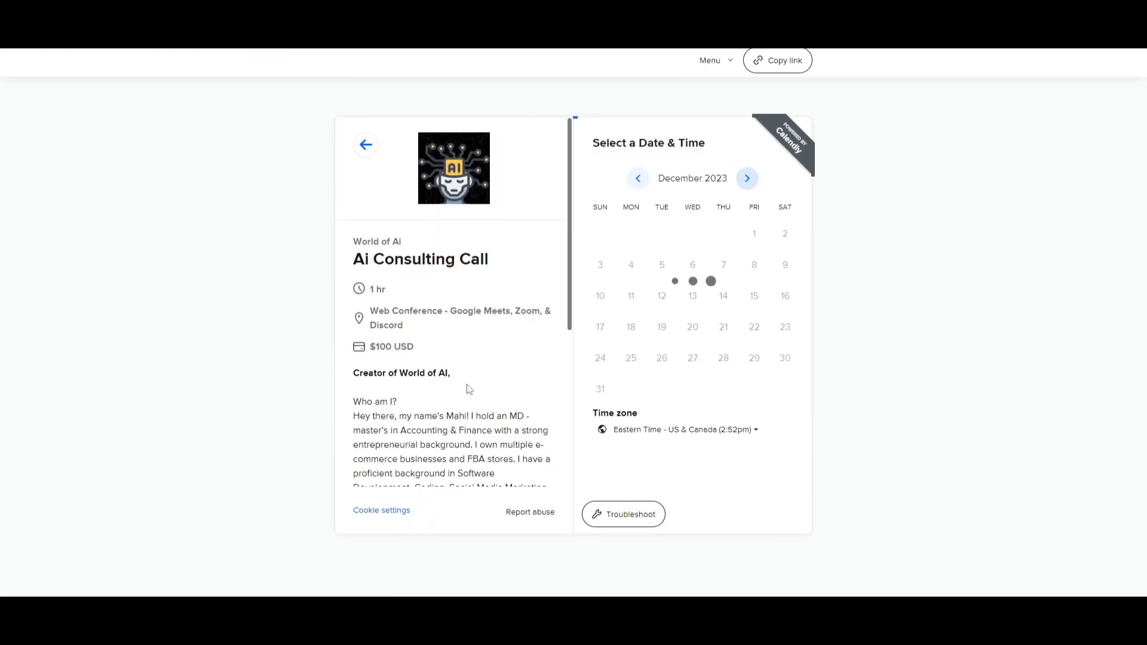
scroll(down, 3)
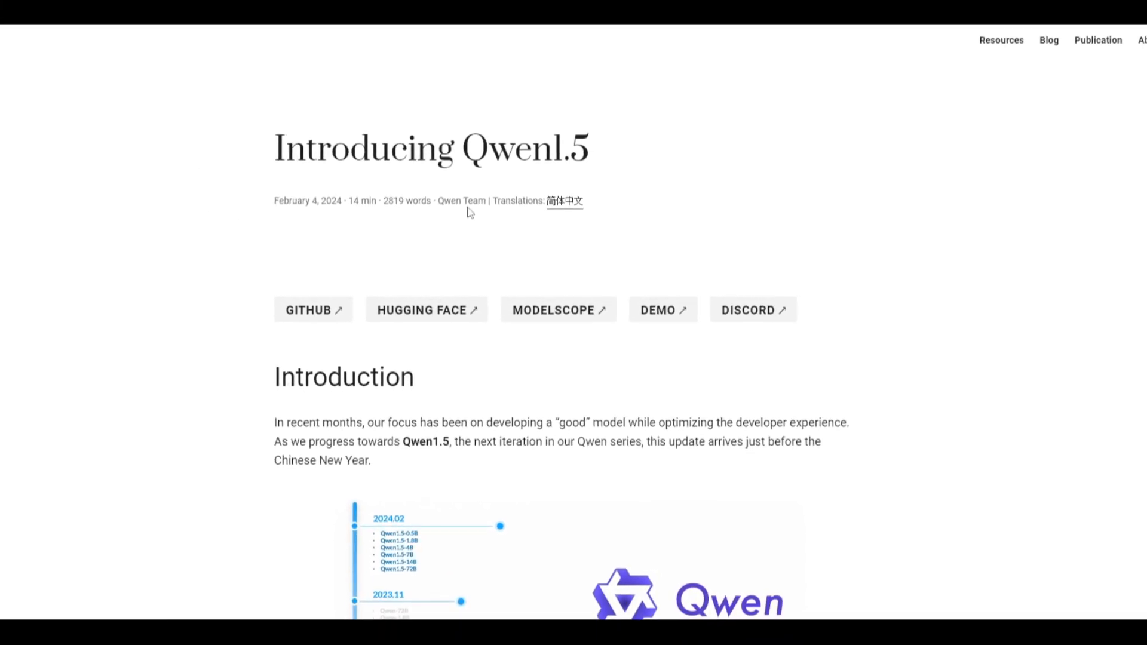
scroll(down, 3)
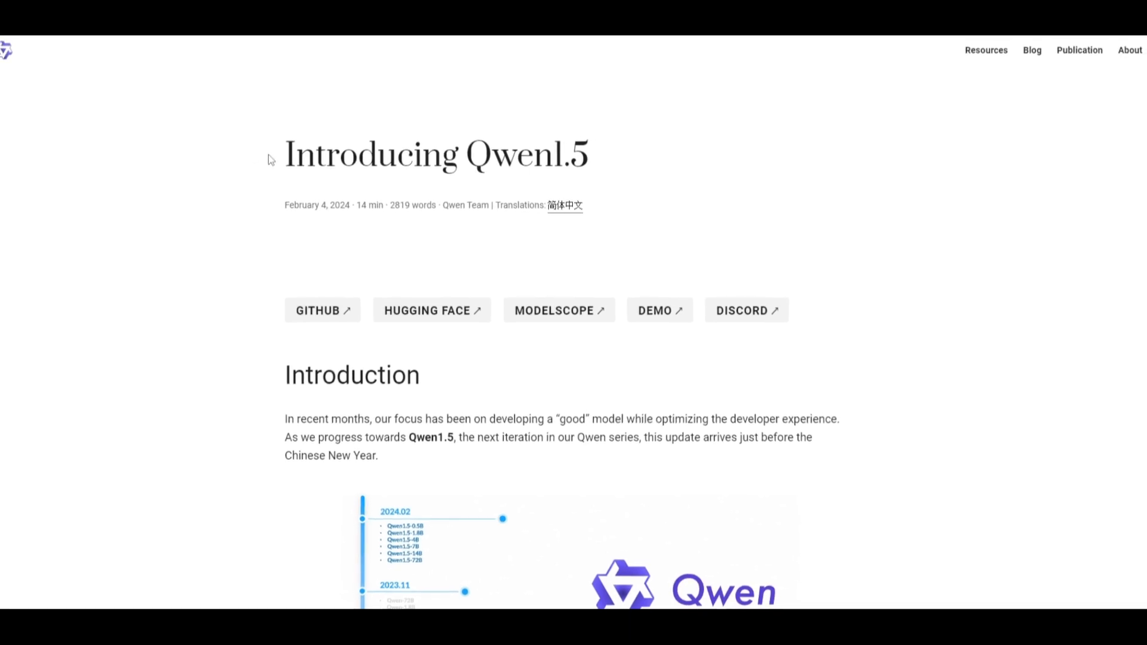
scroll(down, 3)
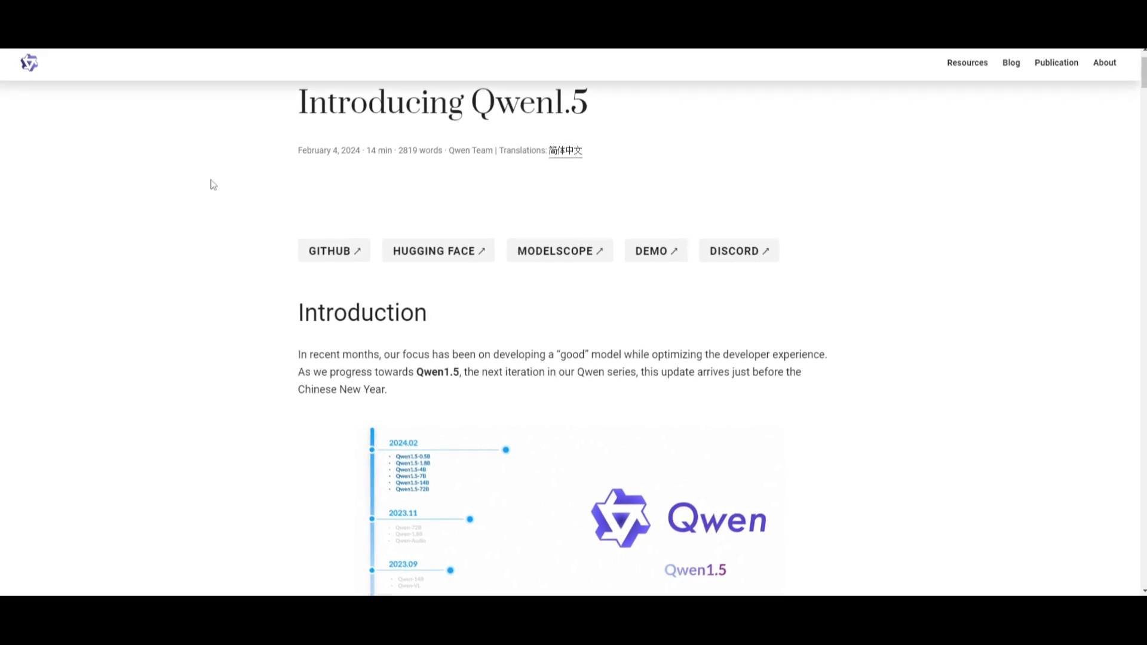
scroll(down, 3)
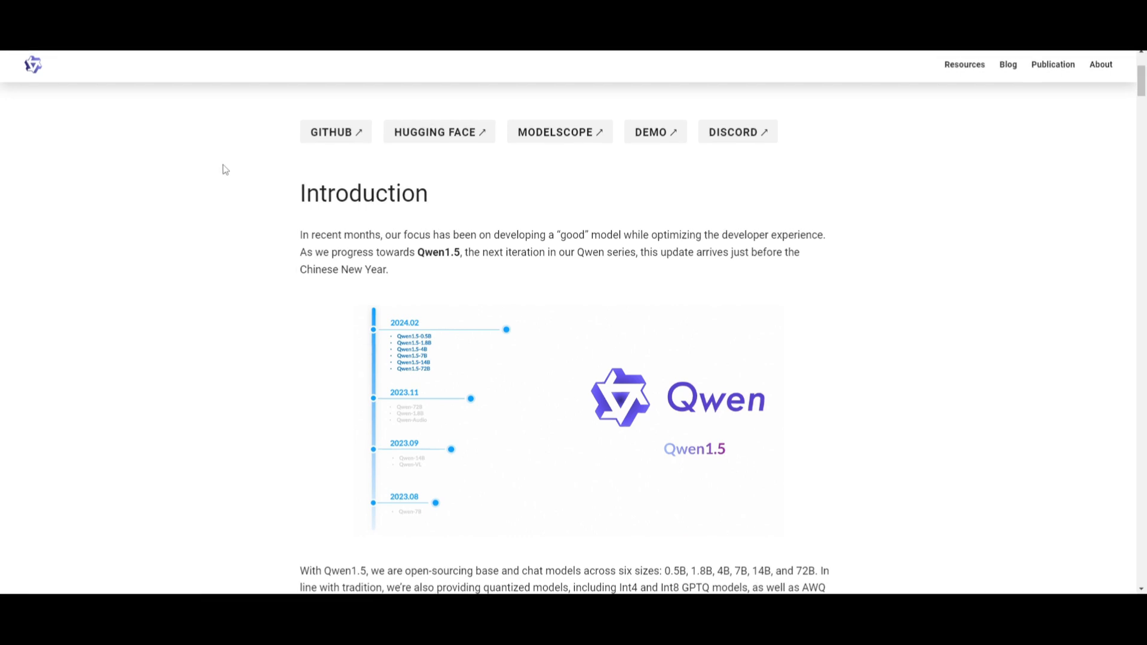
mouse_move(219, 195)
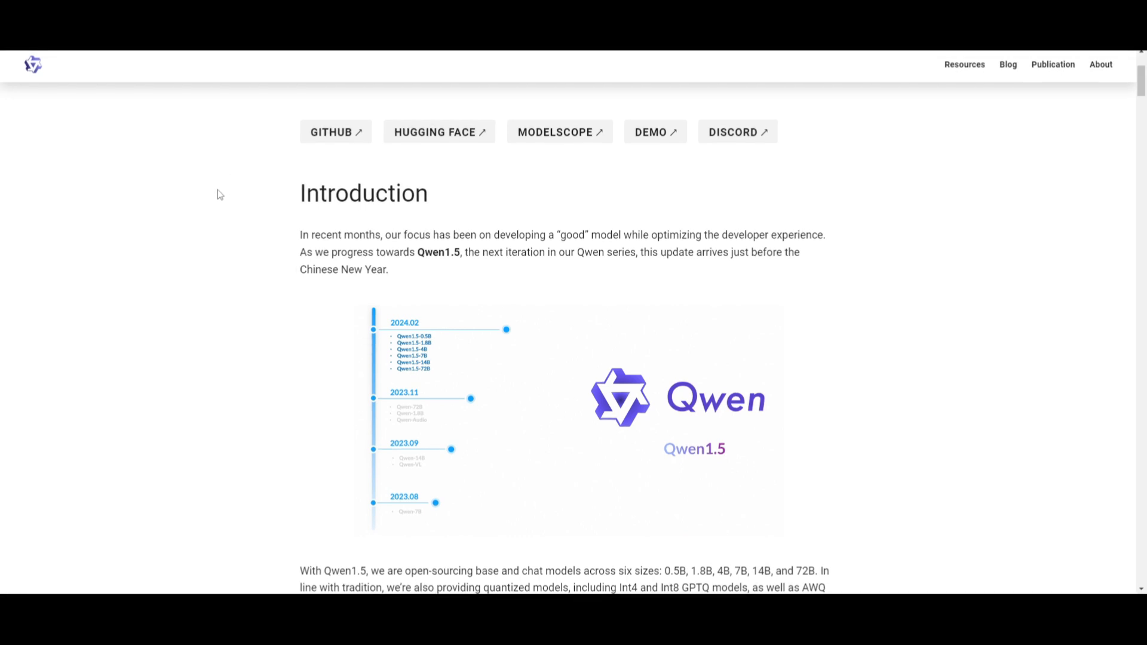
scroll(down, 3)
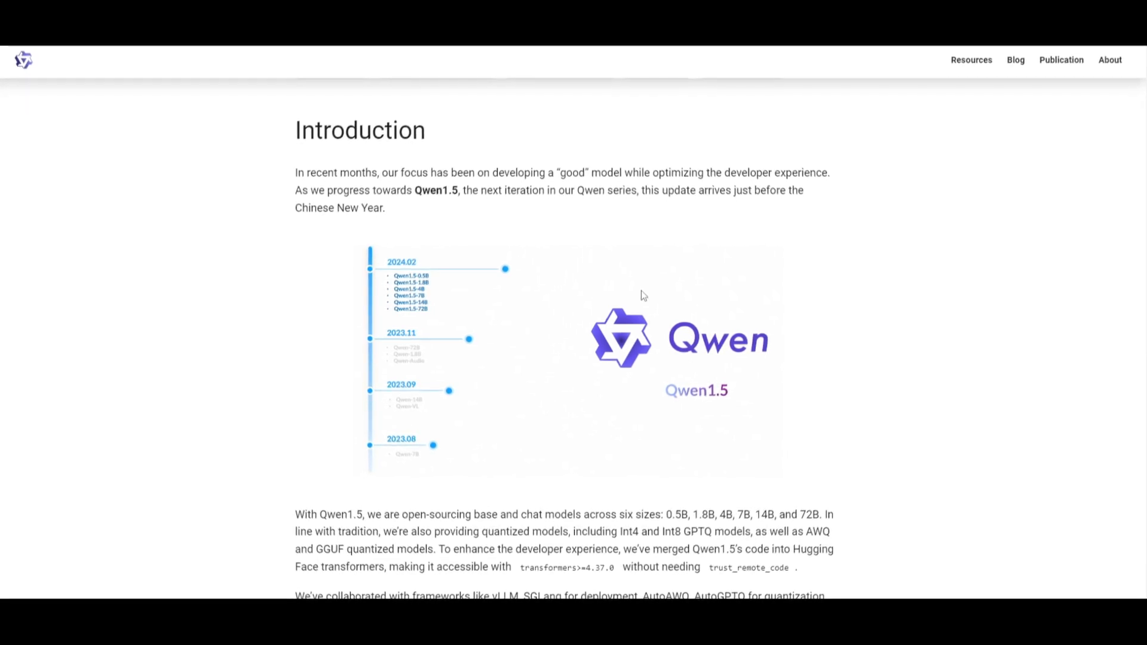
scroll(down, 3)
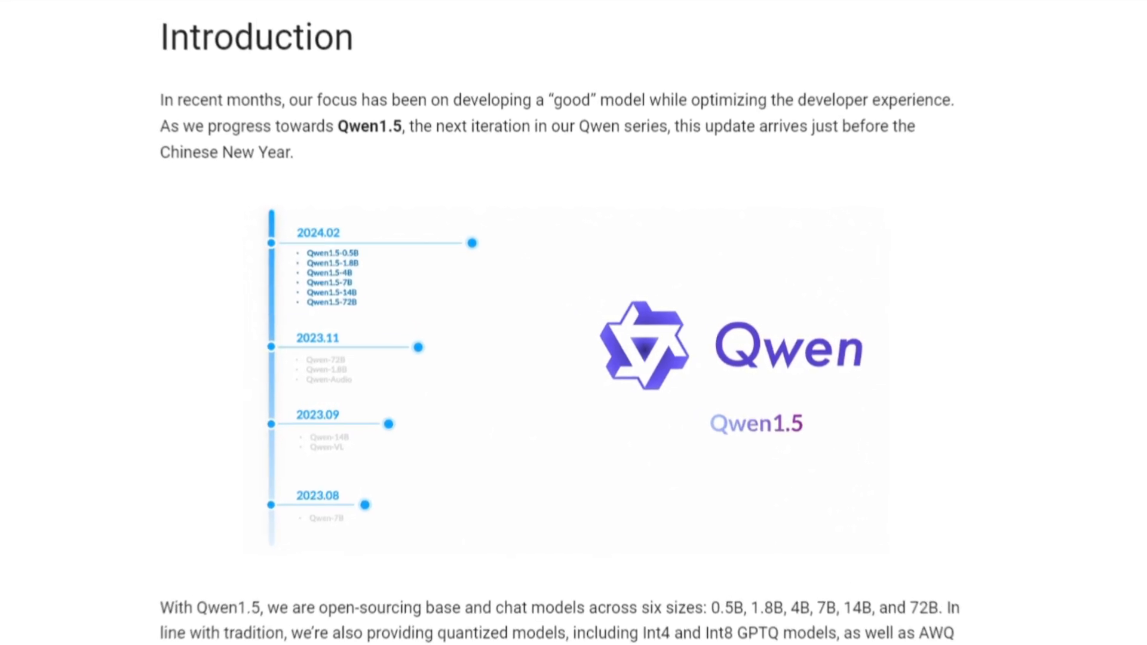
scroll(down, 3)
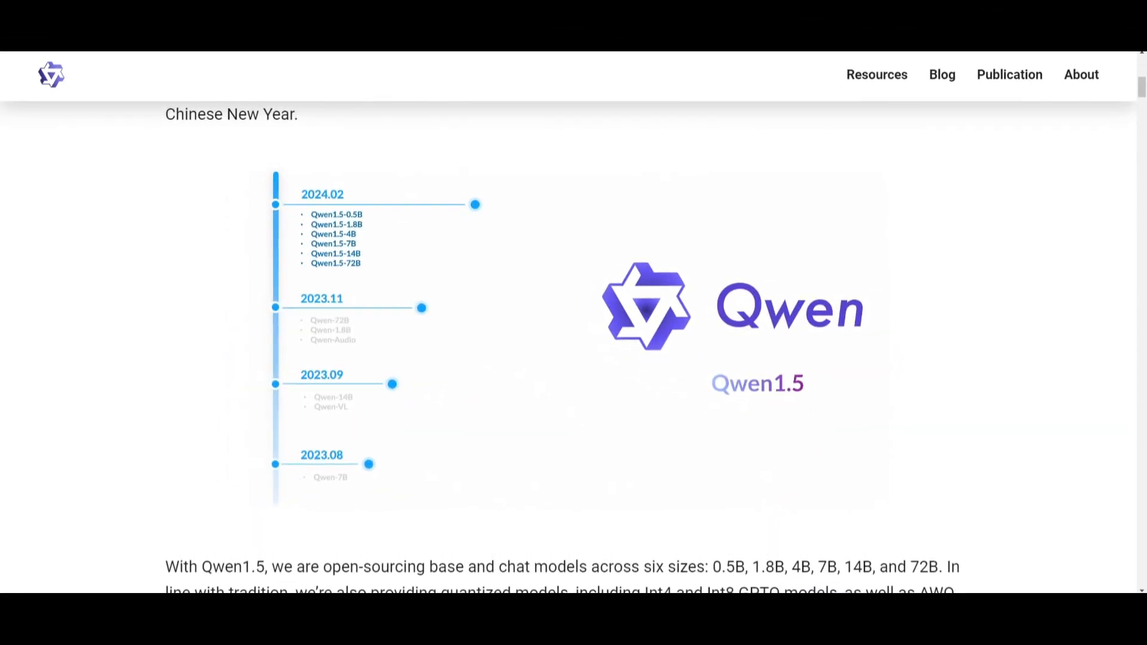
mouse_move(305, 445)
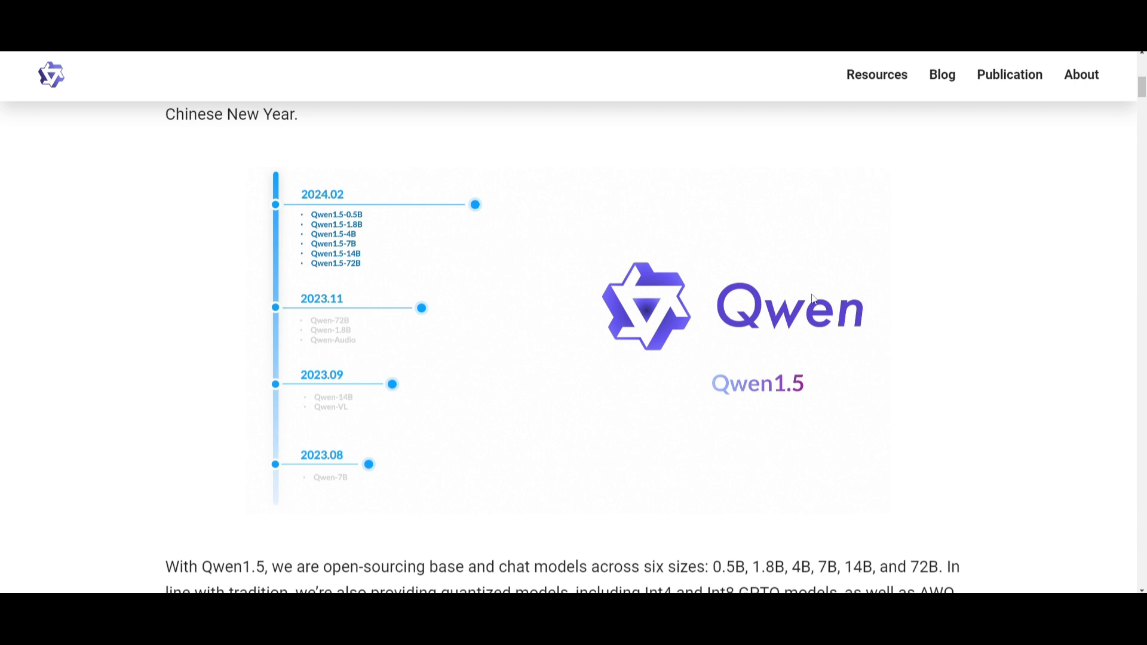
mouse_move(718, 413)
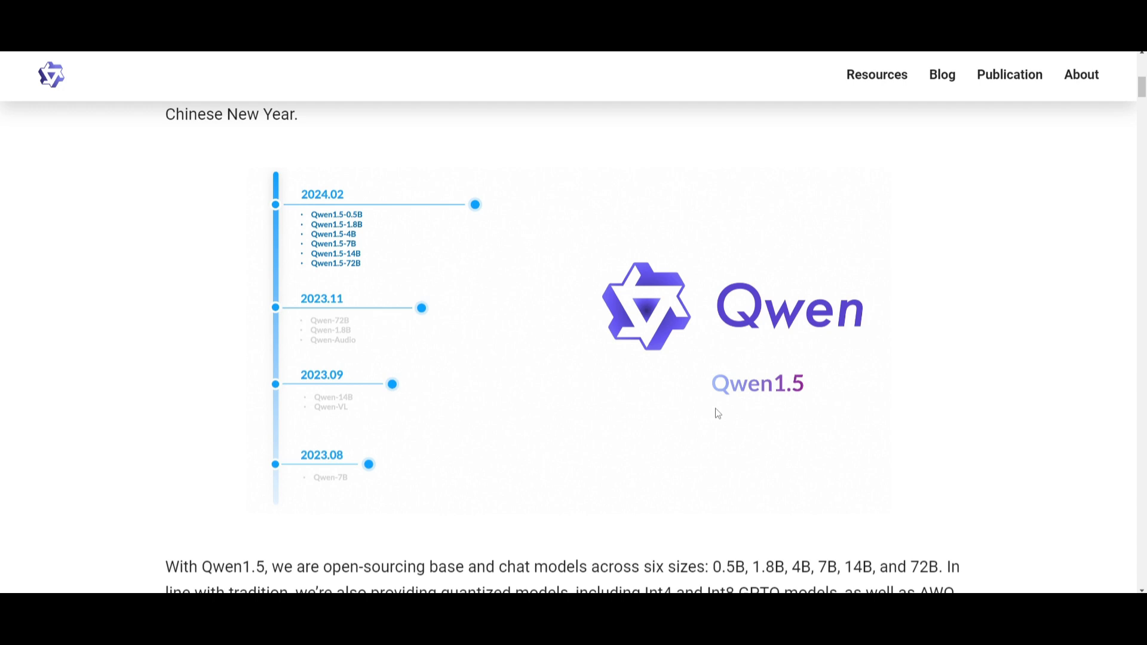
mouse_move(650, 299)
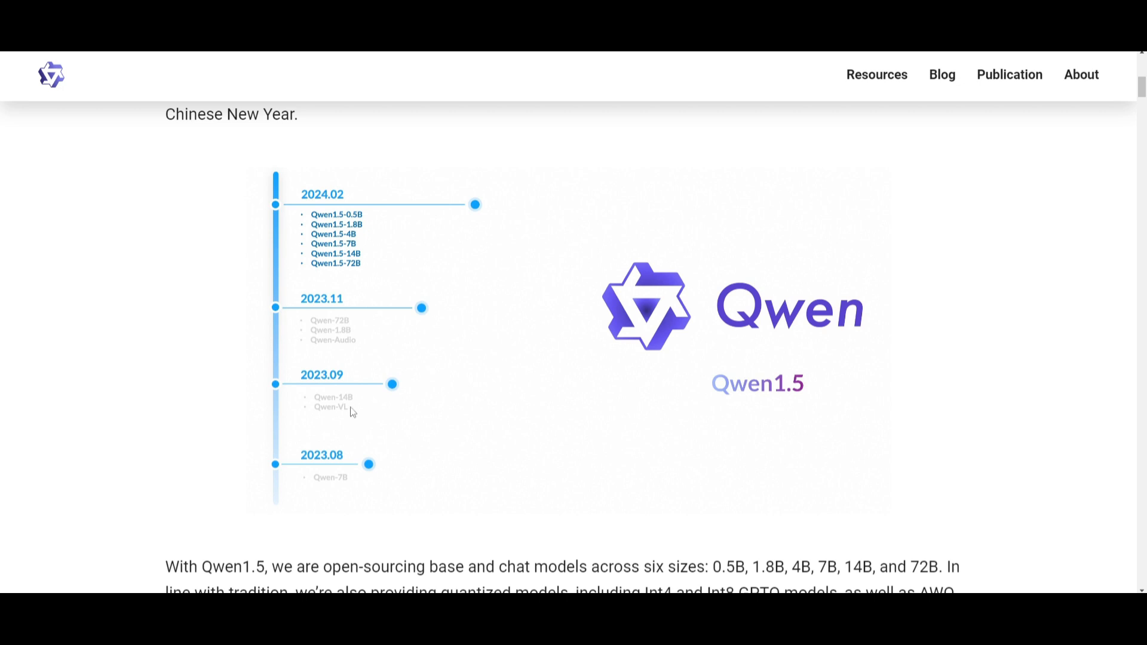
mouse_move(310, 183)
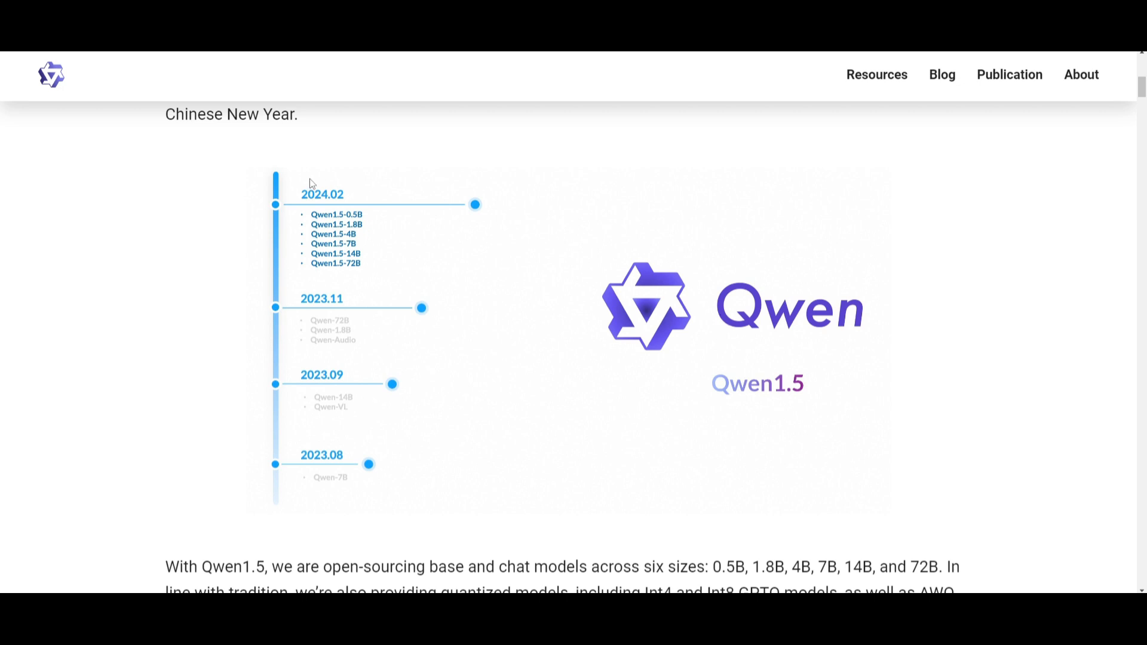
mouse_move(314, 199)
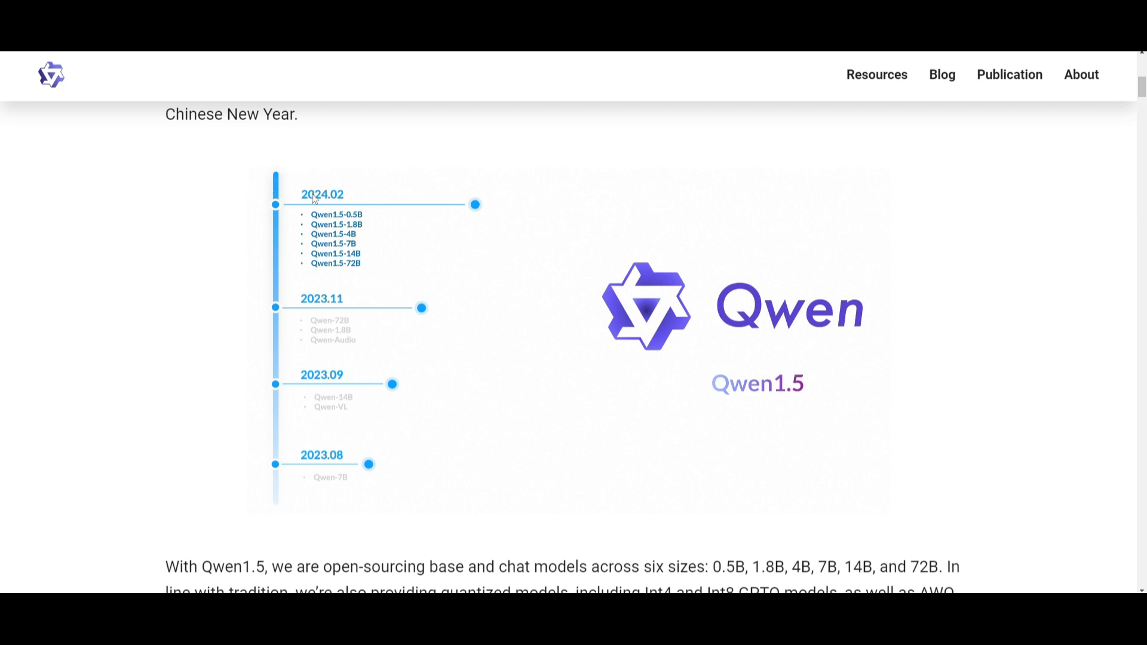
mouse_move(431, 166)
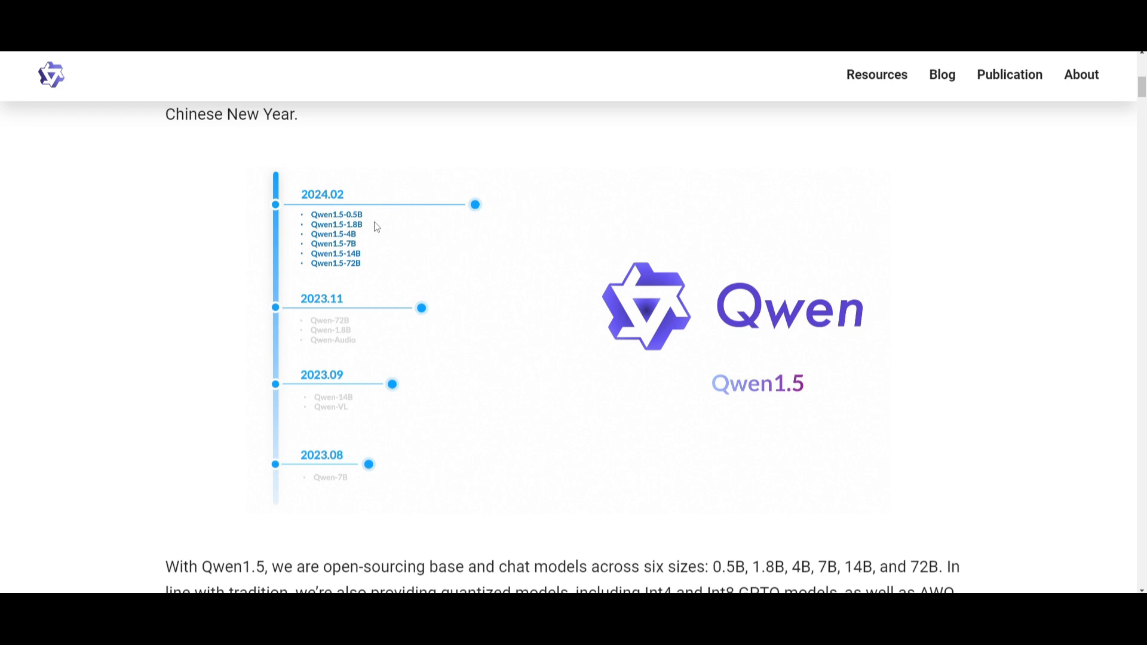
mouse_move(410, 238)
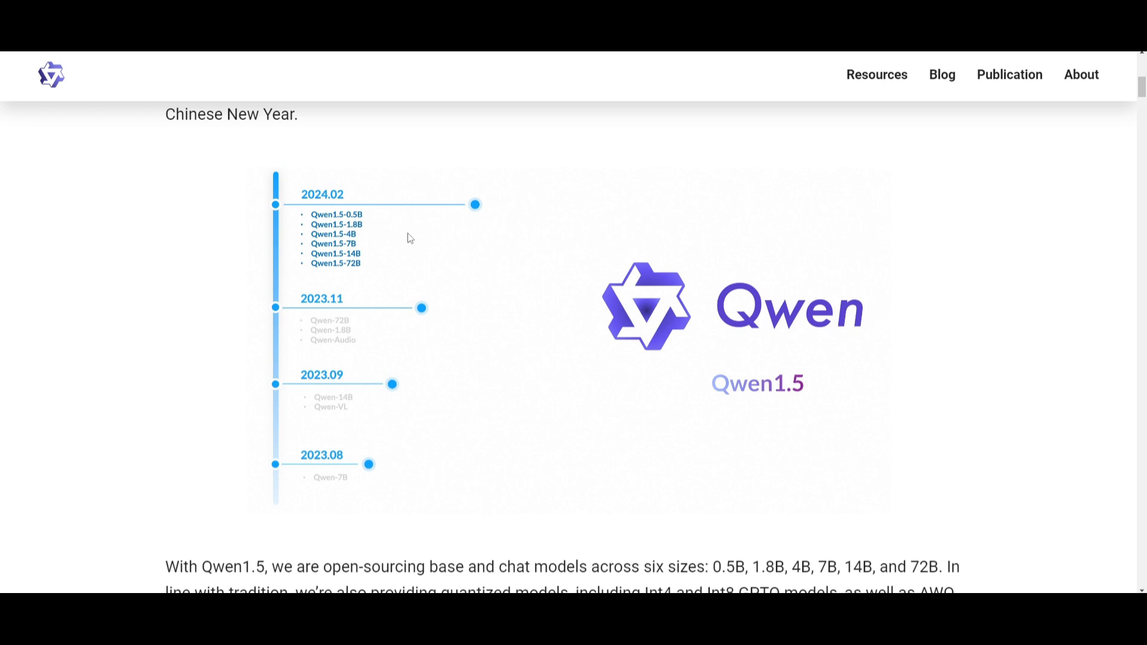
scroll(down, 3)
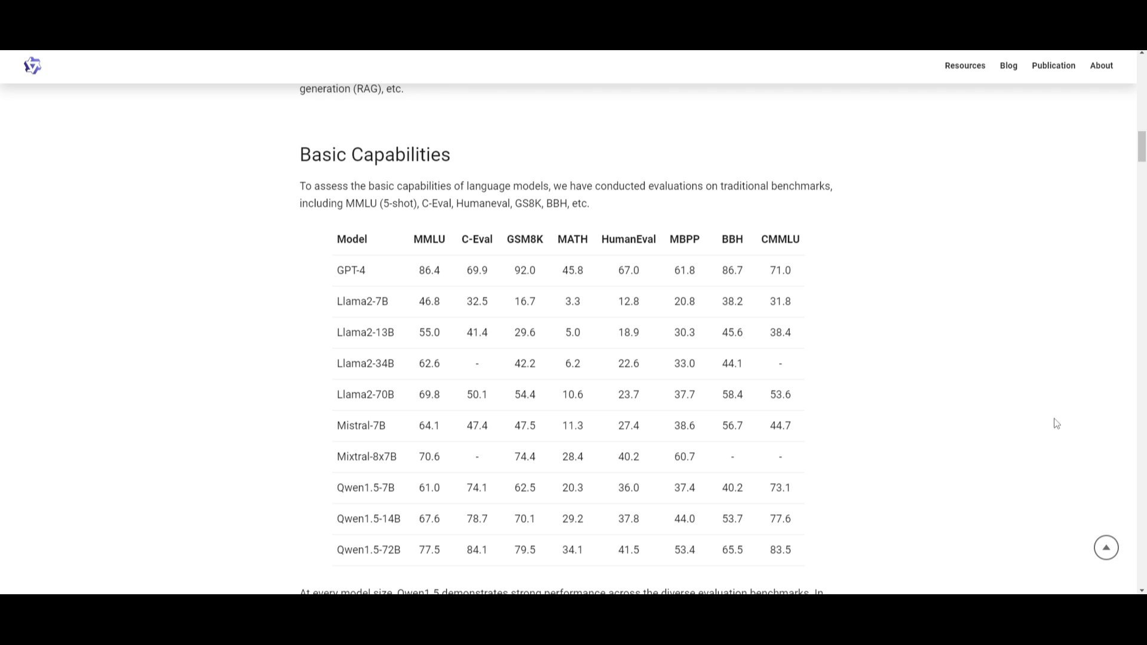
mouse_move(681, 354)
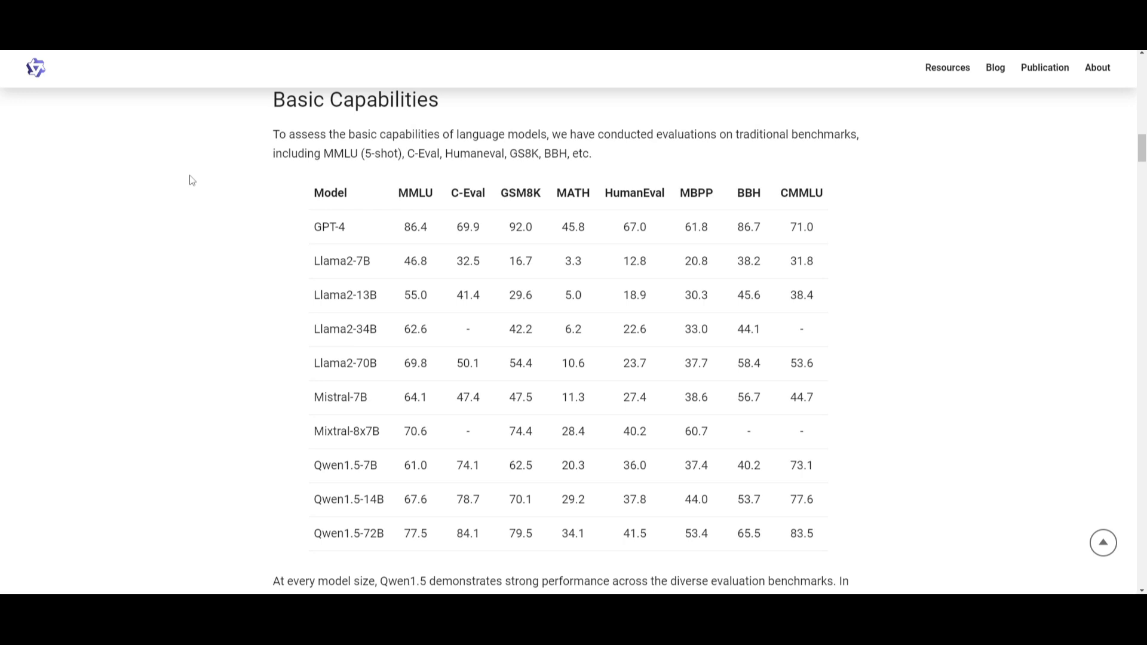
mouse_move(1031, 275)
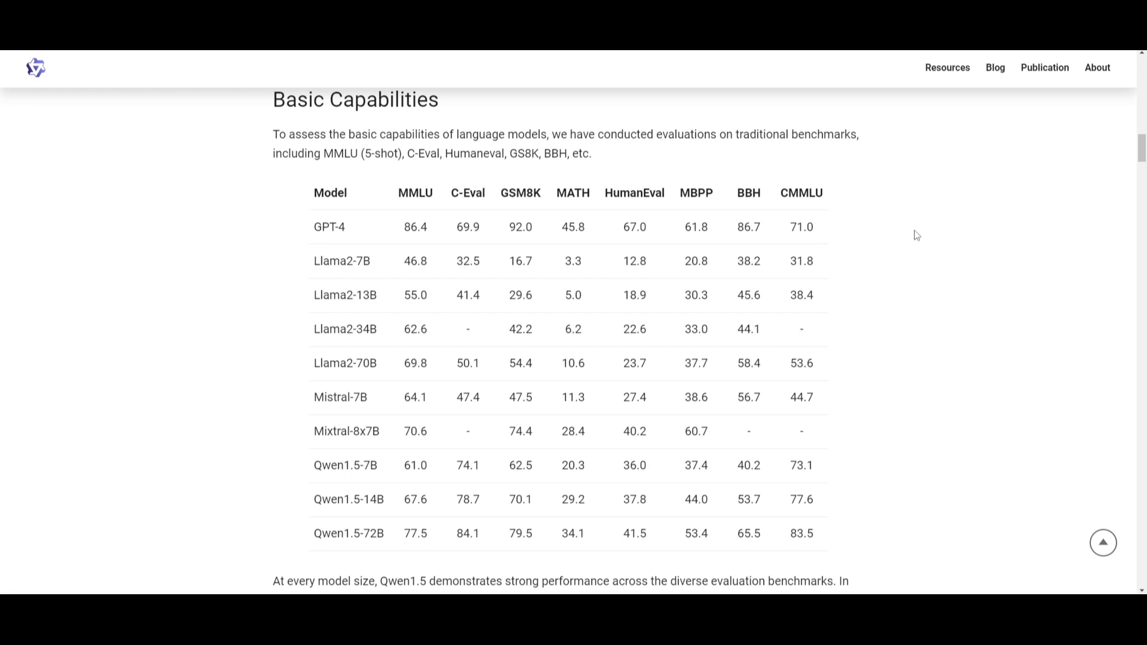
mouse_move(1102, 281)
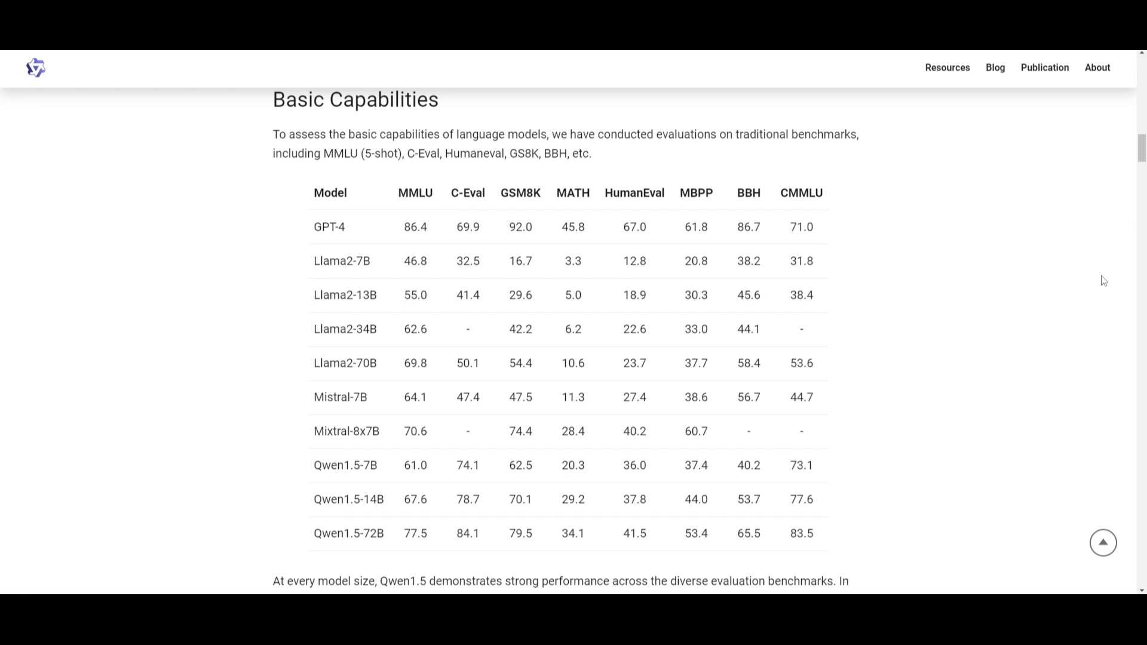
mouse_move(1139, 275)
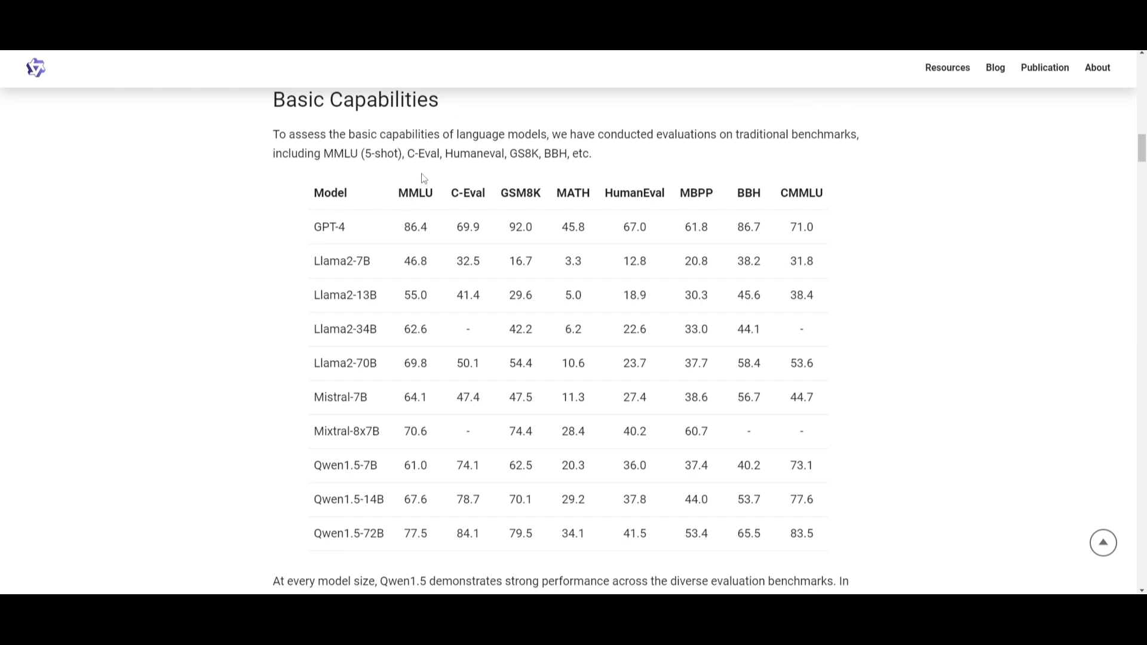
mouse_move(381, 192)
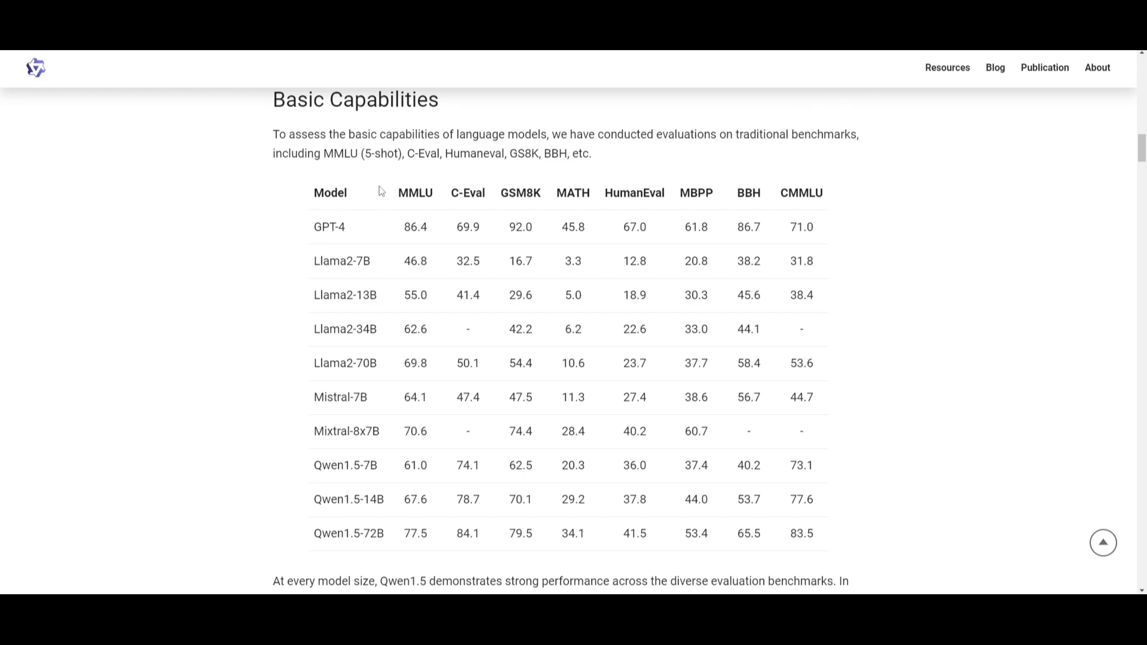
mouse_move(632, 189)
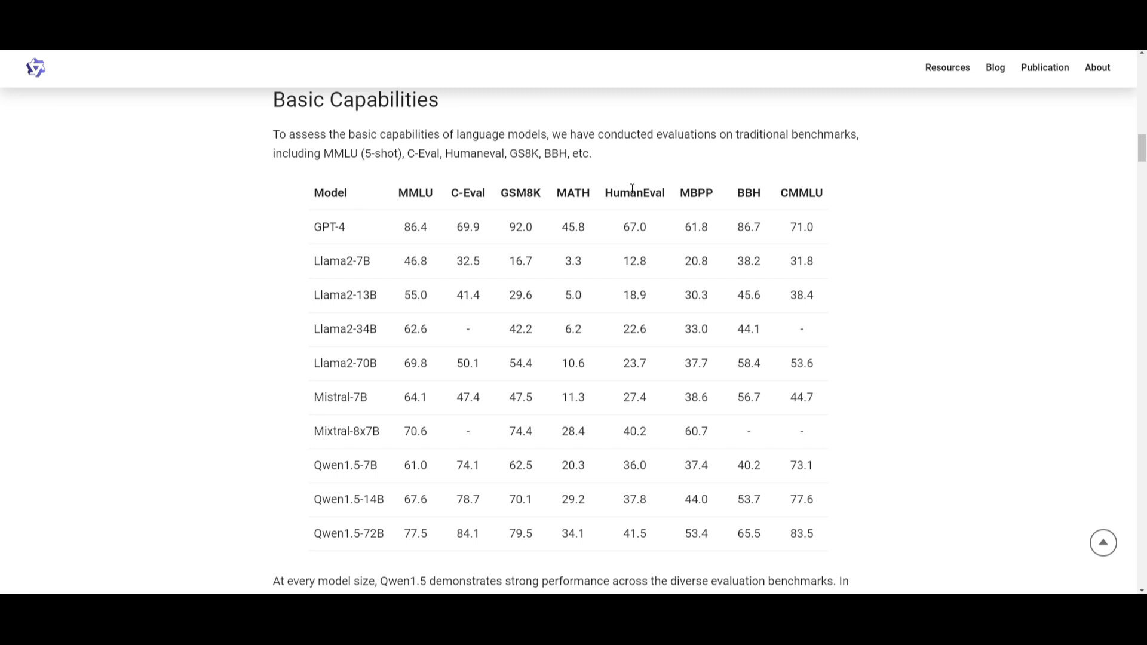
mouse_move(216, 457)
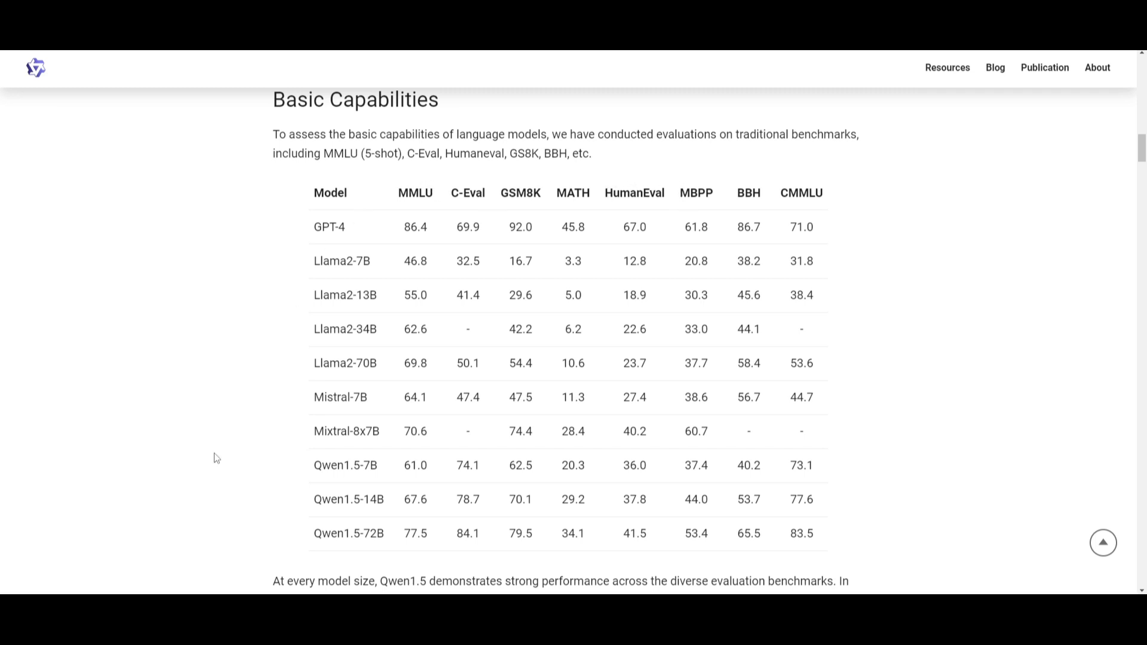
mouse_move(531, 214)
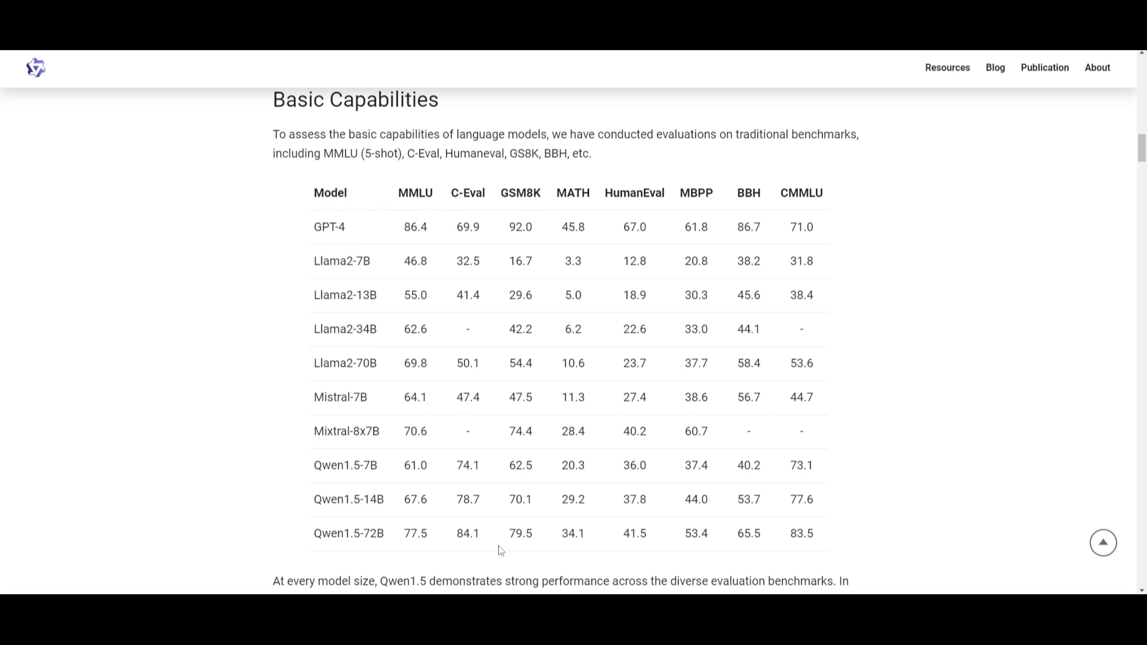
mouse_move(516, 568)
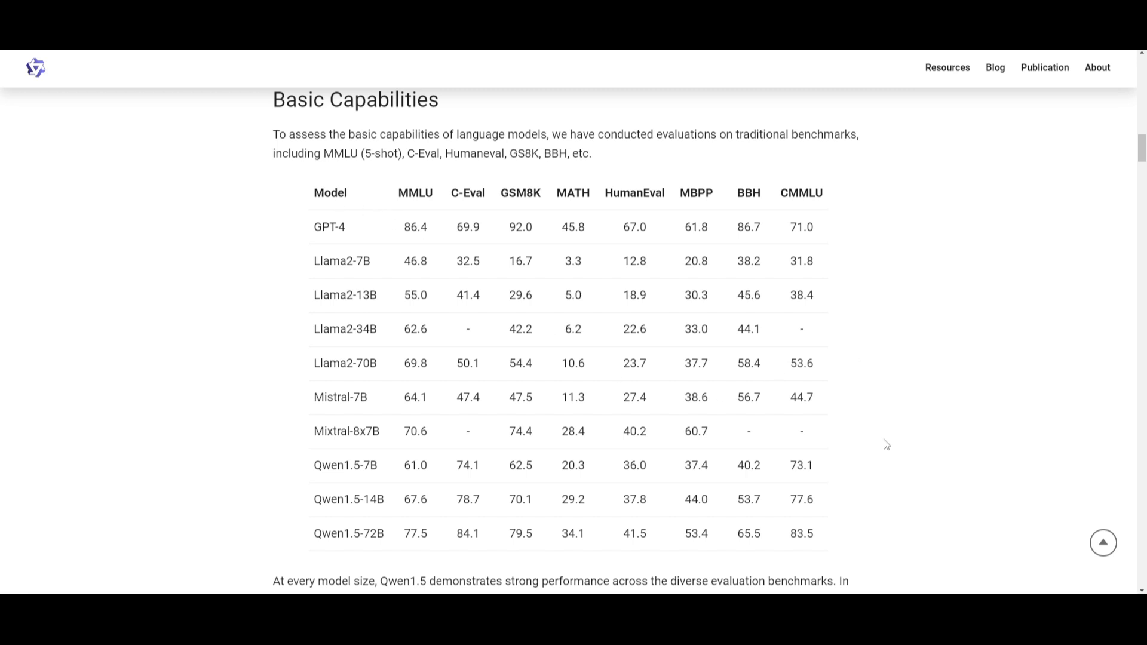
mouse_move(768, 297)
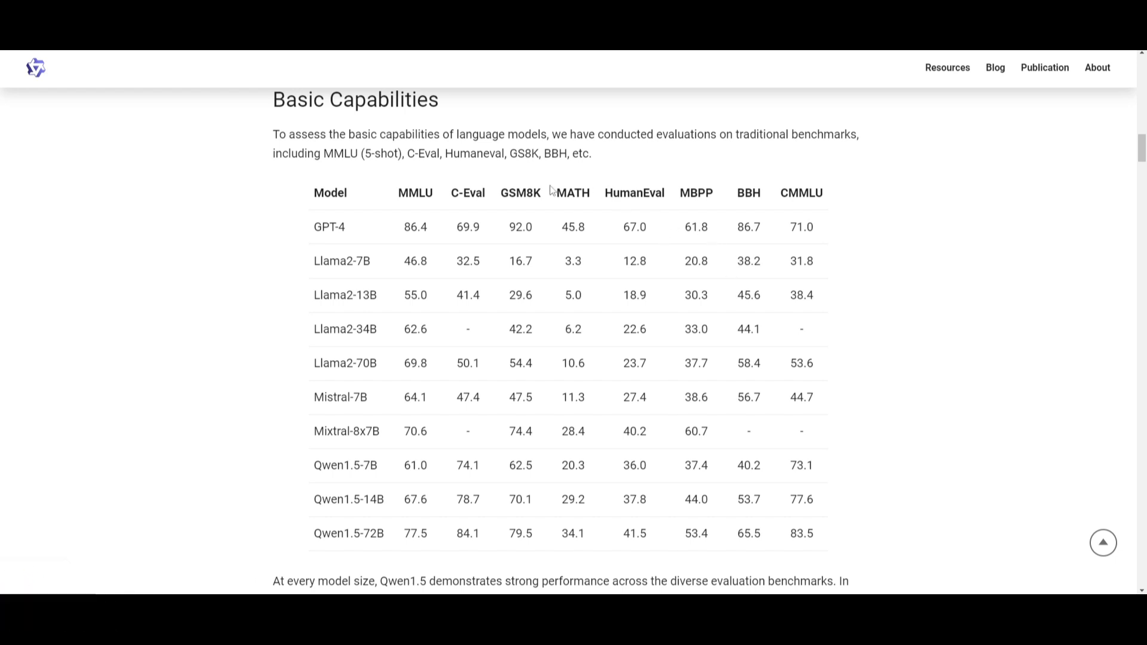
mouse_move(492, 477)
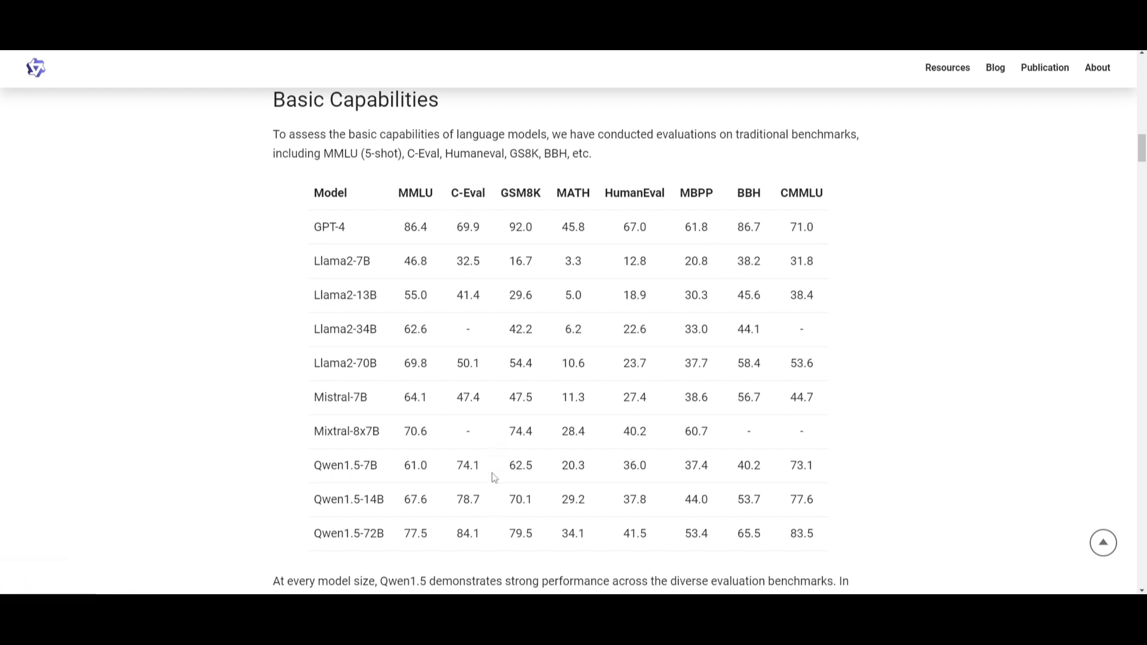
mouse_move(524, 461)
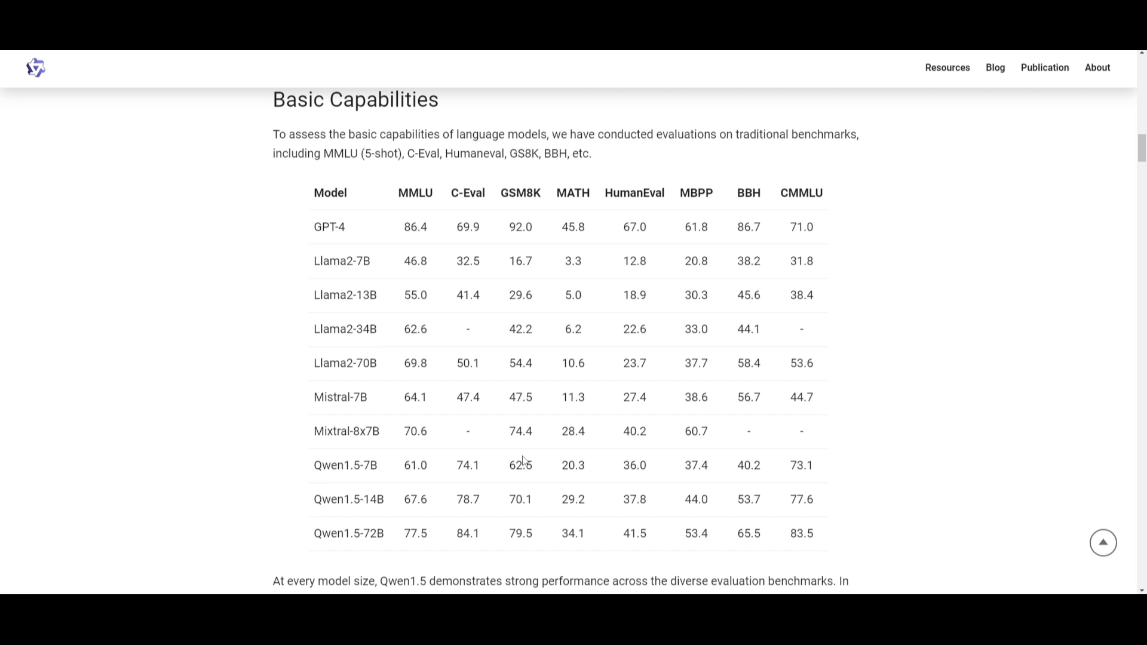
mouse_move(844, 324)
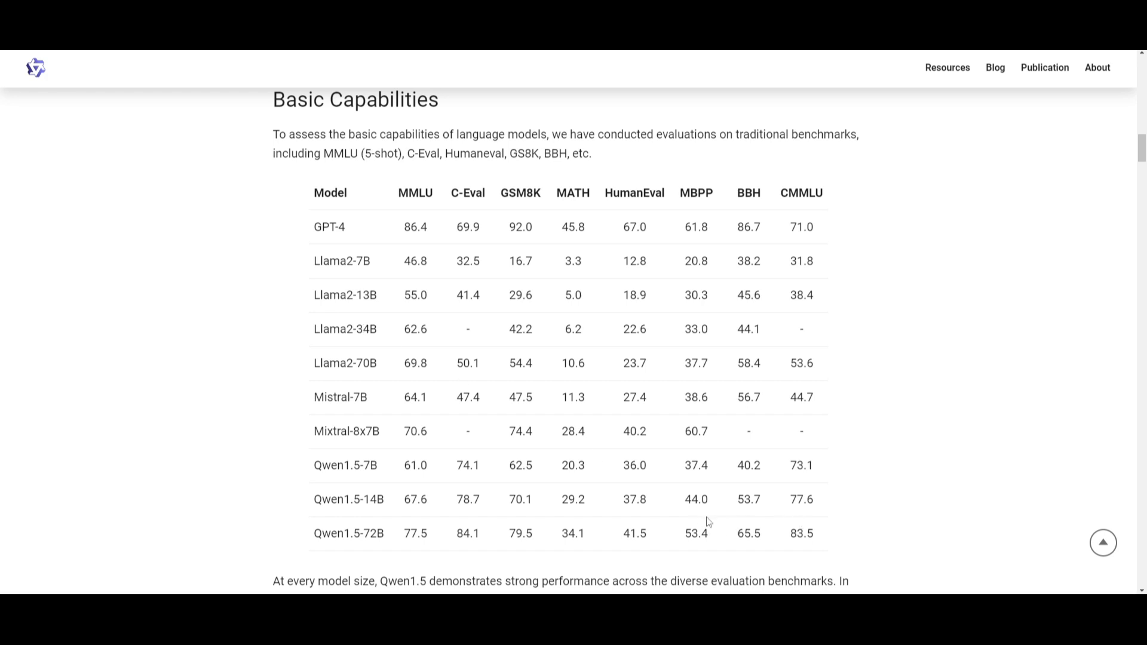
mouse_move(420, 517)
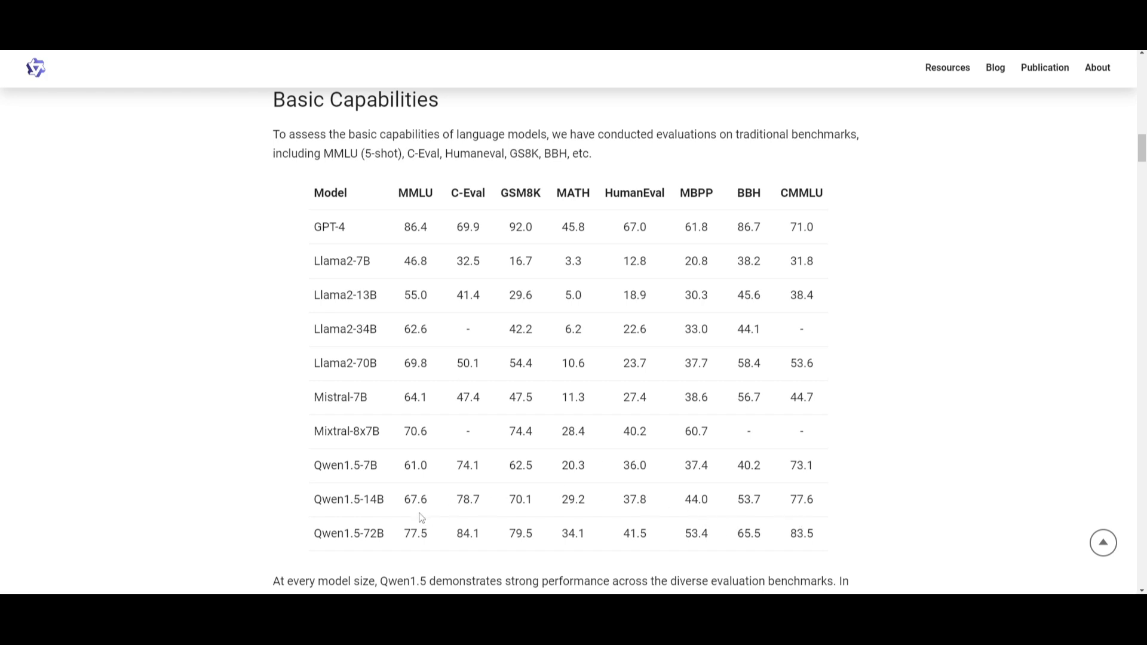
Scroll past the Basic Capabilities table to the under-7B small-model comparison table
scroll(down, 3)
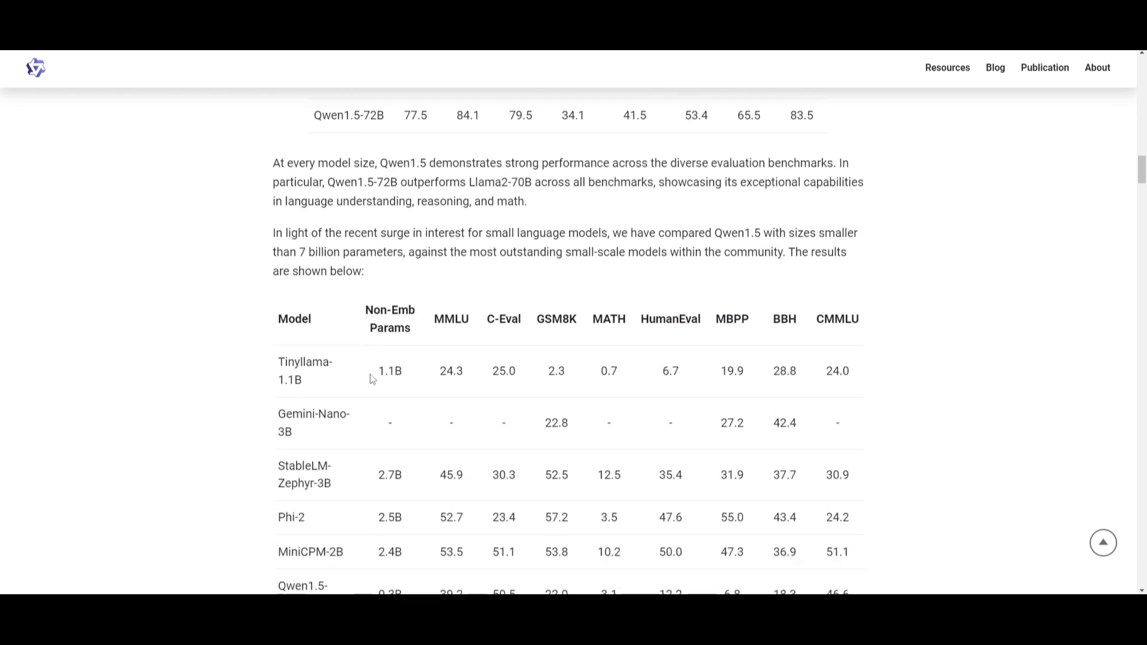
scroll(down, 3)
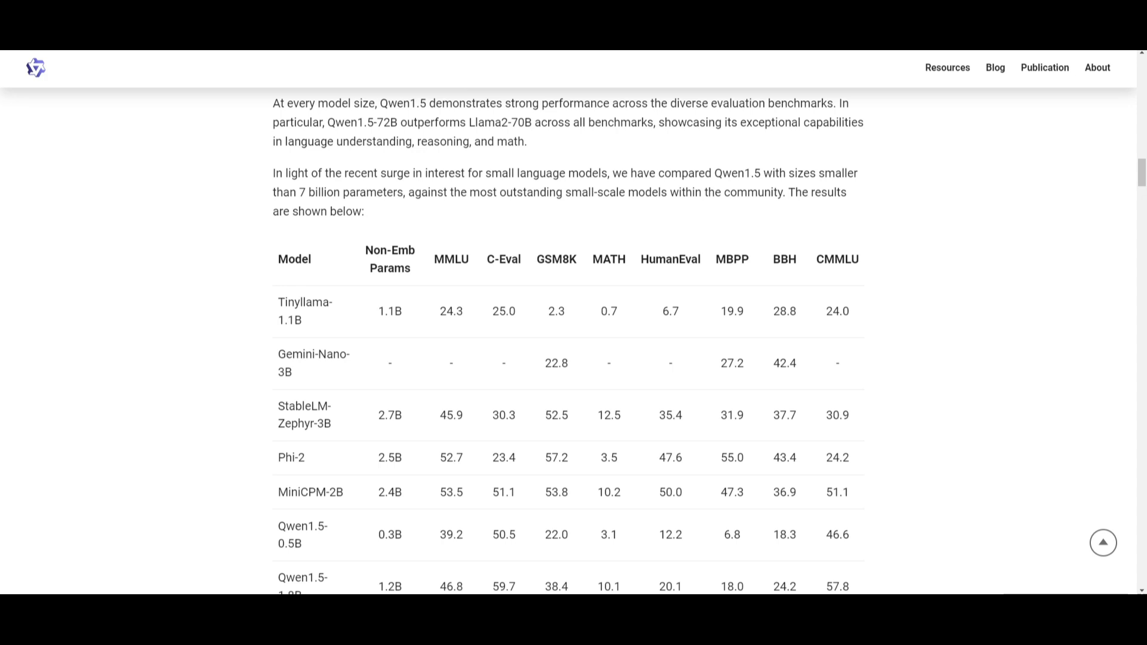
scroll(down, 3)
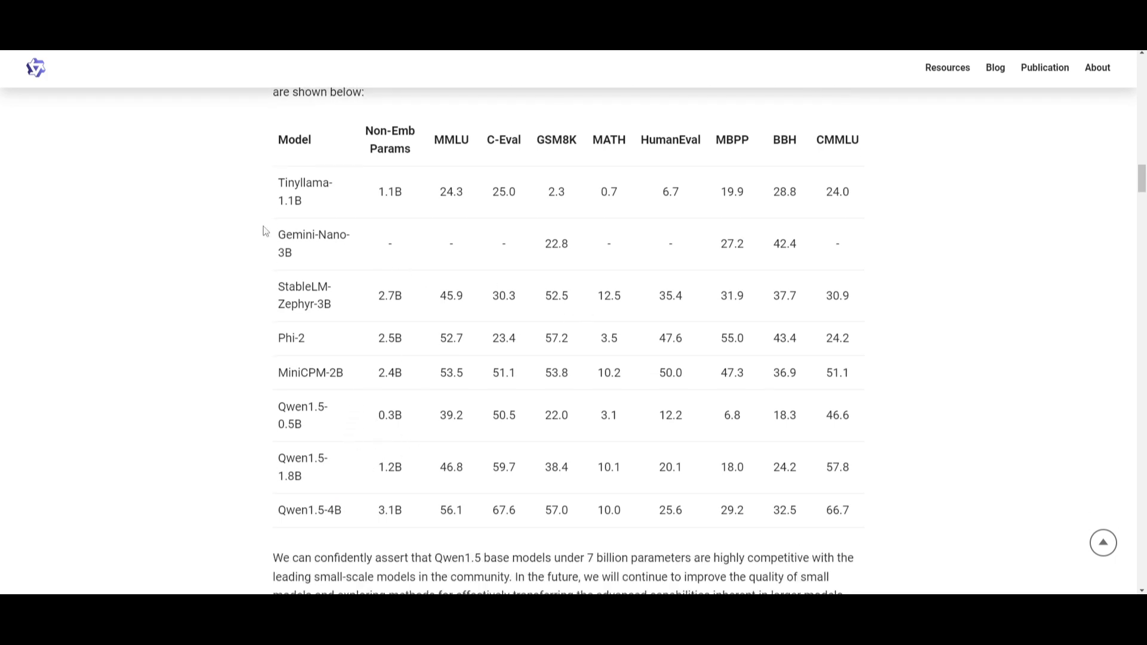
mouse_move(347, 198)
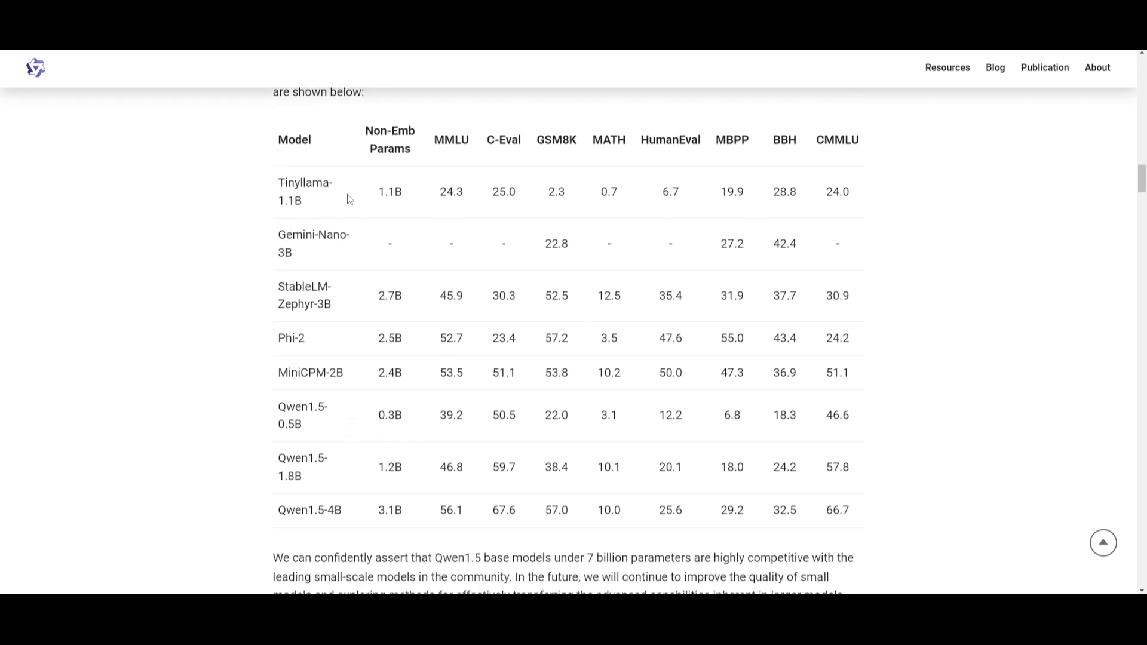
mouse_move(320, 476)
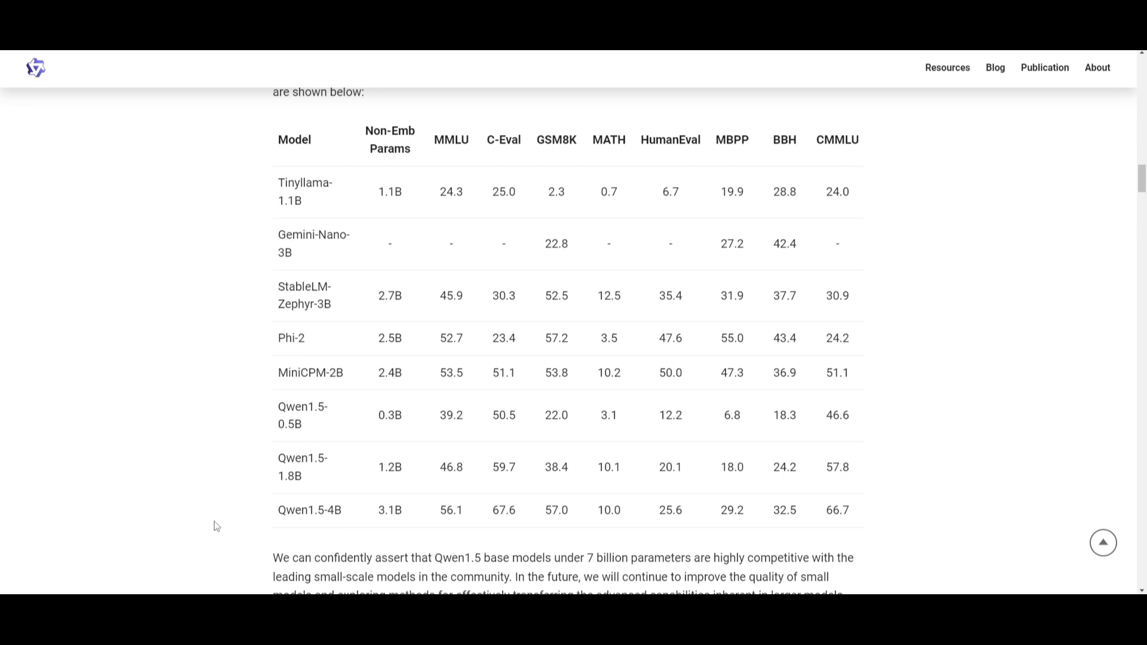
mouse_move(210, 473)
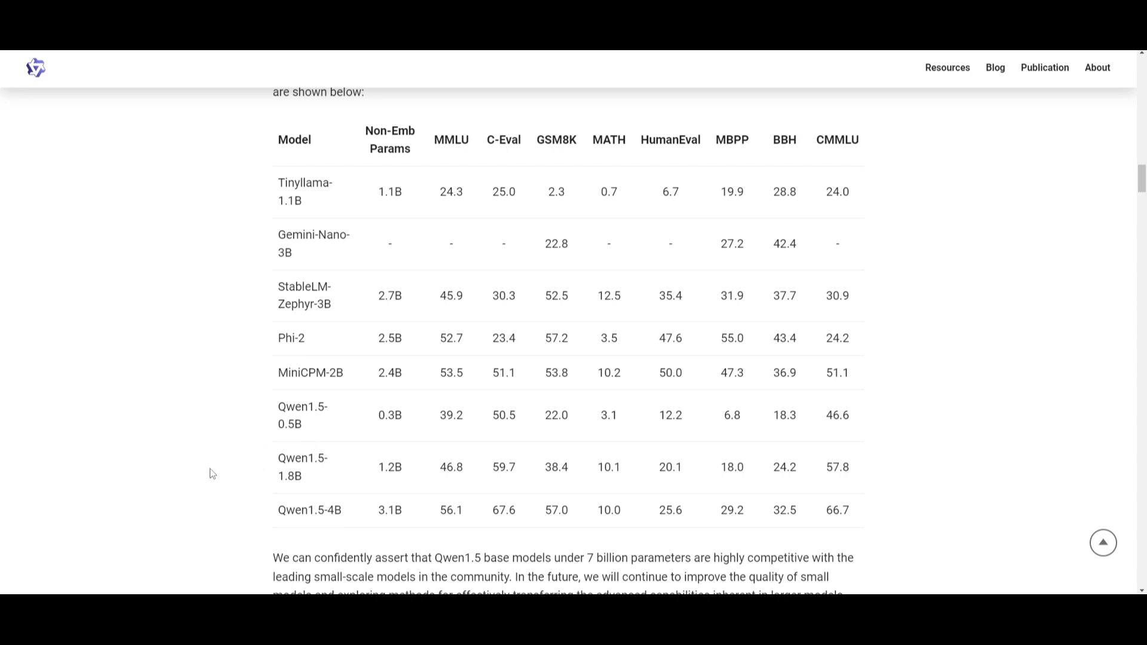
mouse_move(590, 489)
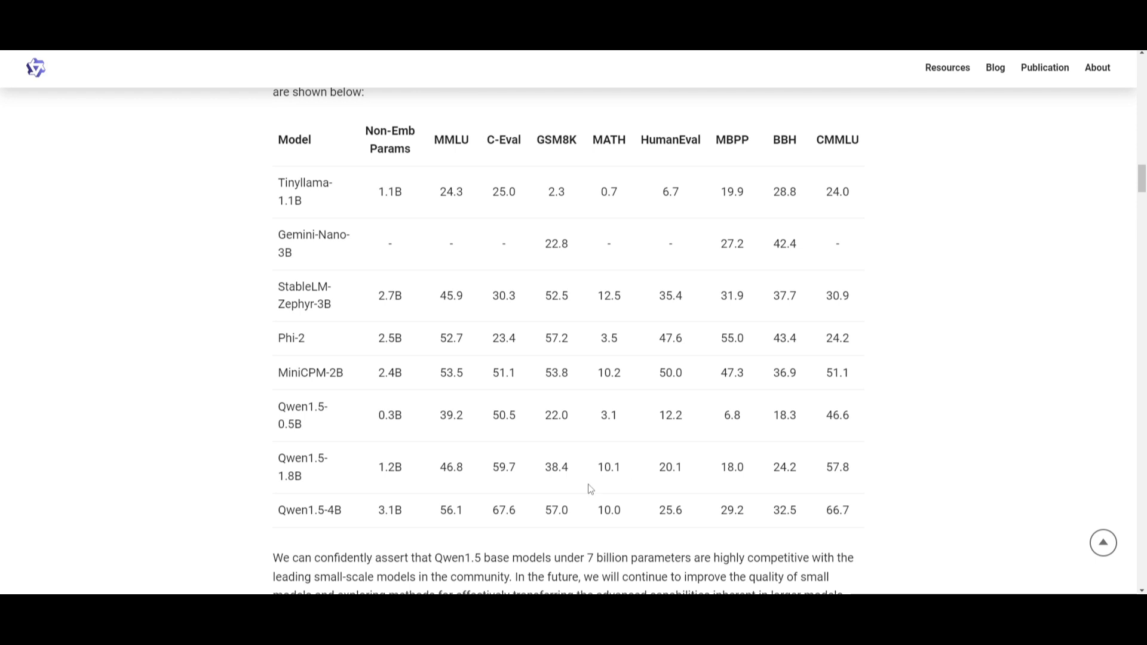
scroll(down, 3)
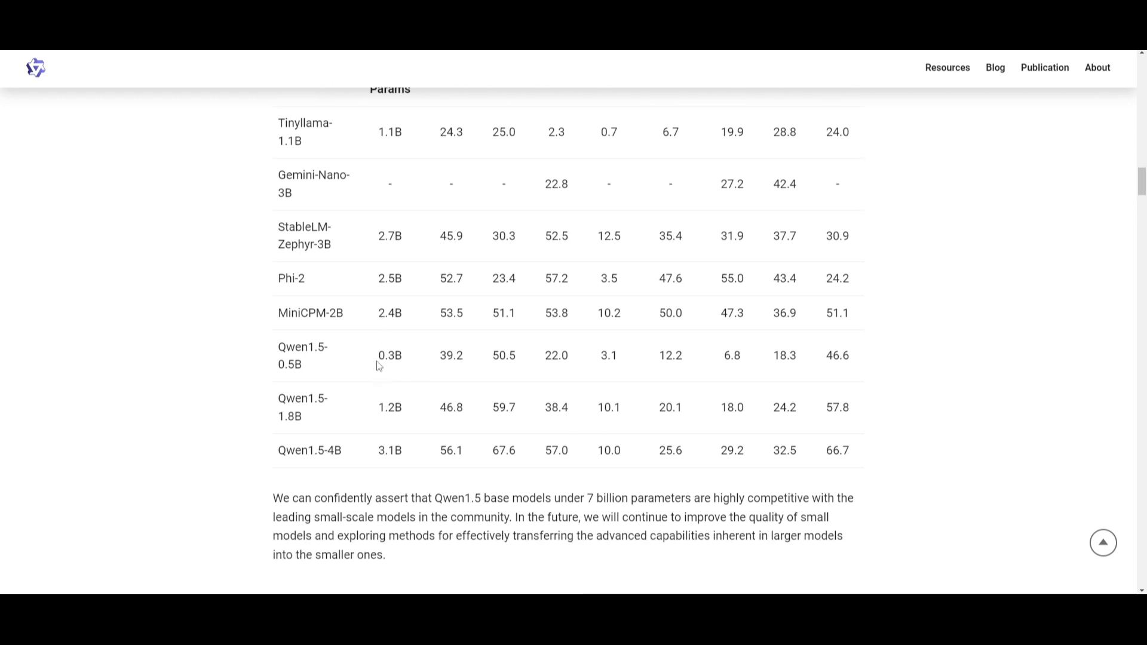
scroll(up, 3)
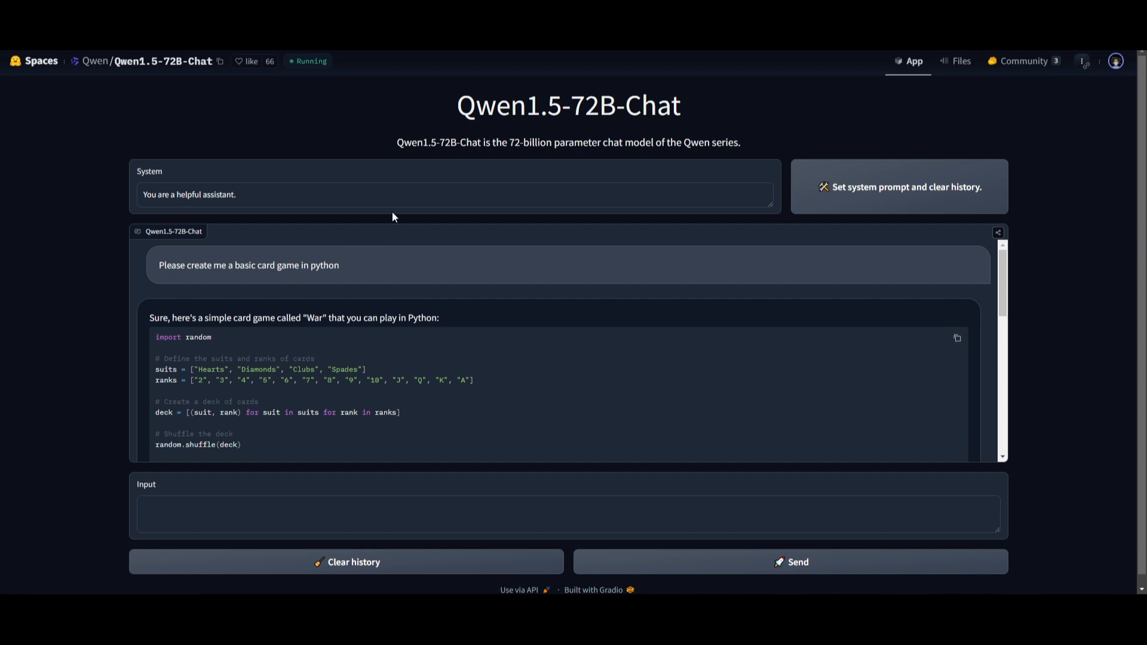
mouse_move(274, 303)
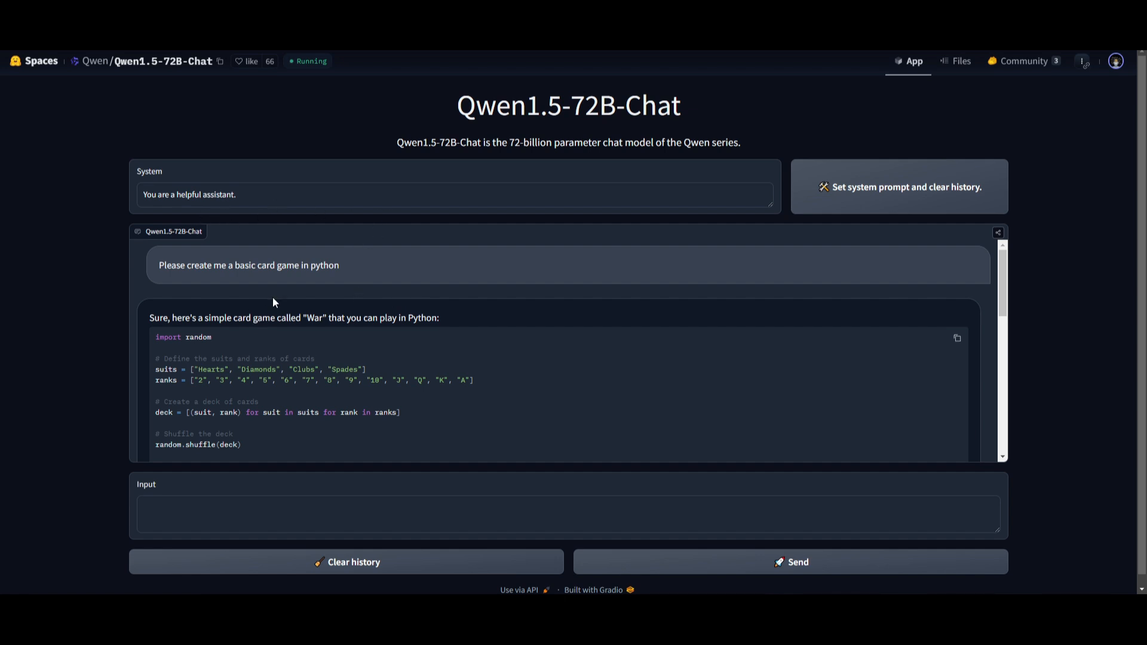
mouse_move(63, 233)
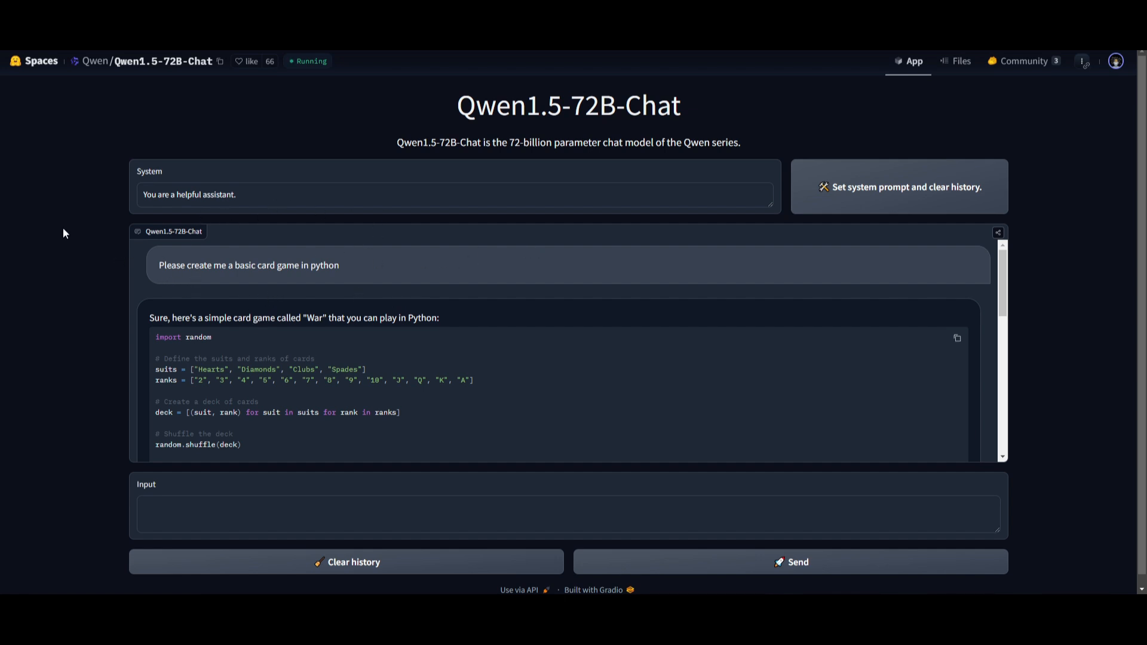
mouse_move(213, 271)
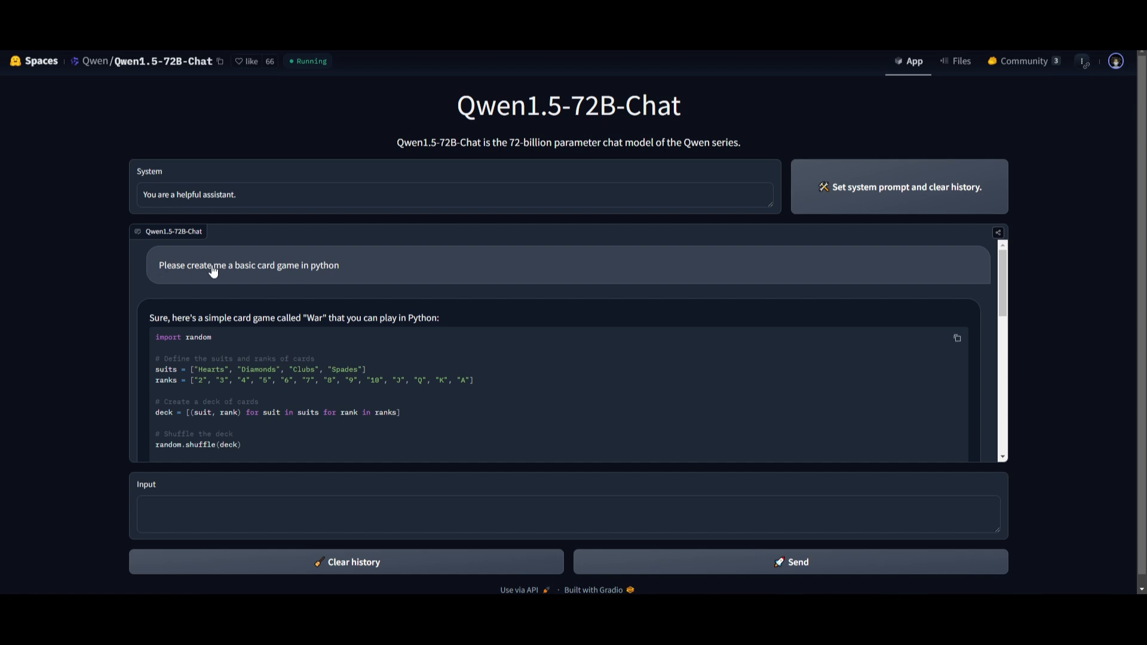
Scroll through the generated War card game code to its rules explanation
scroll(down, 3)
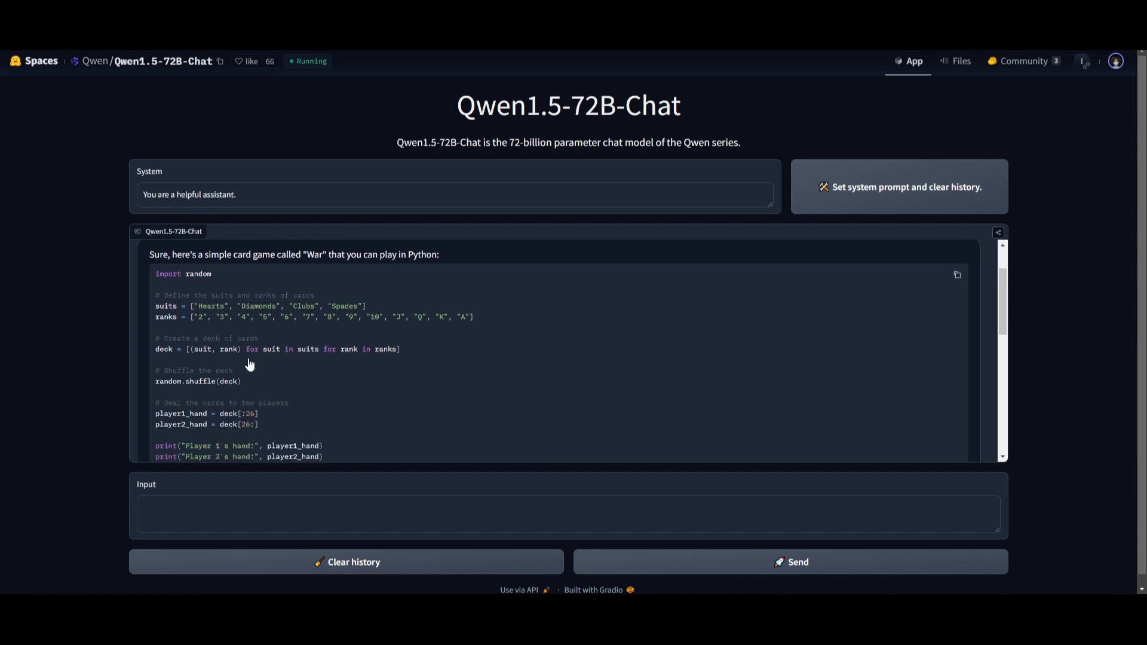
scroll(down, 3)
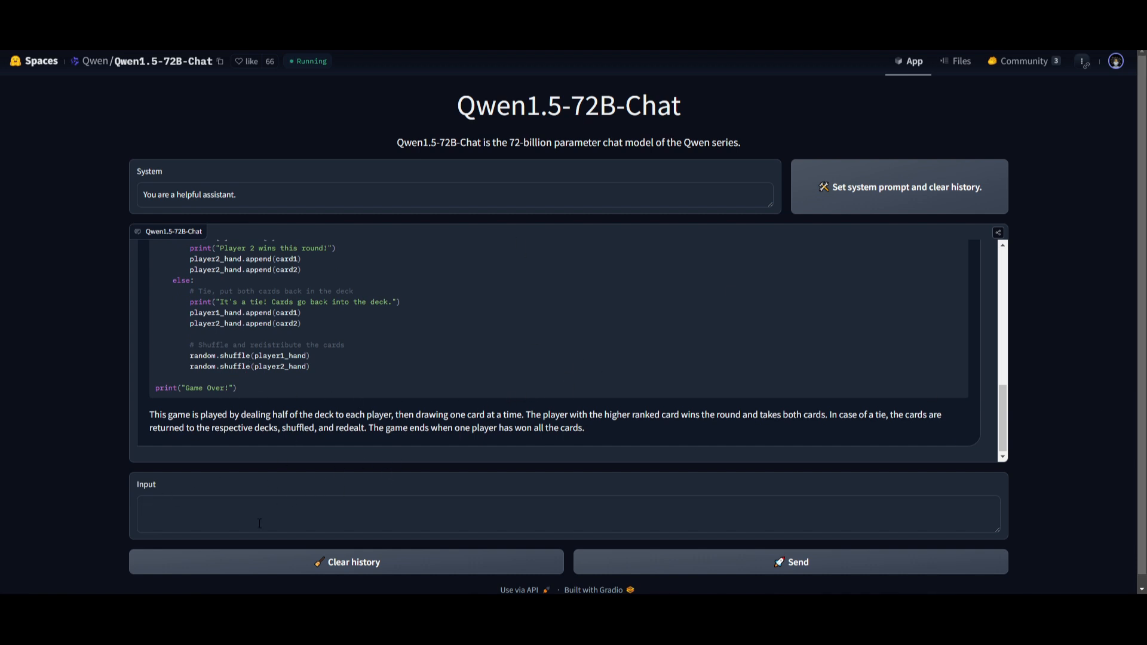
mouse_move(650, 370)
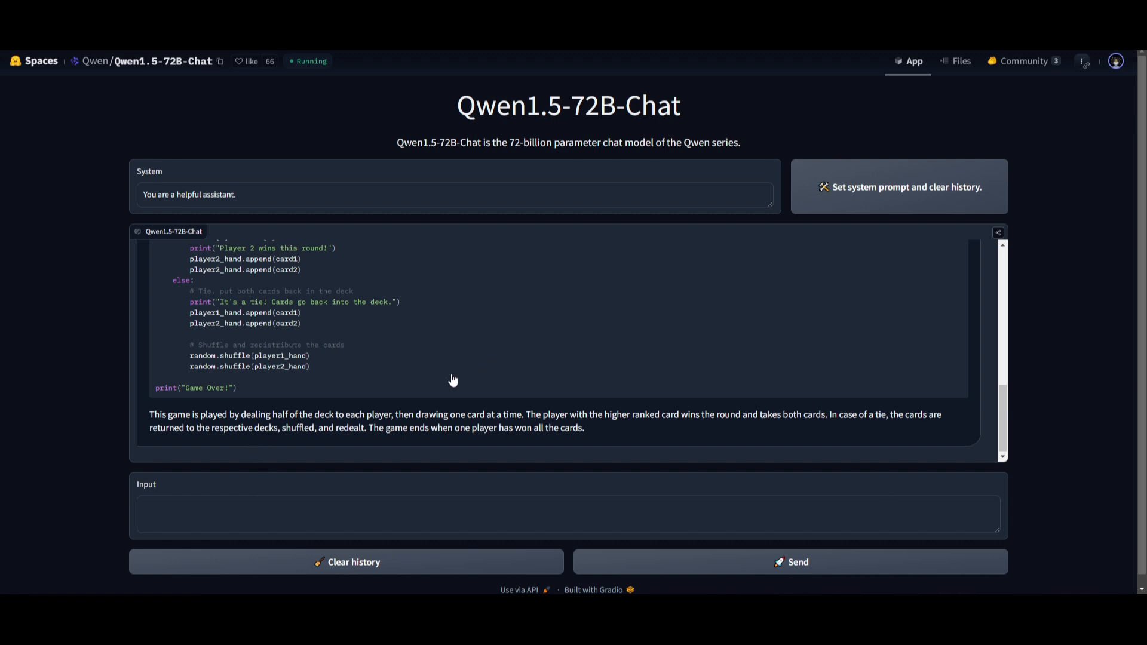
mouse_move(369, 413)
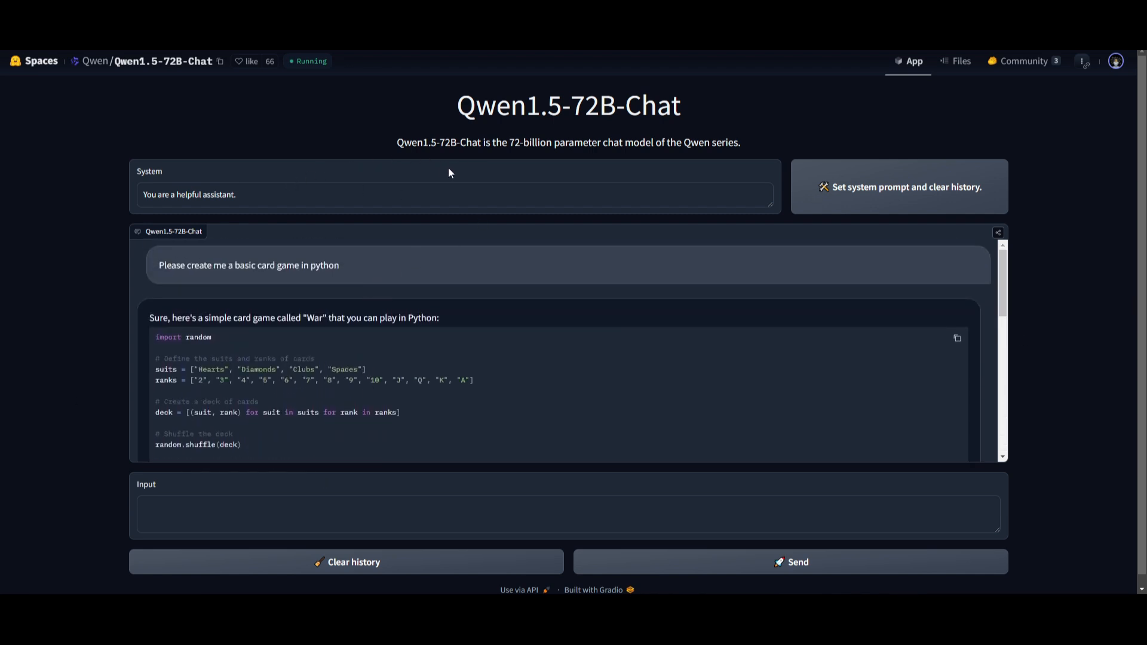
mouse_move(453, 279)
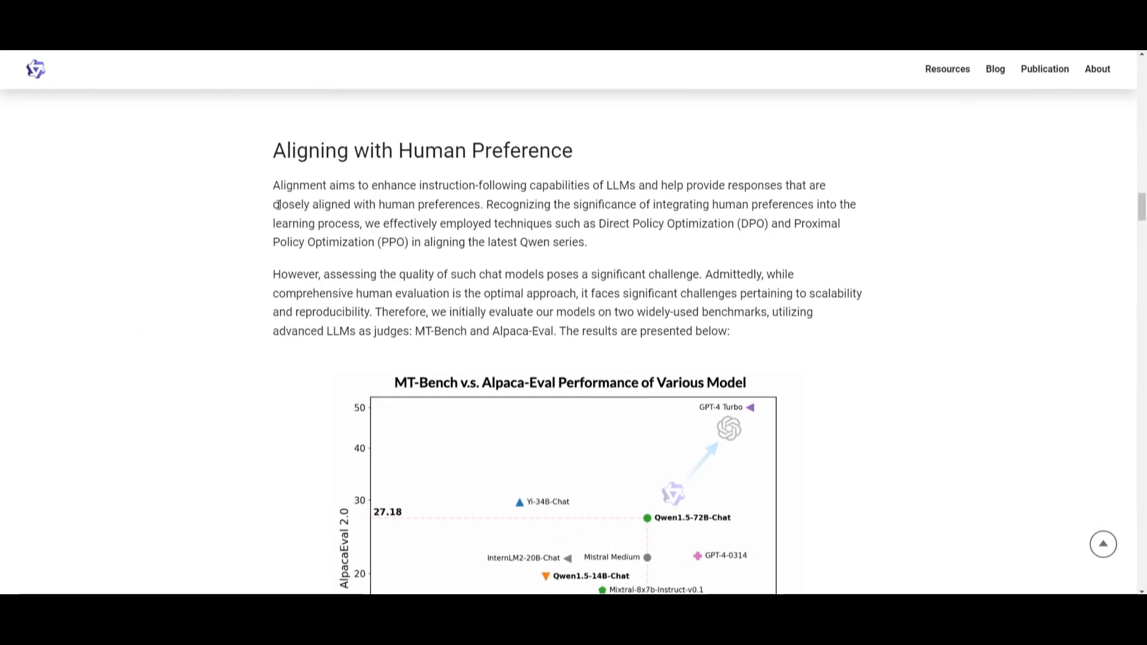
Scroll down the blog through the MT-Bench chart and chat-model result tables
scroll(down, 3)
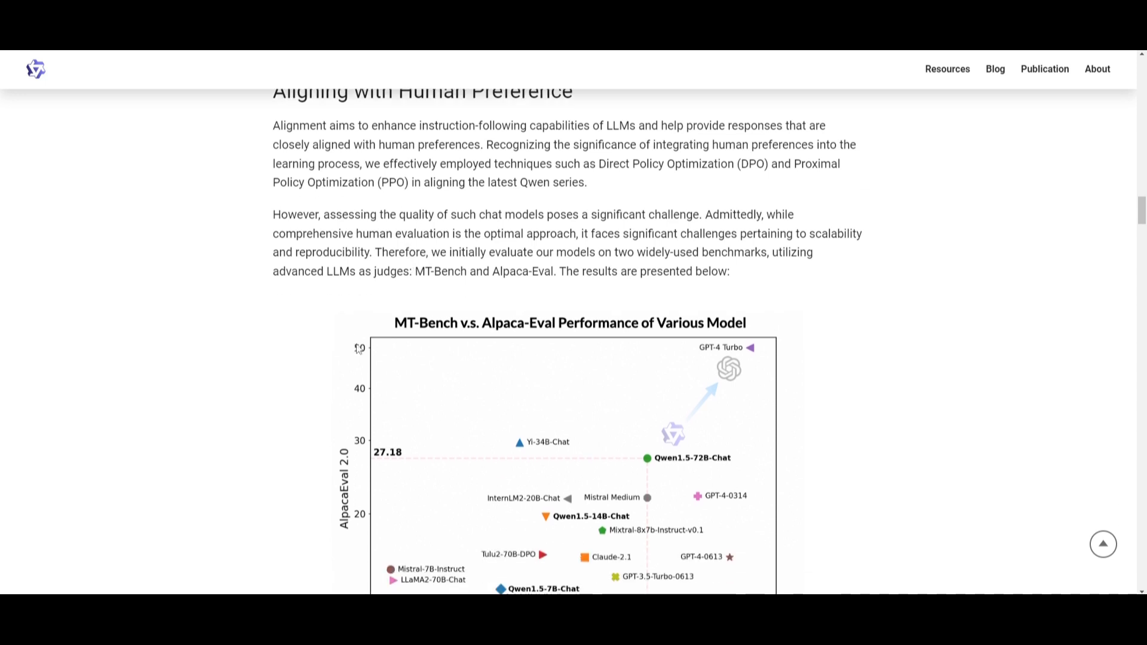
mouse_move(395, 301)
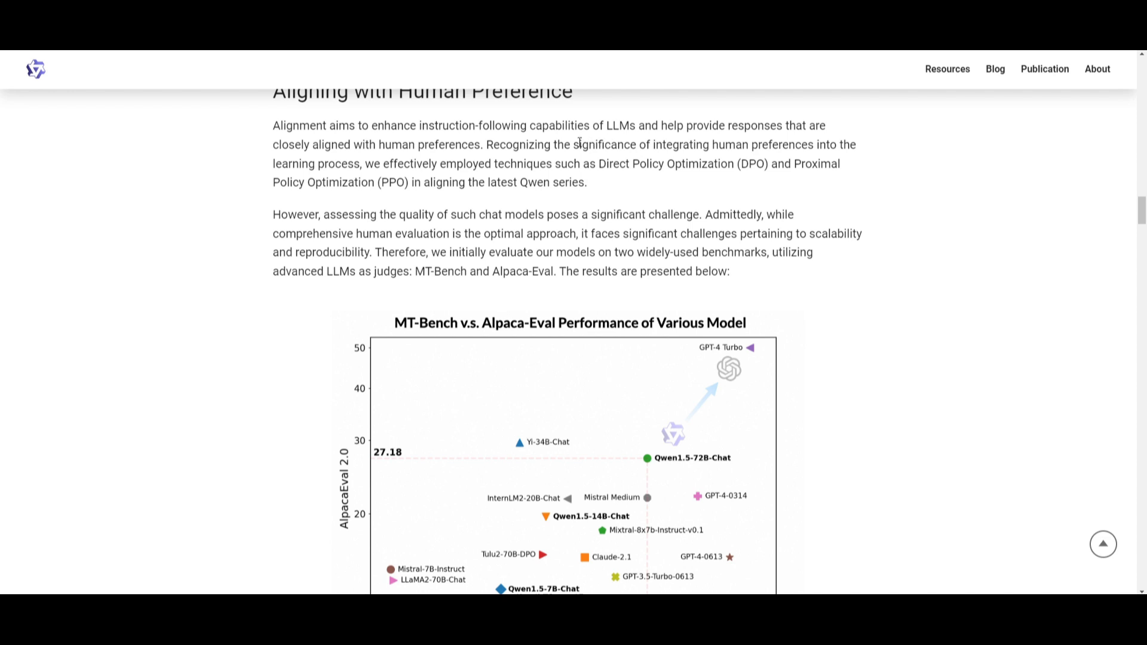
mouse_move(553, 176)
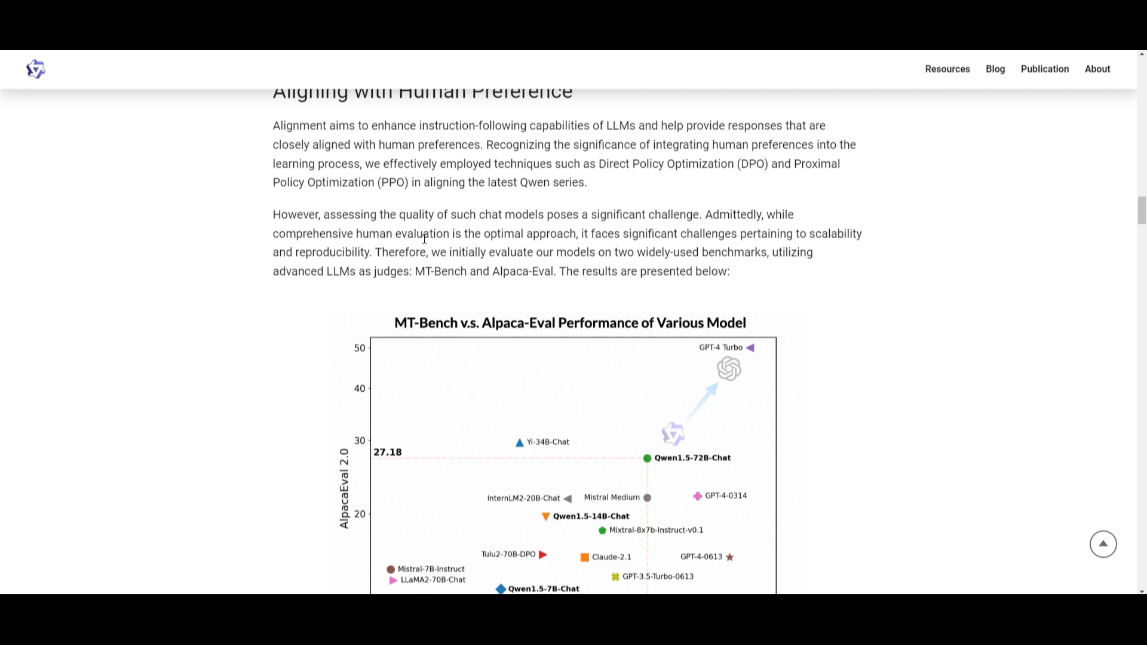
mouse_move(393, 337)
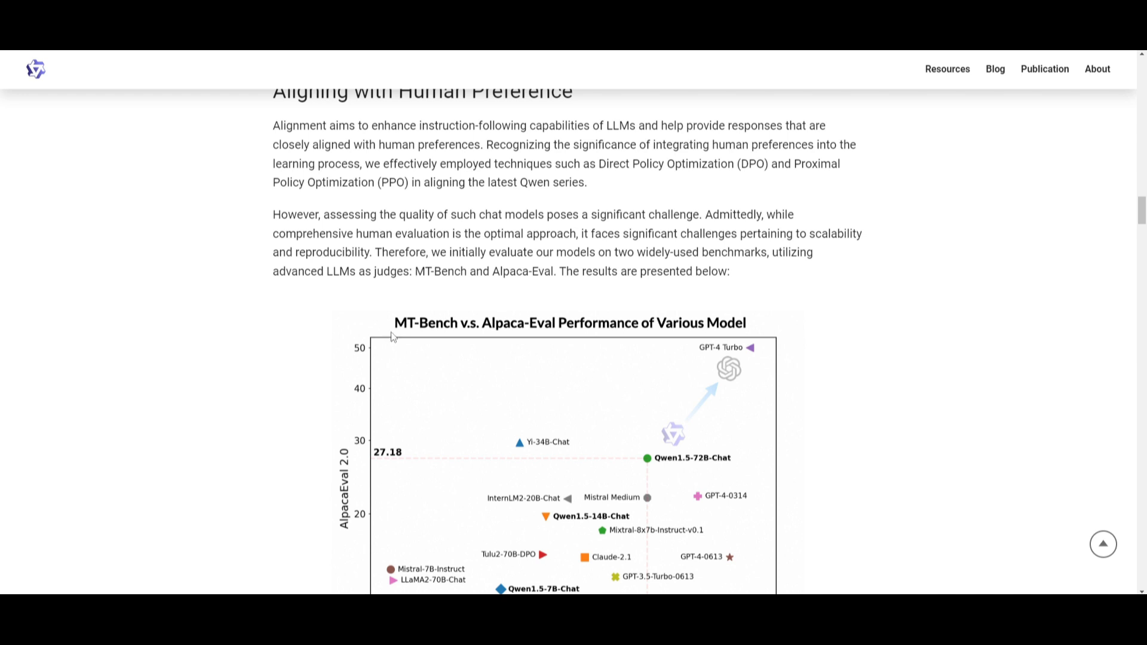
mouse_move(627, 504)
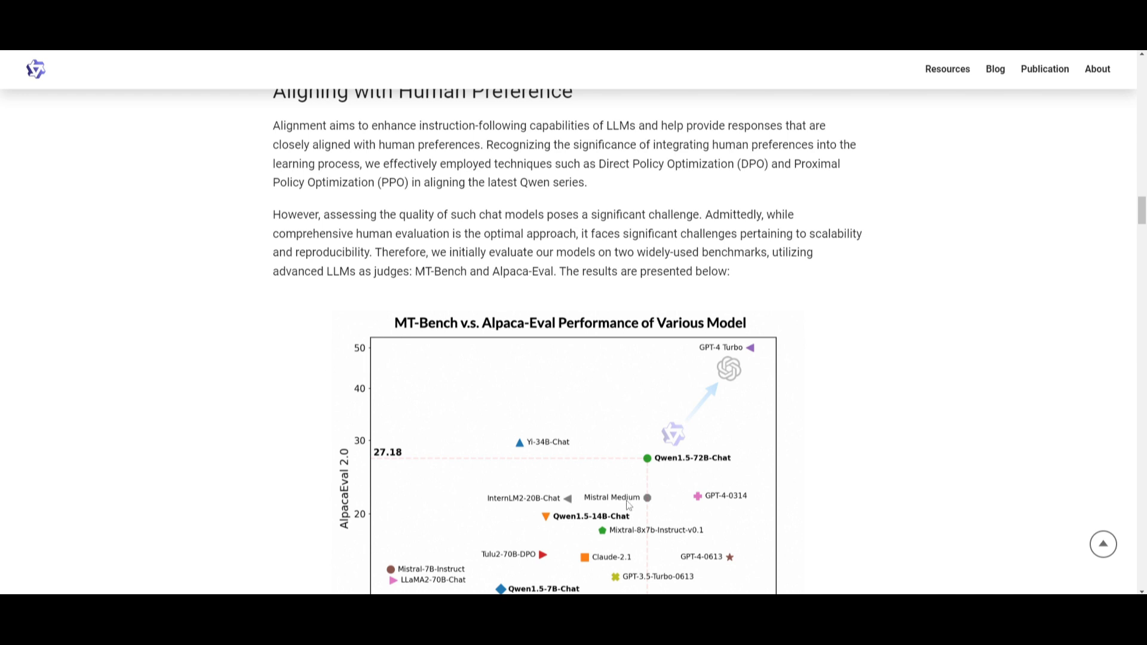
scroll(down, 3)
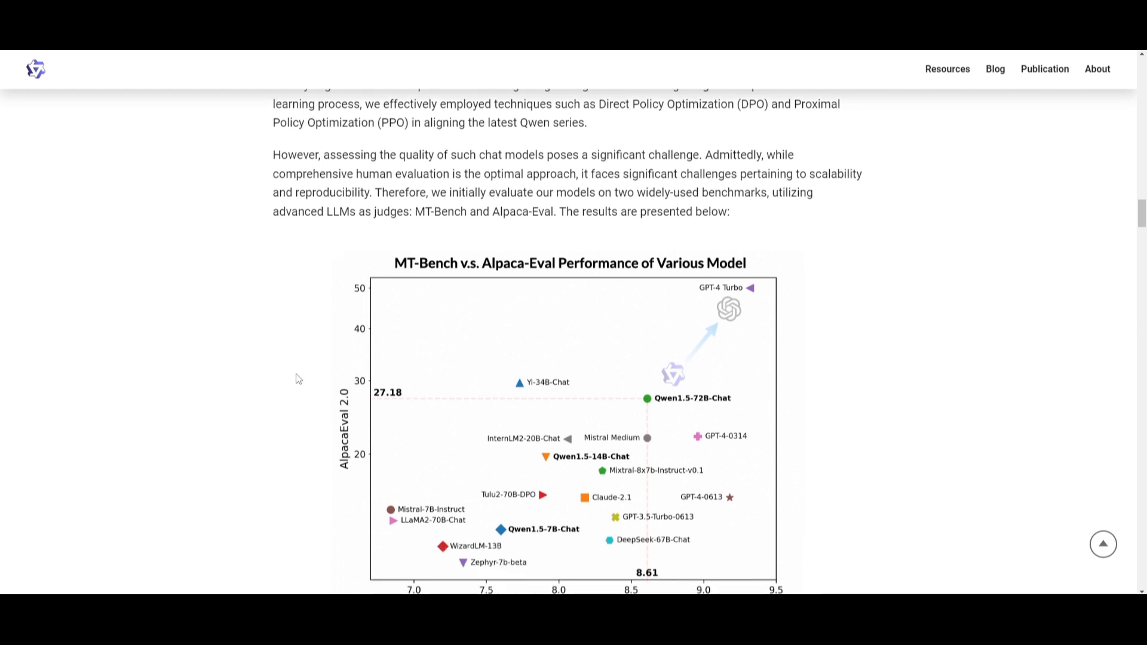
scroll(down, 3)
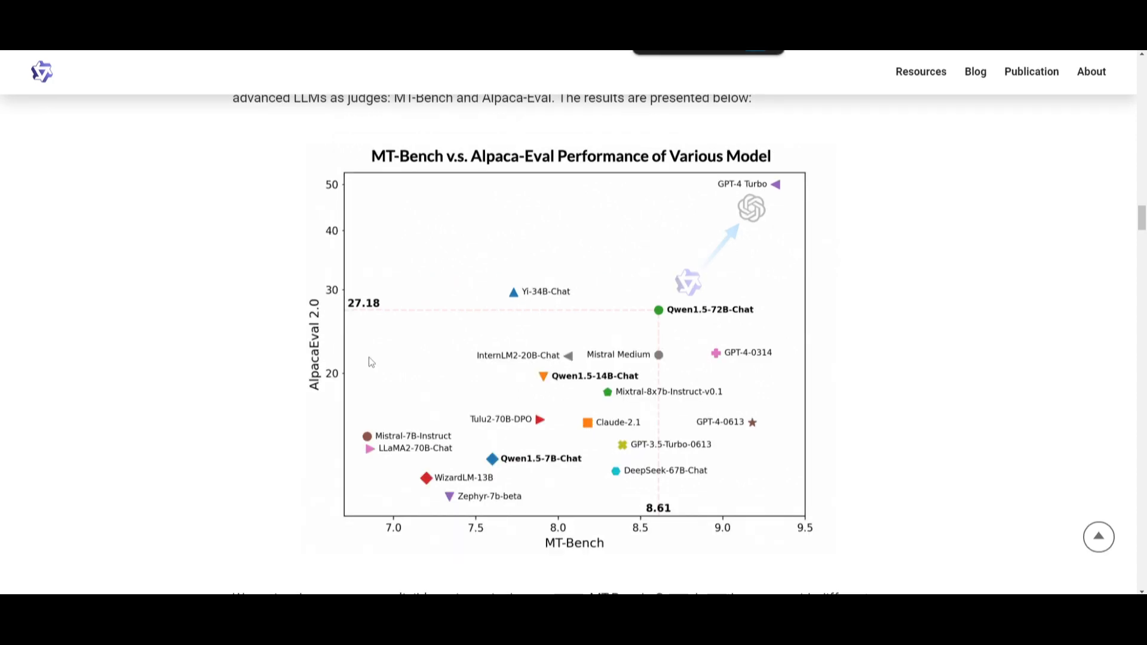
scroll(down, 3)
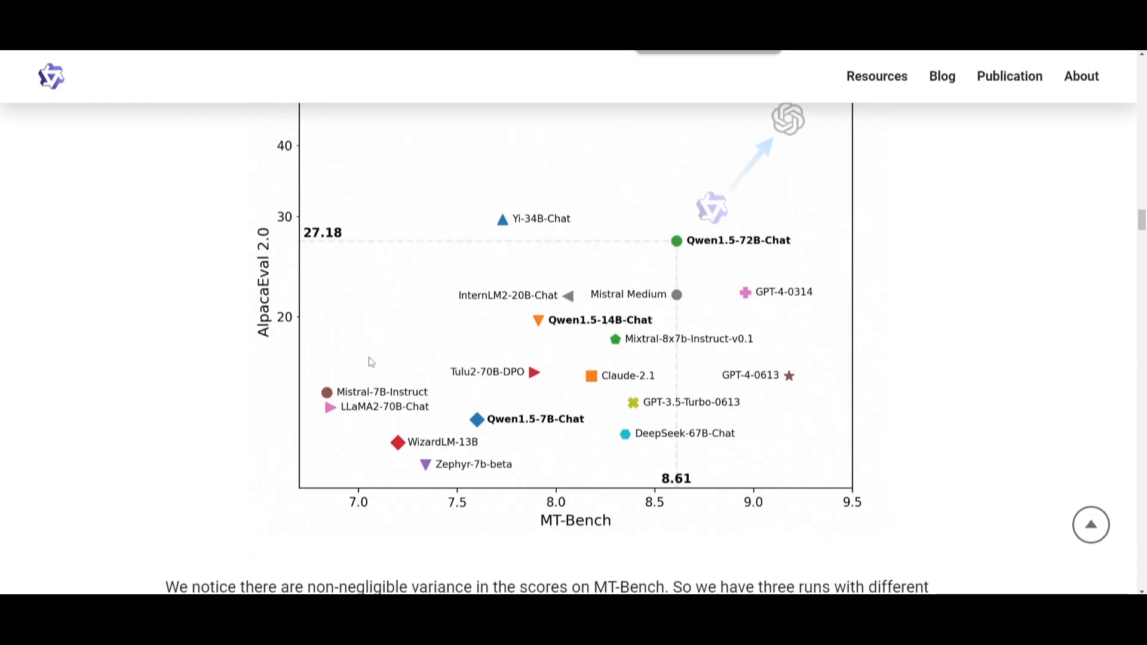
mouse_move(348, 404)
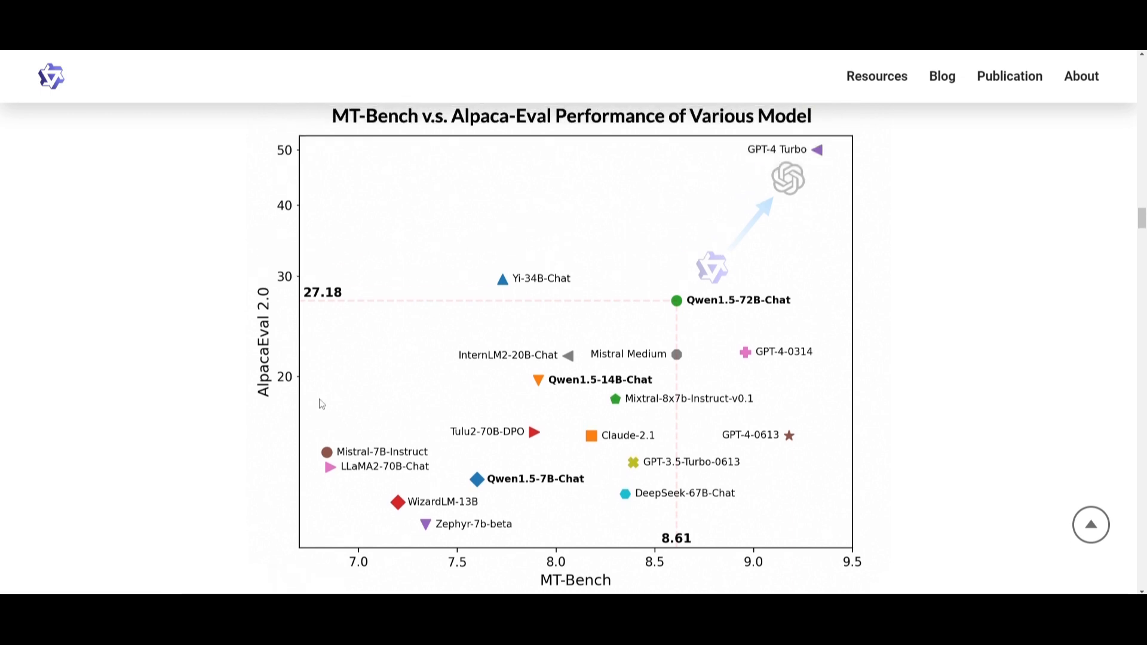
mouse_move(290, 399)
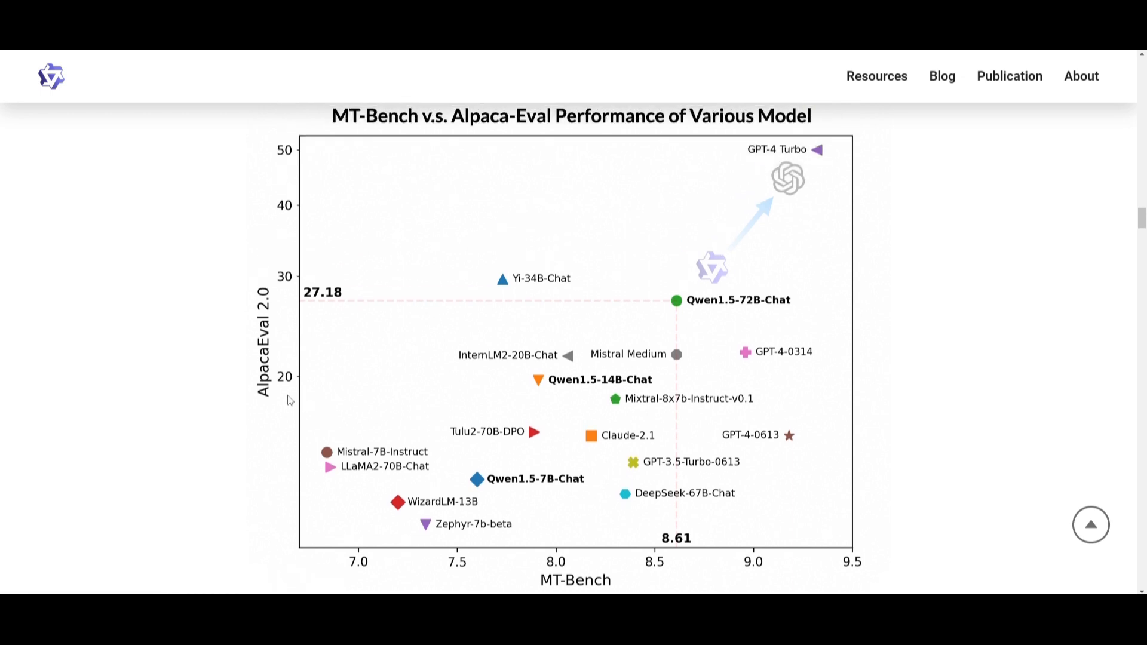
mouse_move(369, 122)
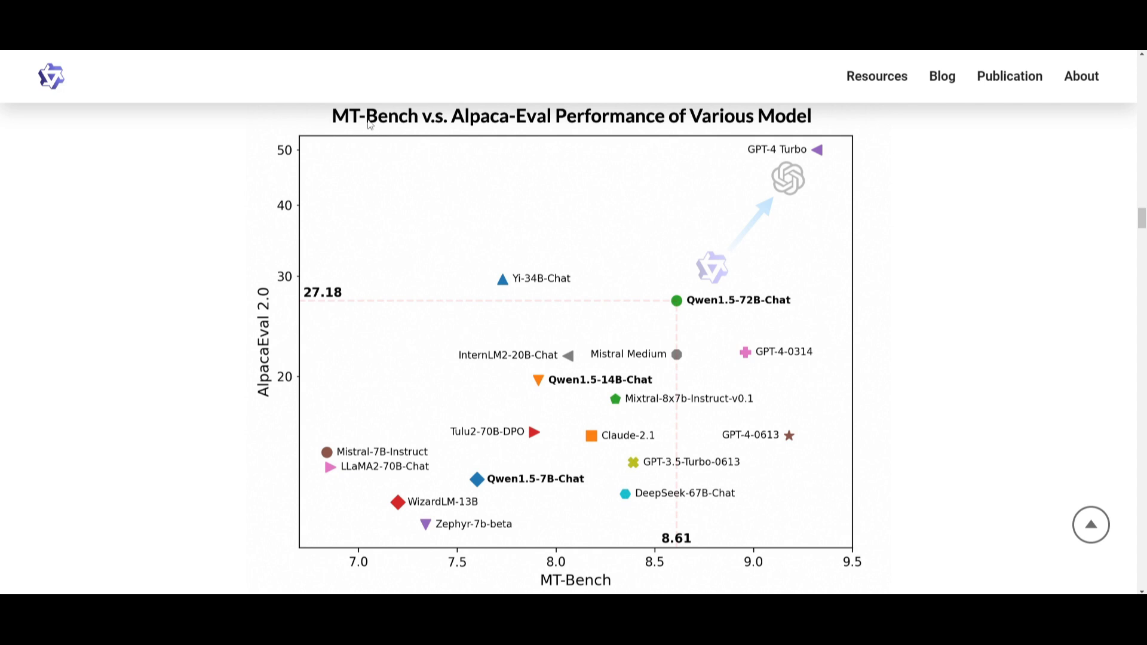
mouse_move(553, 126)
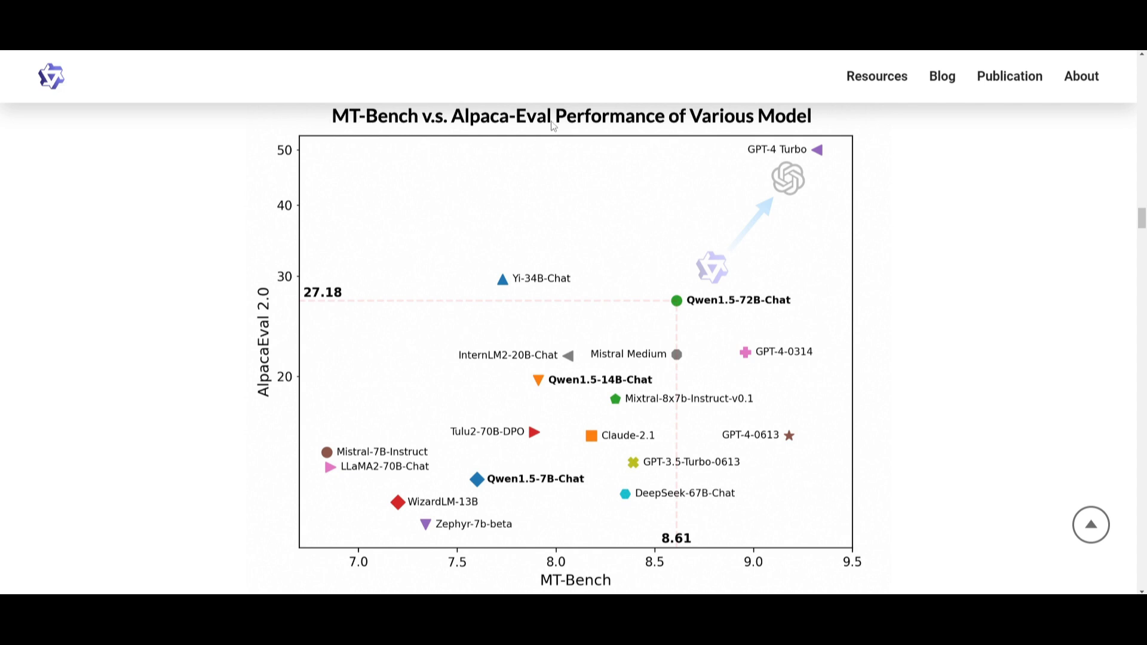
mouse_move(627, 165)
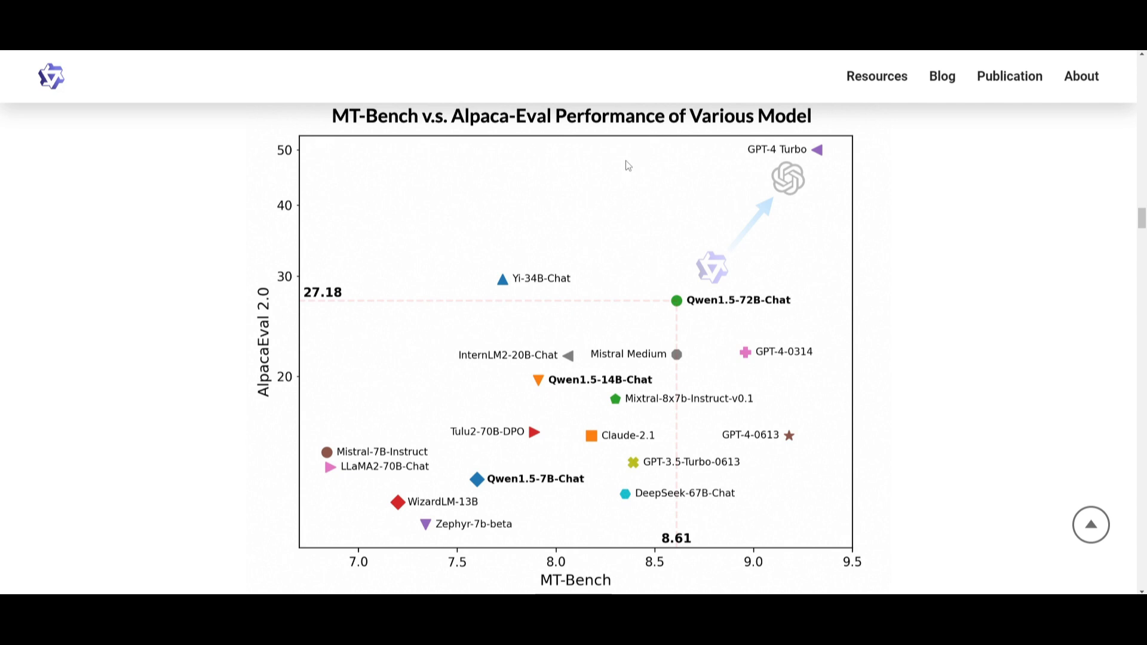
mouse_move(736, 241)
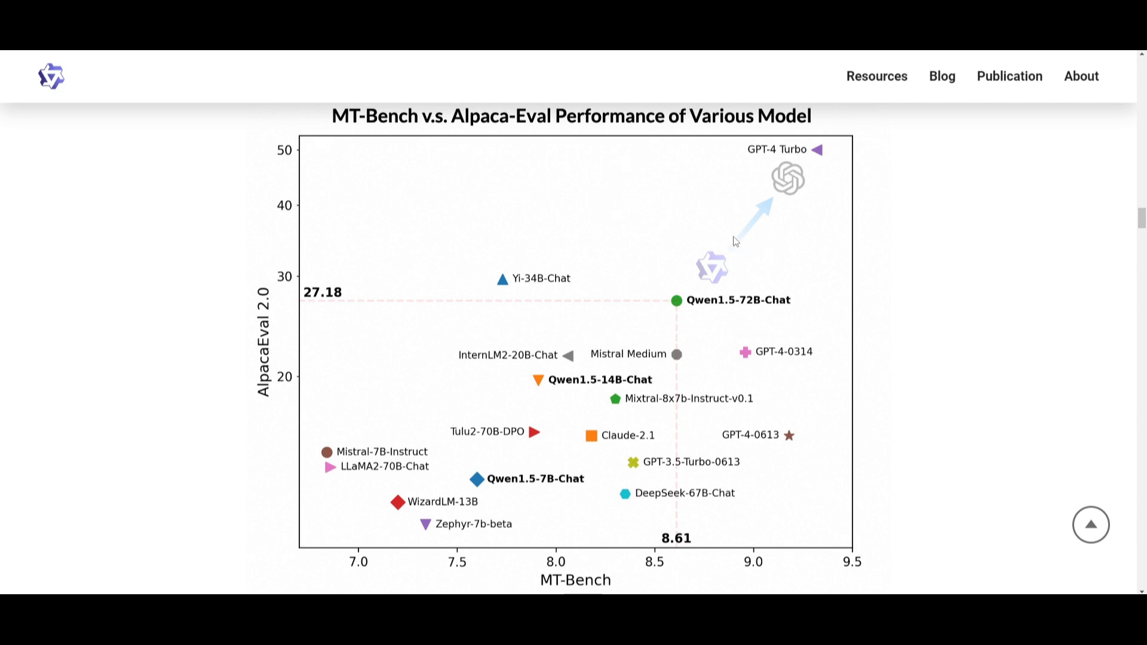
mouse_move(712, 248)
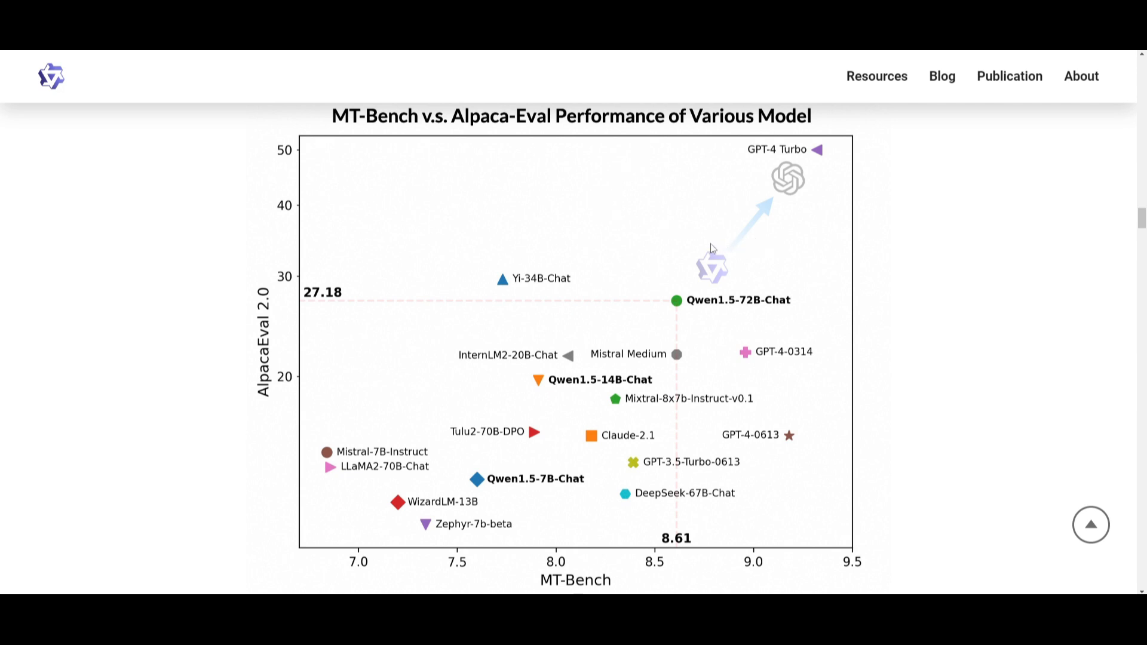
mouse_move(635, 315)
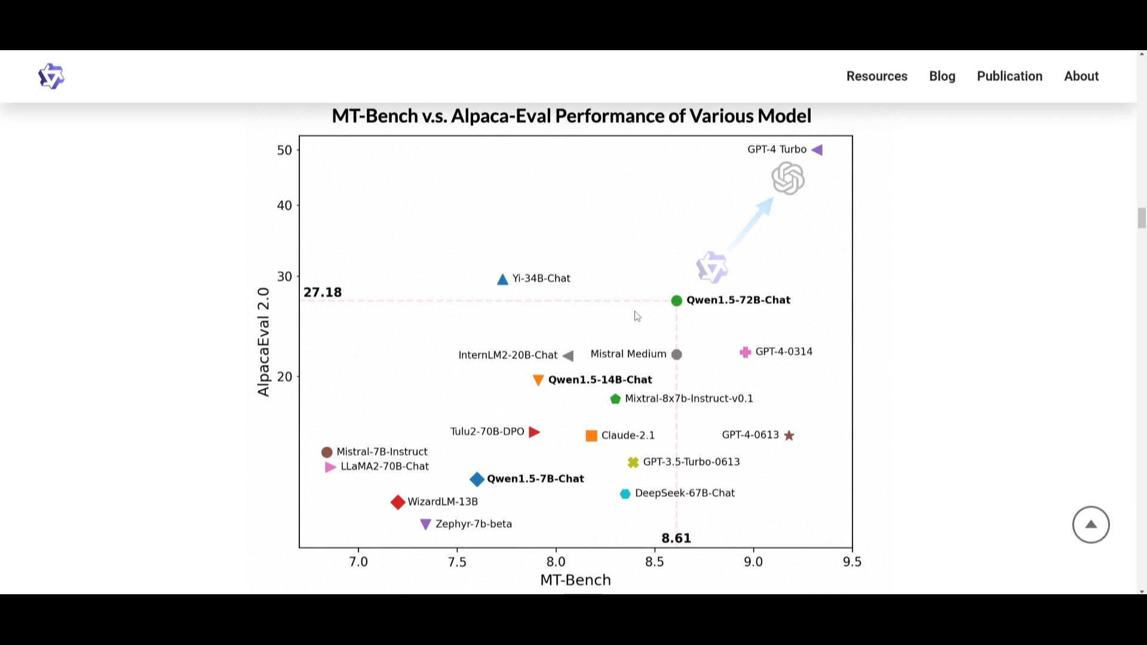
mouse_move(744, 190)
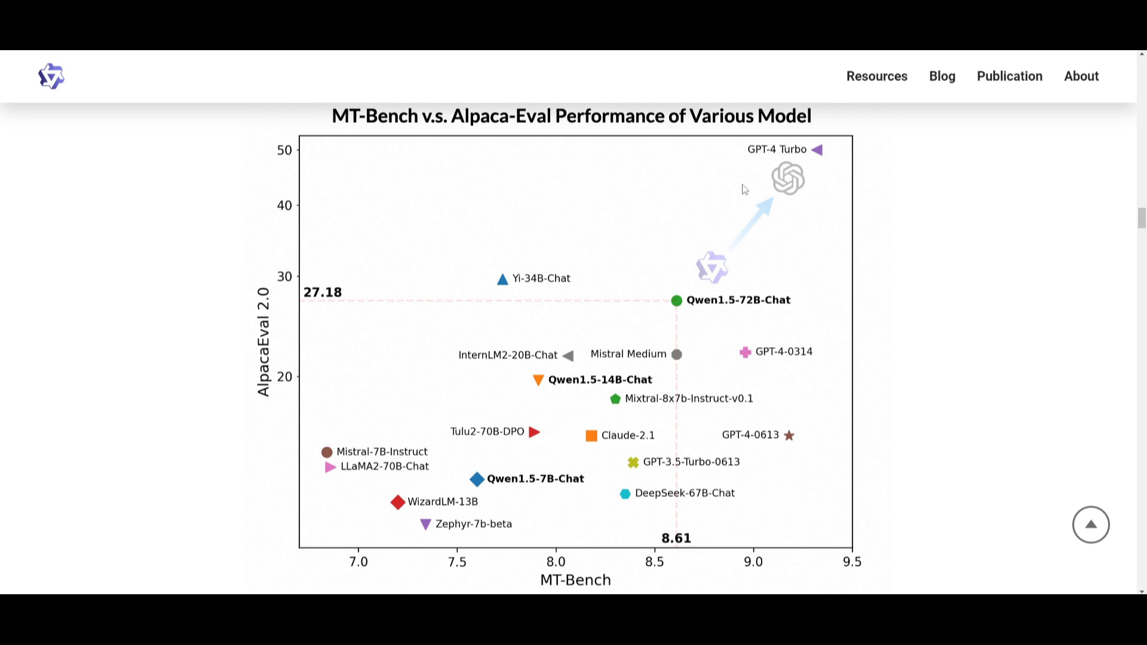
mouse_move(716, 151)
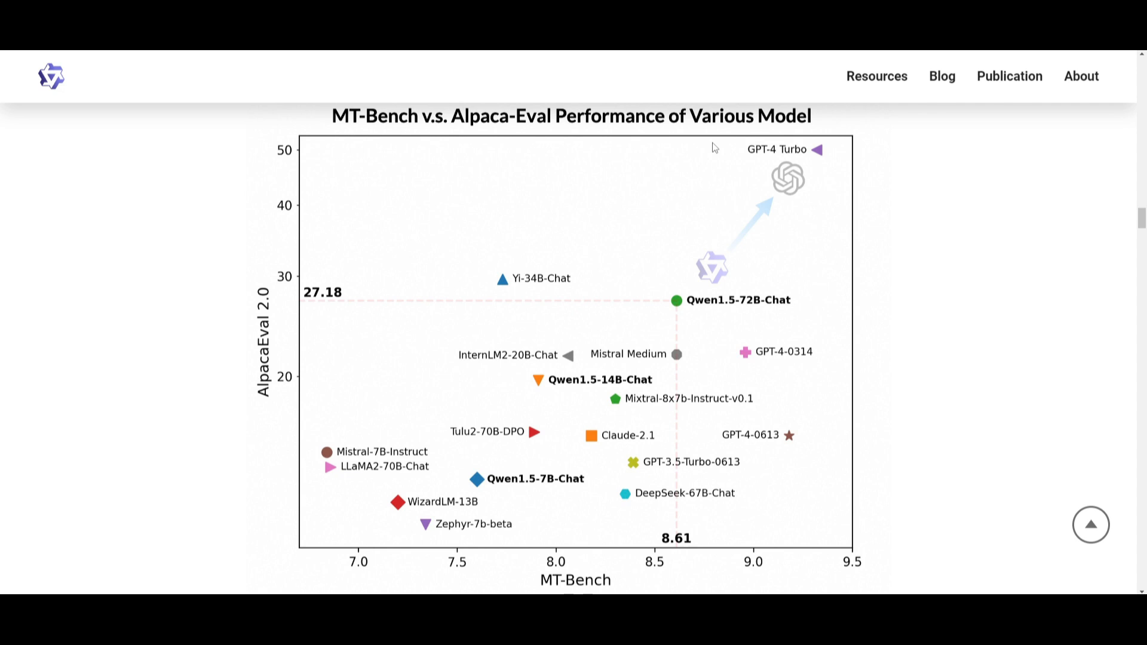
mouse_move(774, 360)
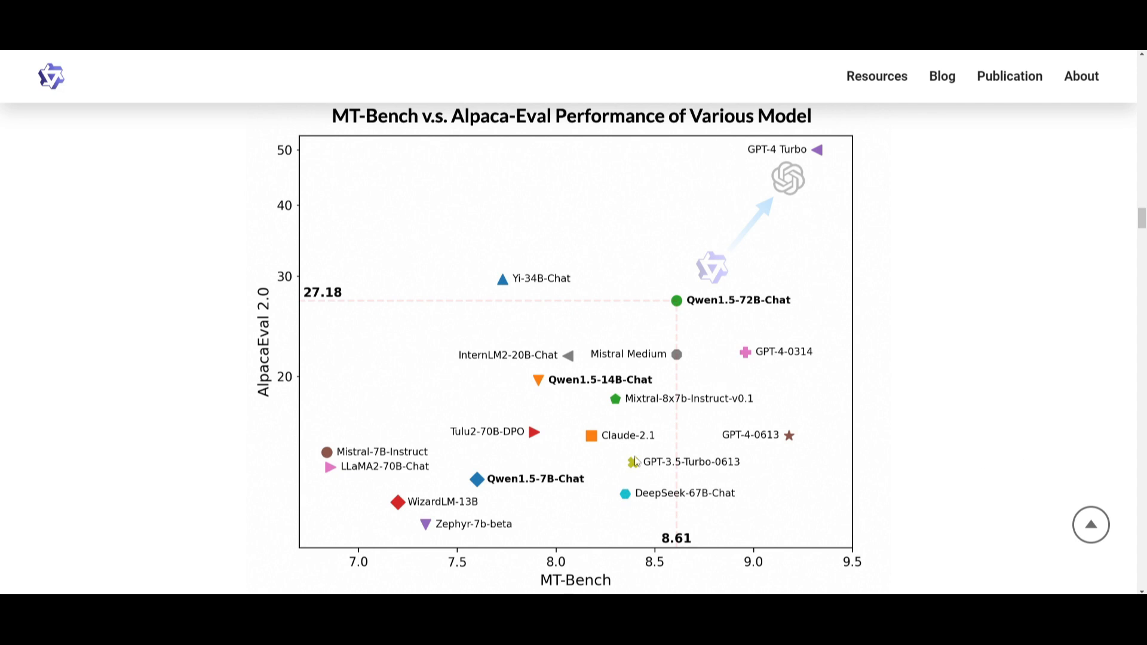
mouse_move(660, 410)
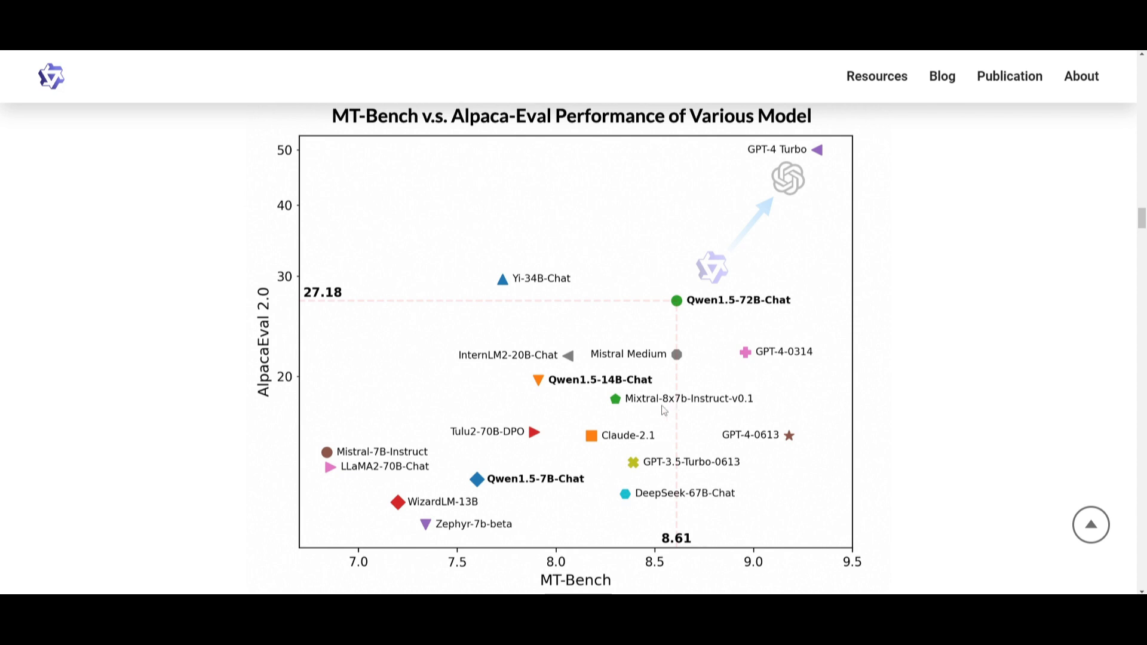
mouse_move(661, 299)
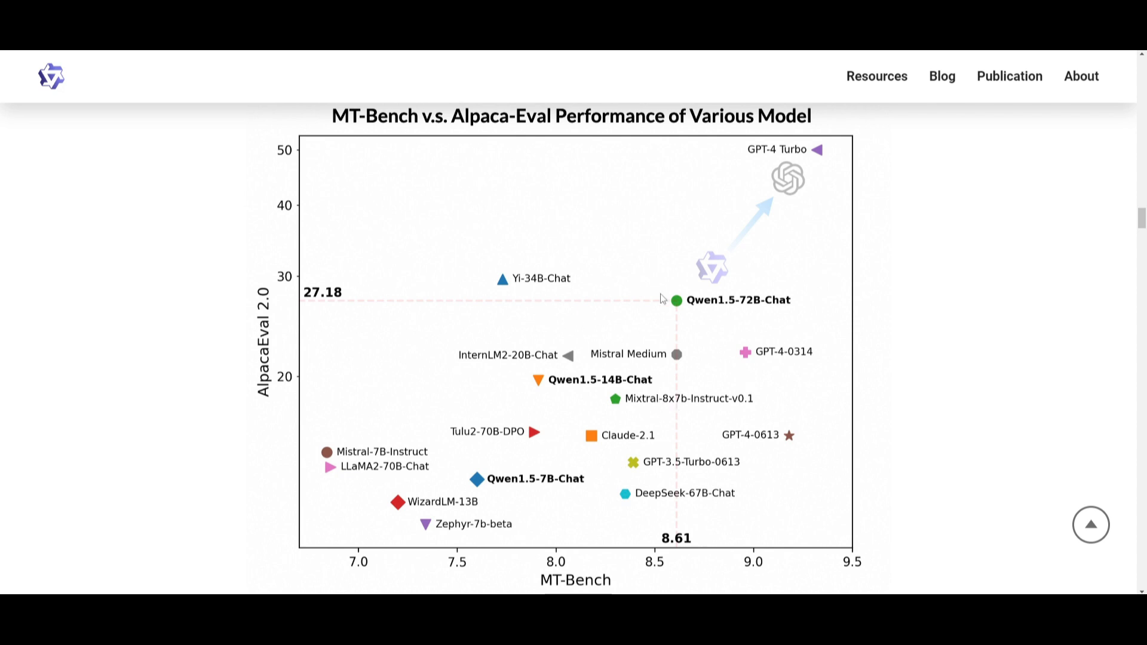
mouse_move(679, 280)
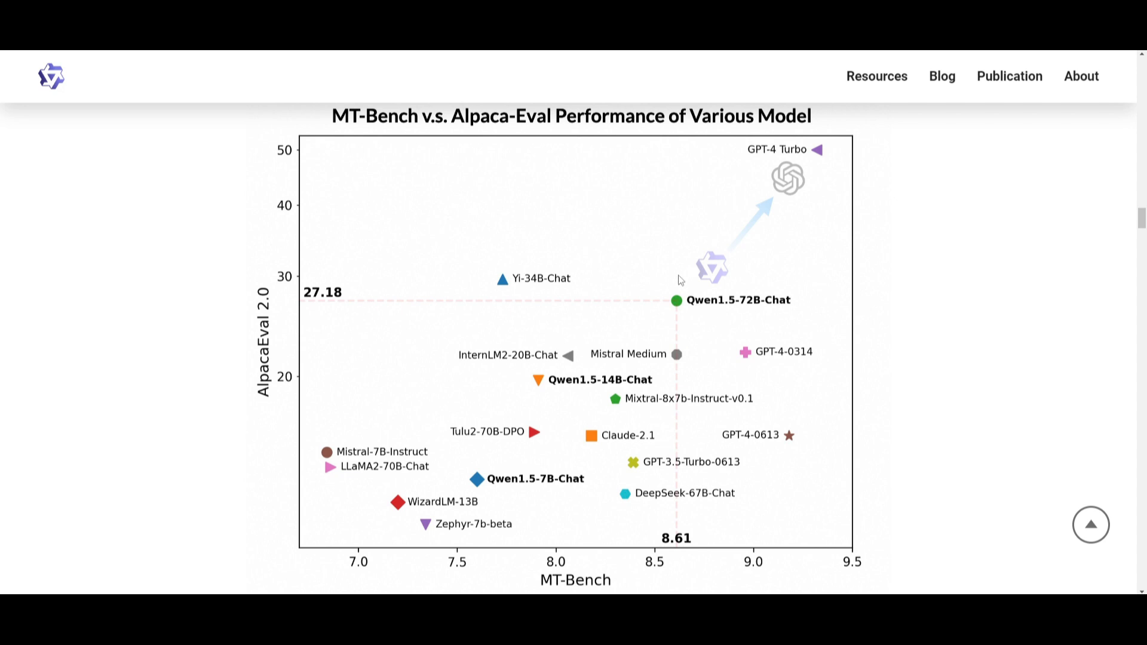
mouse_move(668, 277)
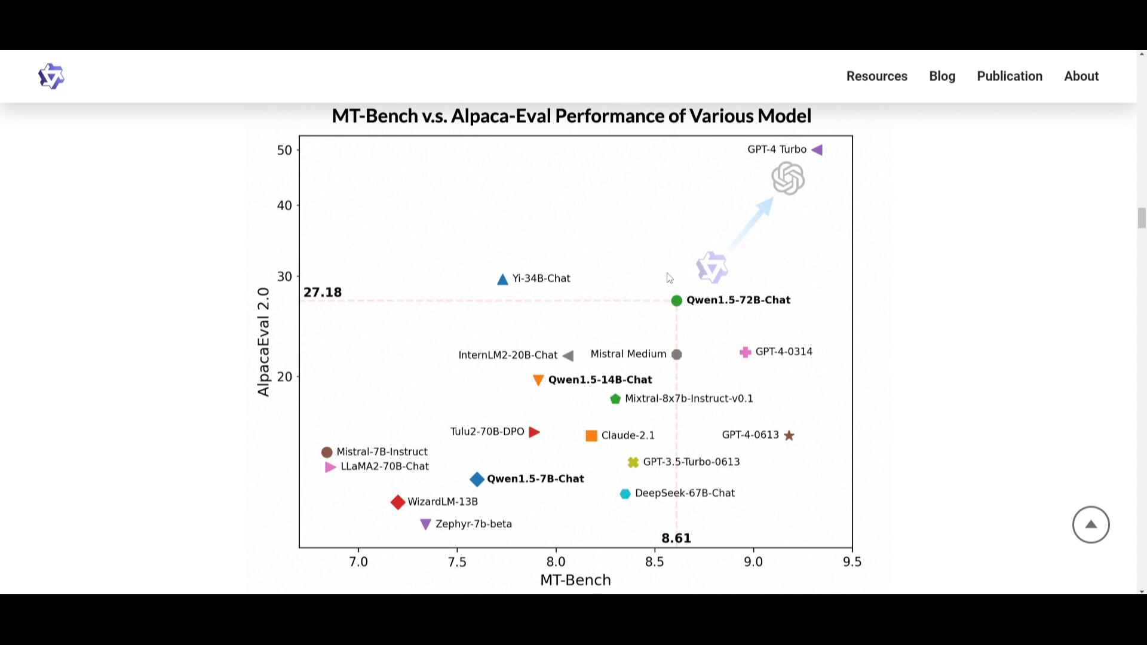
Continue down the remaining benchmark tables to the Develop with Qwen1.5 heading
scroll(down, 3)
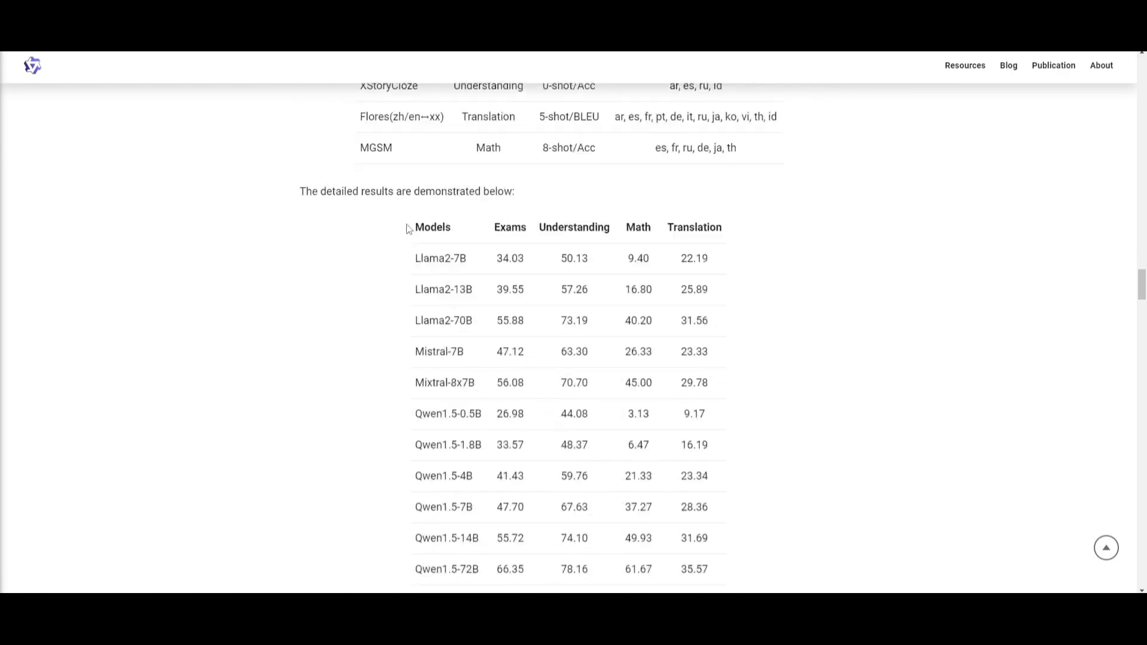
scroll(down, 3)
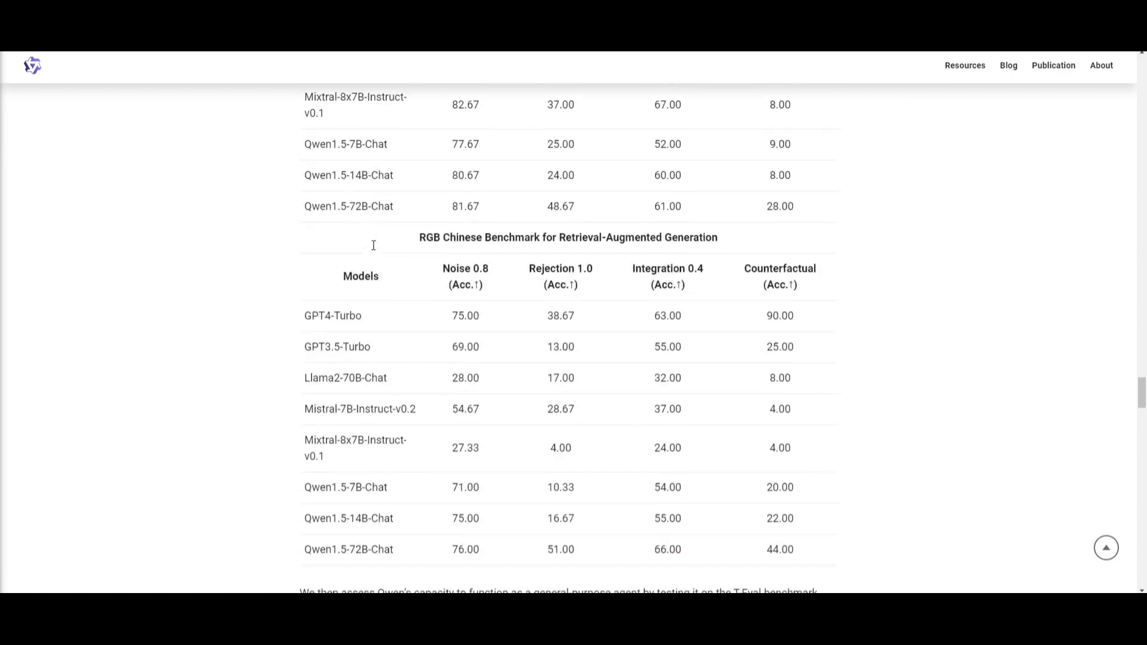
scroll(down, 3)
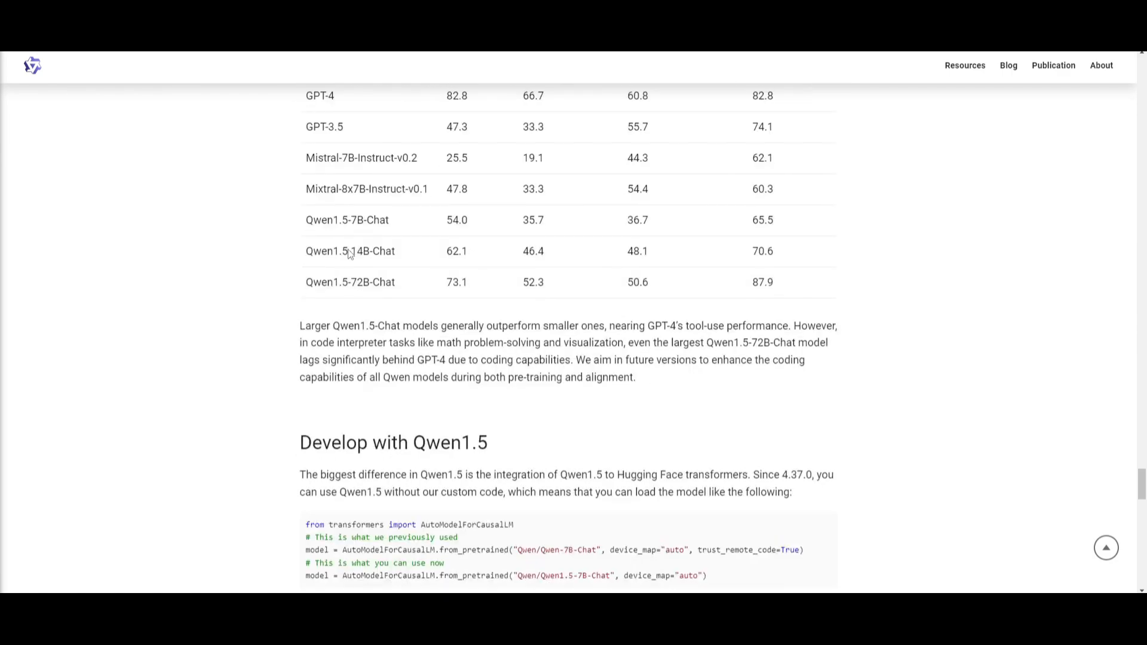
scroll(down, 3)
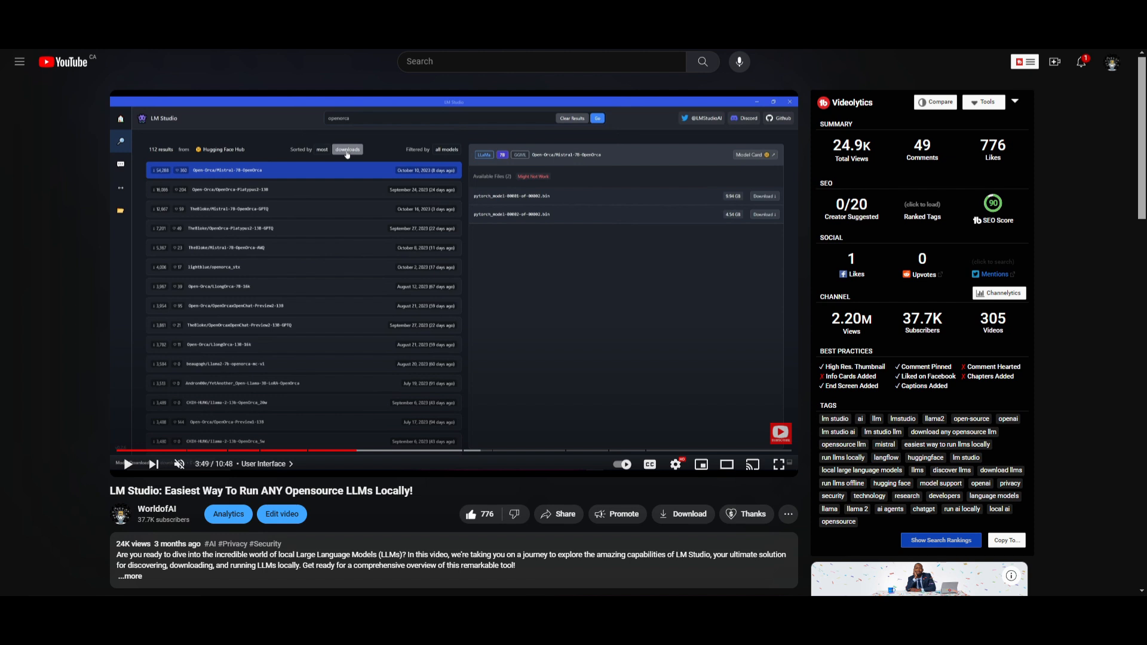
mouse_move(32, 301)
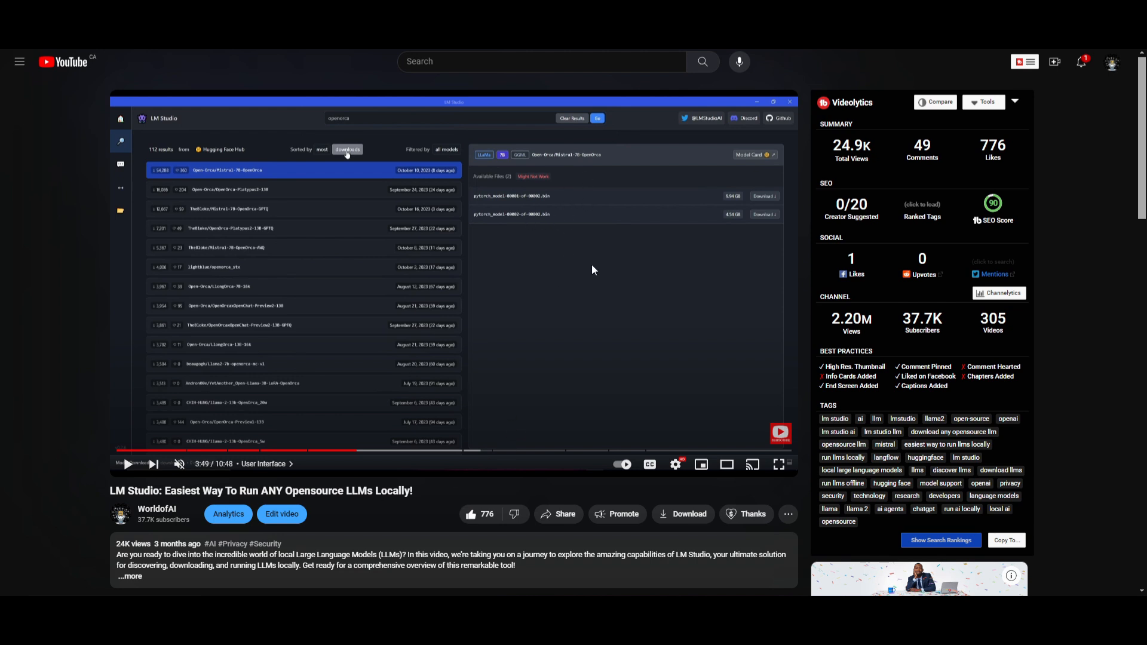
mouse_move(758, 221)
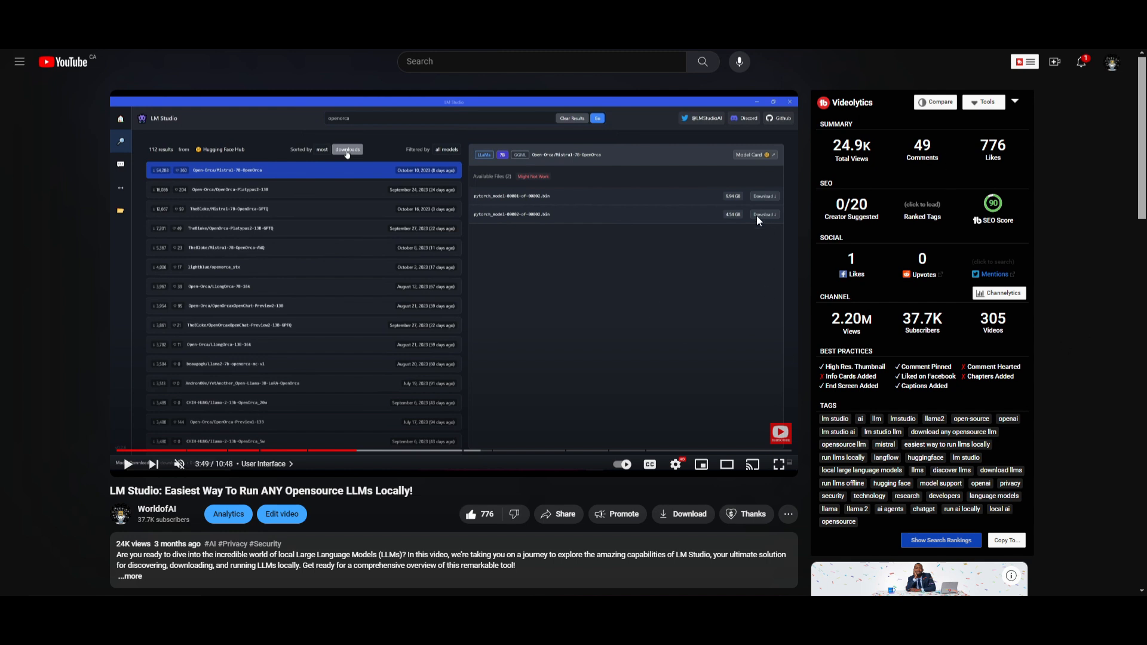
mouse_move(385, 276)
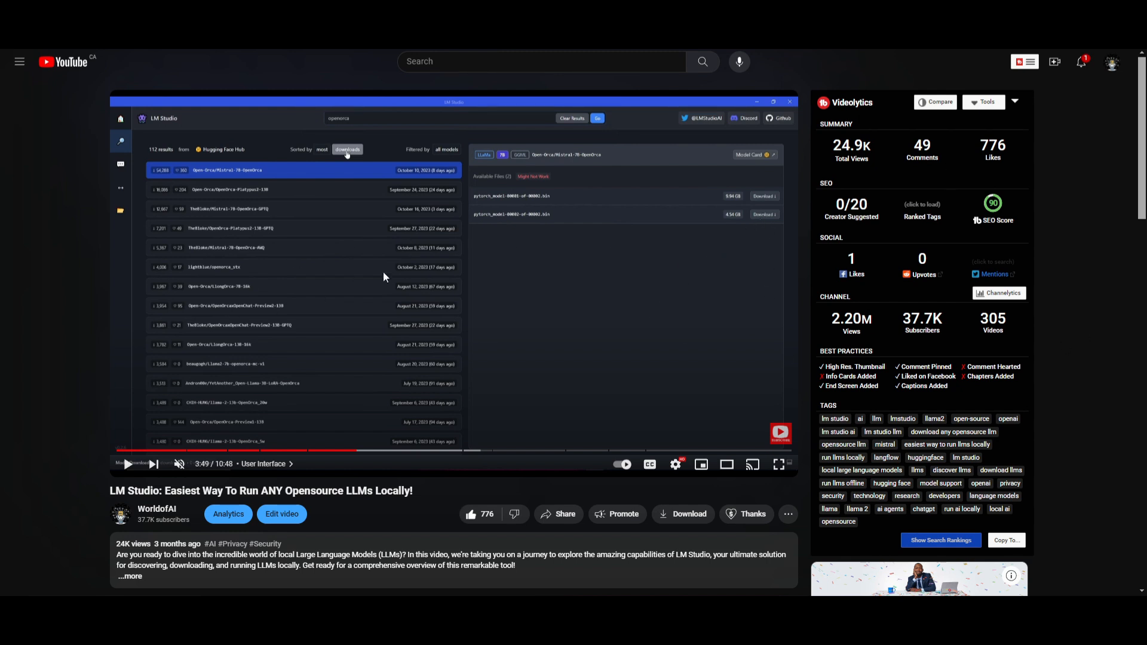
mouse_move(393, 245)
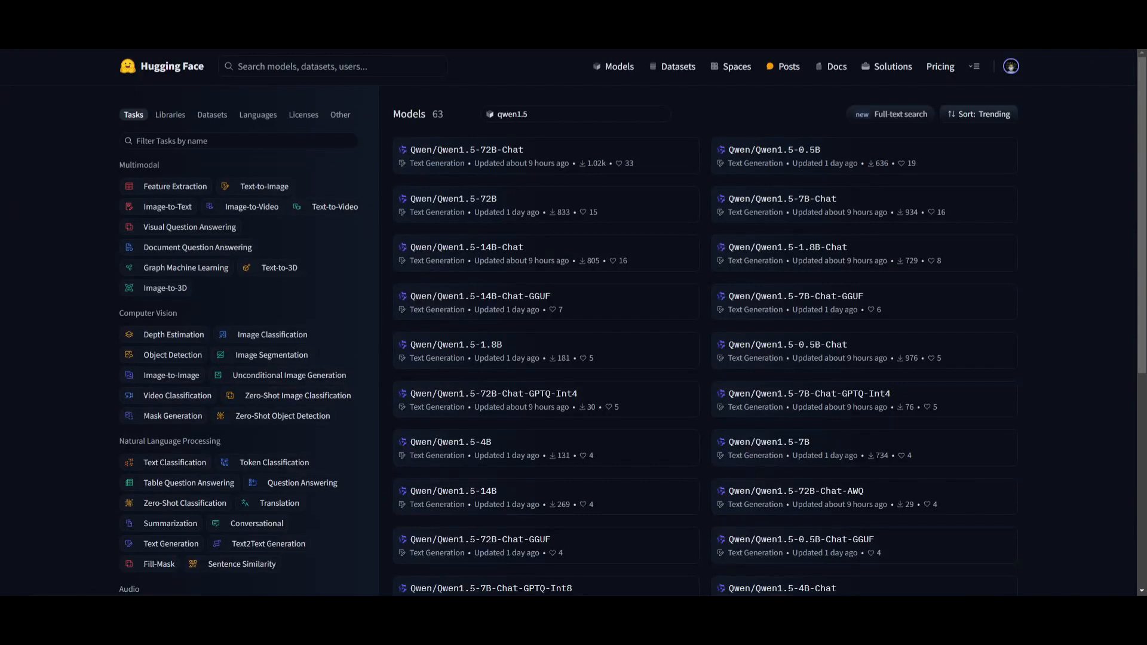
mouse_move(387, 93)
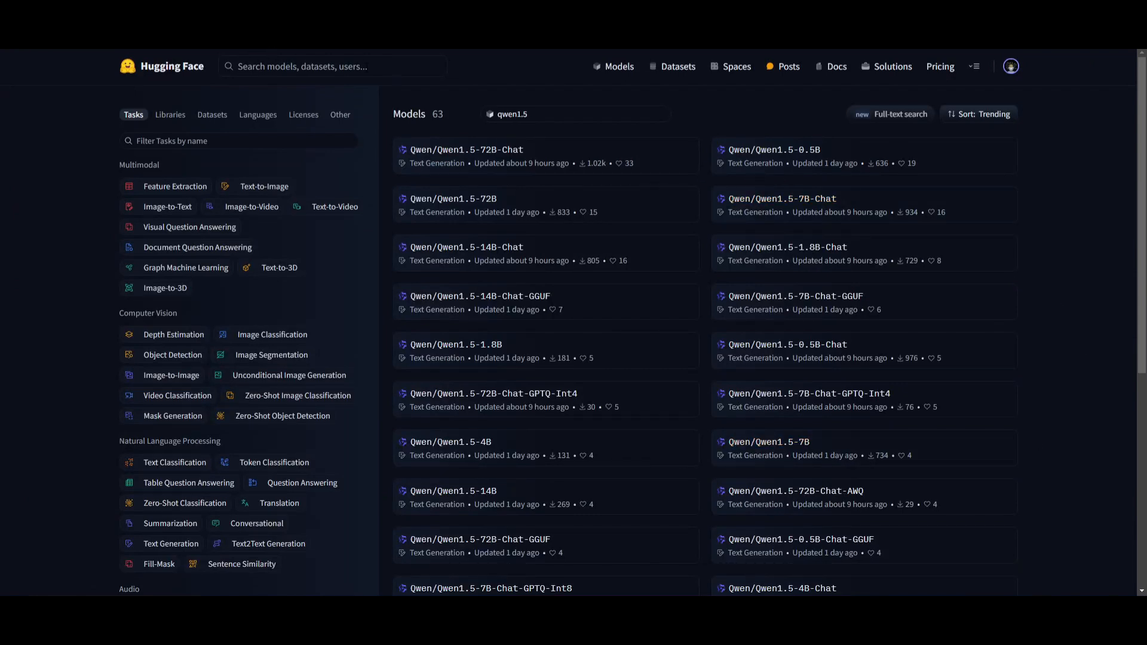
mouse_move(953, 357)
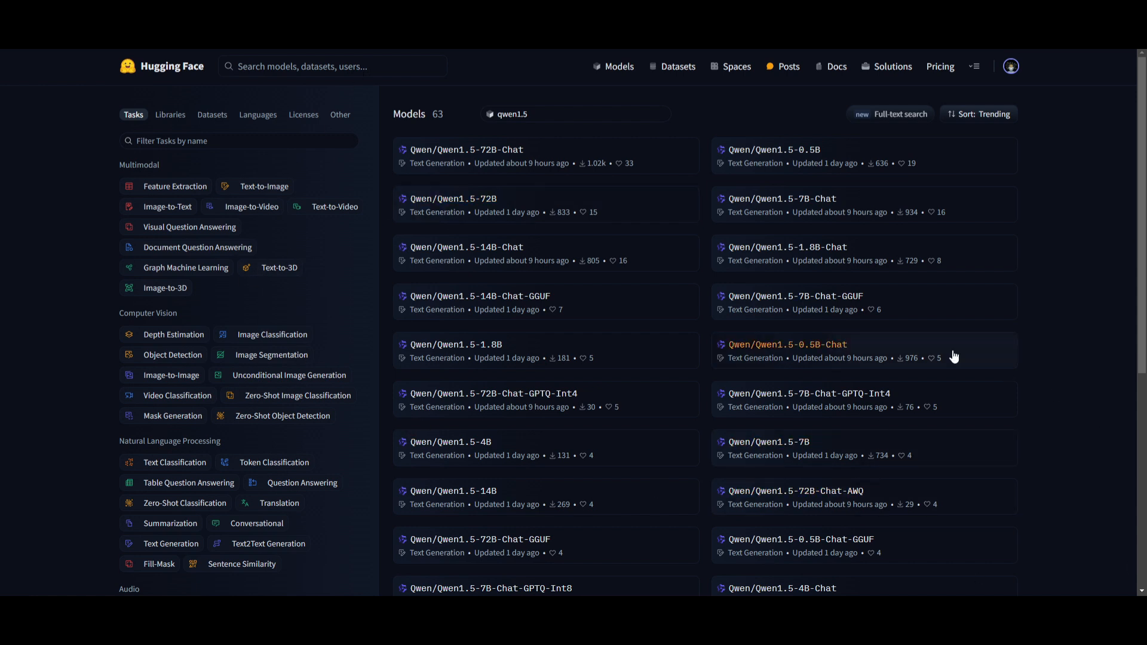
mouse_move(705, 217)
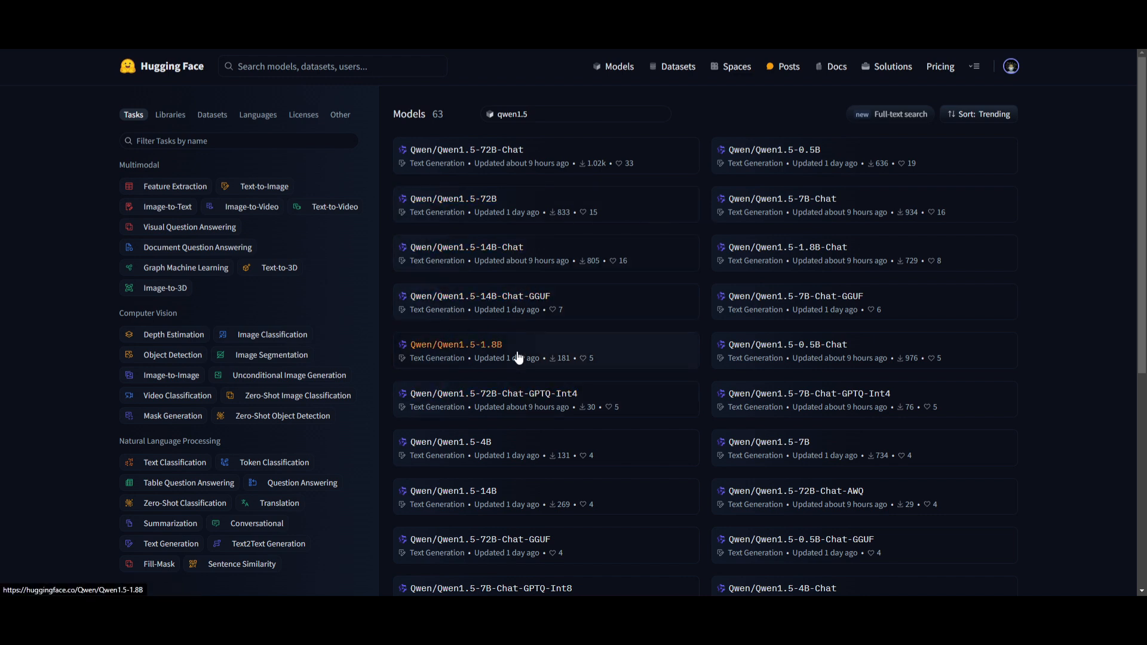
mouse_move(495, 297)
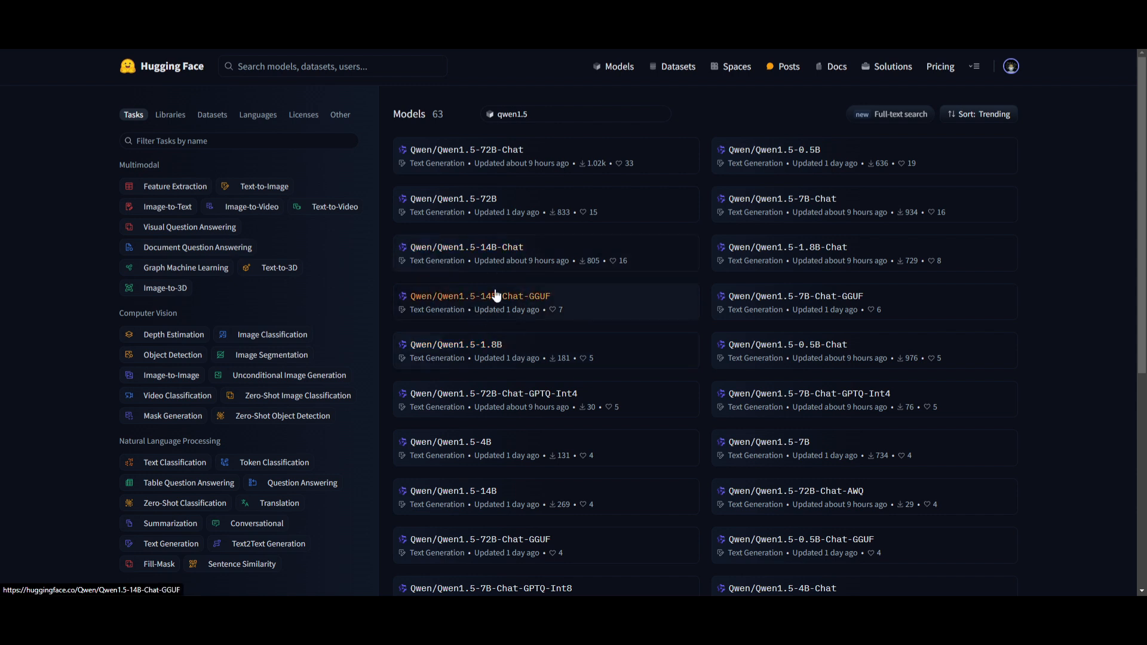
mouse_move(500, 346)
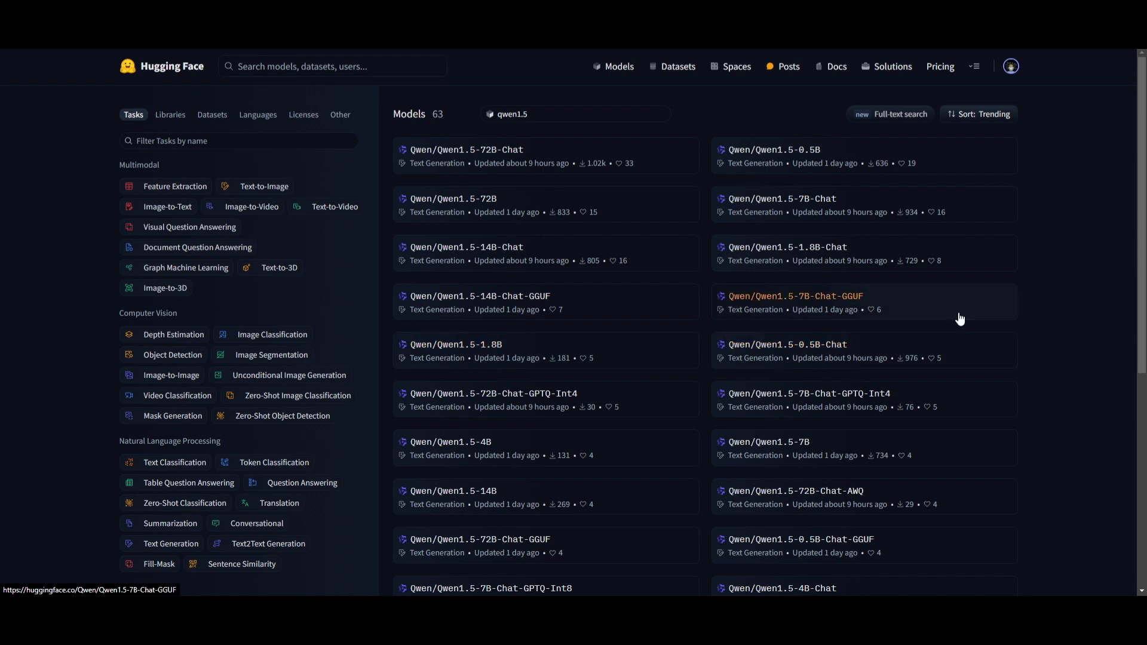
mouse_move(836, 164)
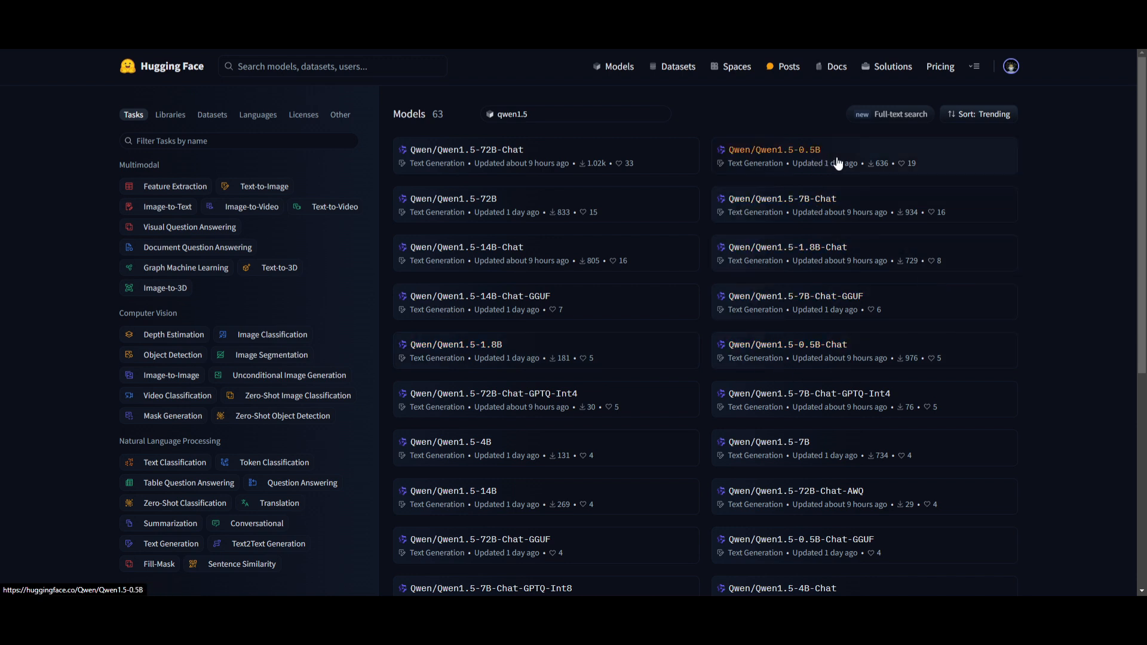
mouse_move(566, 265)
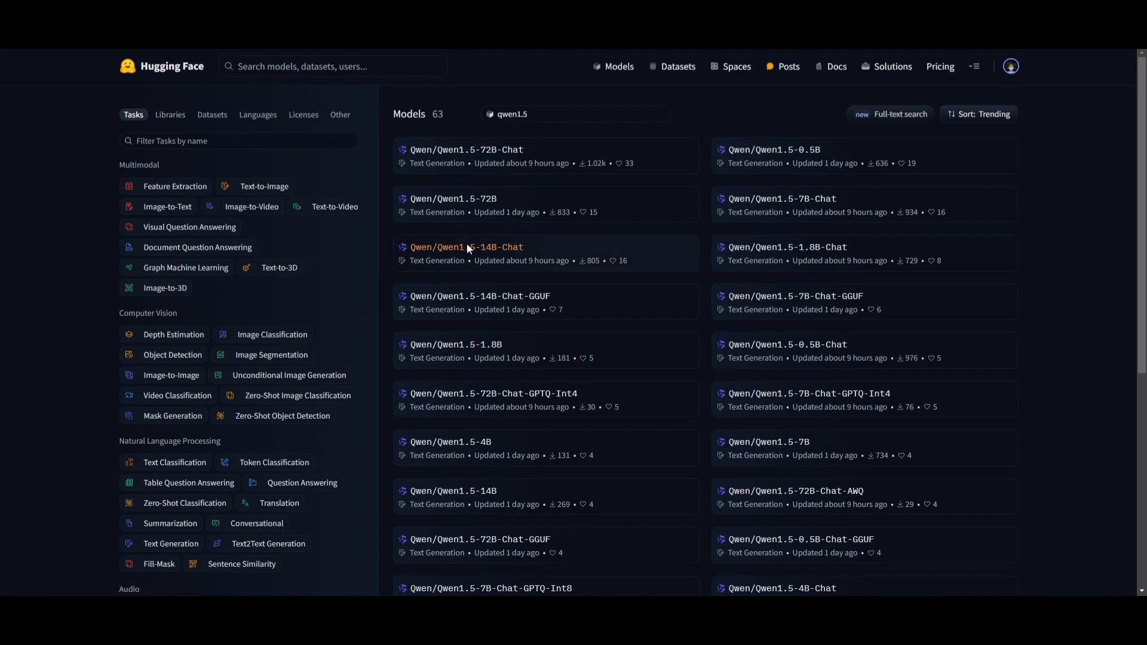
Open the Qwen/Qwen1.5-14B-Chat model card from the search results
click(466, 248)
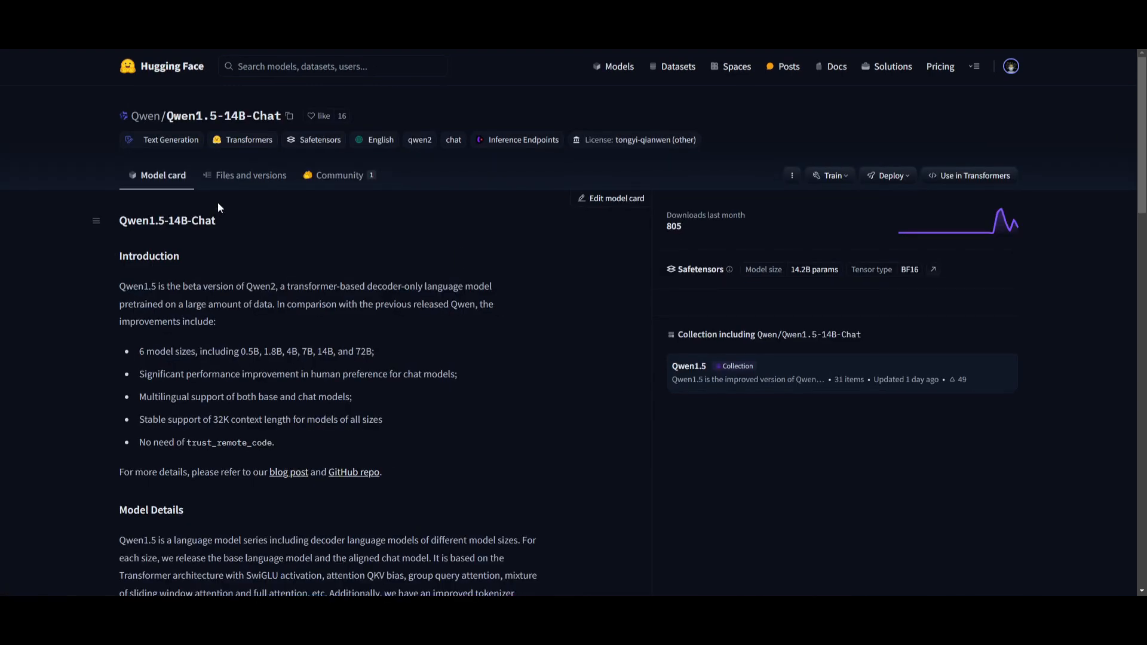
click(289, 116)
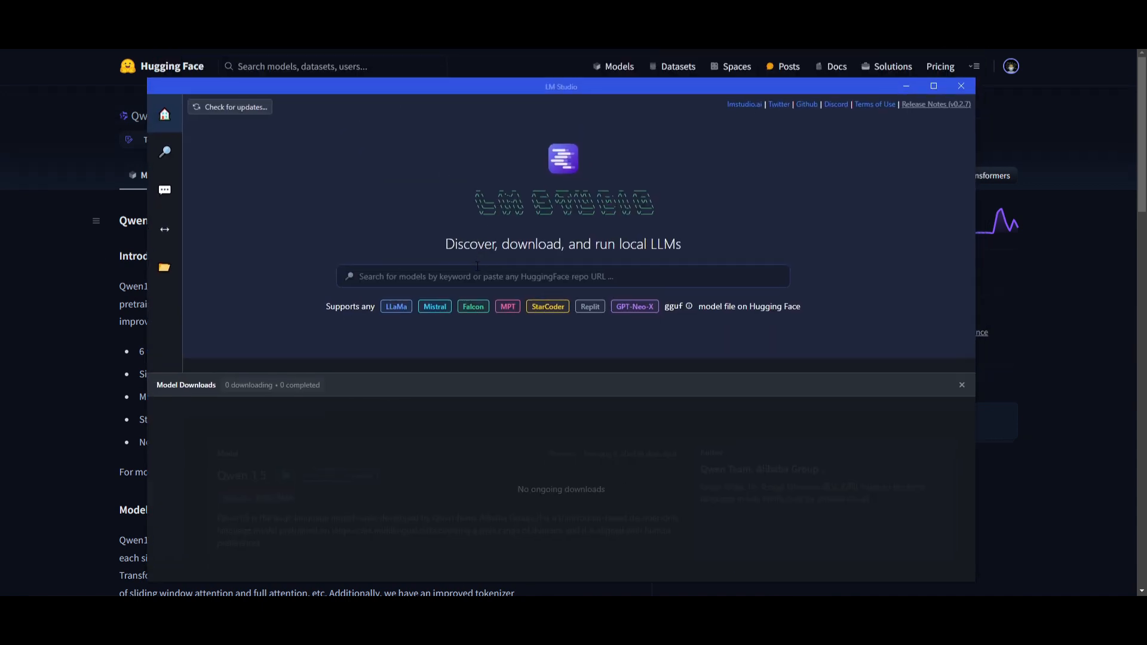
Search LM Studio for Qwen/Qwen1.5-14B-Chat, find its GGUF file, and go to the empty chat's model loader
text(Qwen/Qwen1.5-14B-Chat)
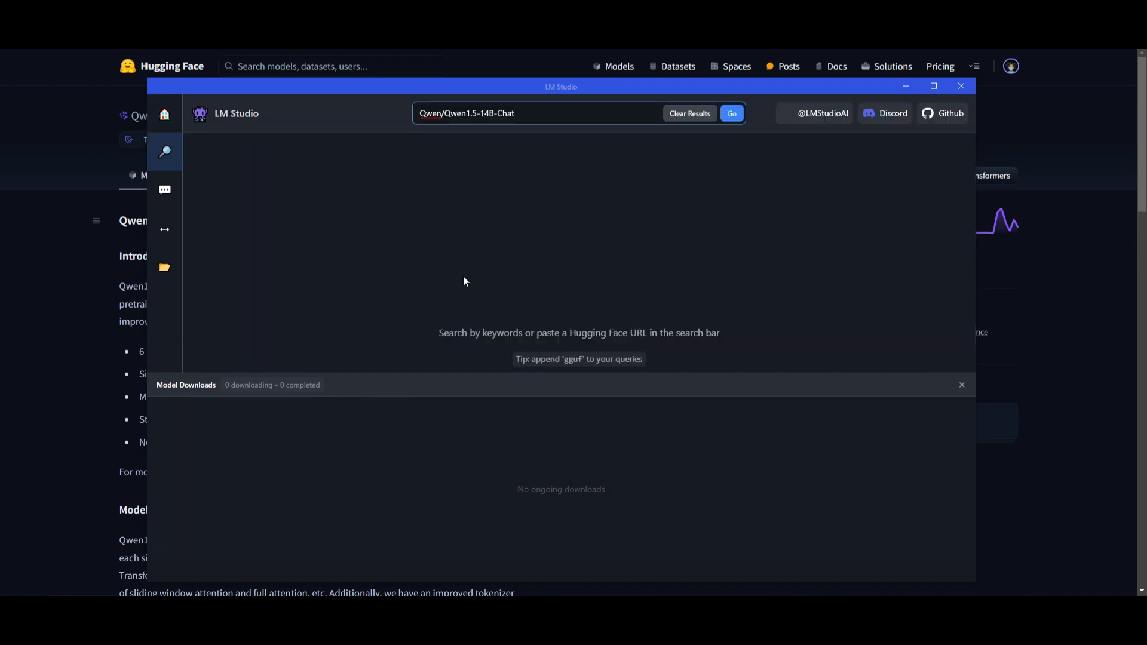
click(730, 113)
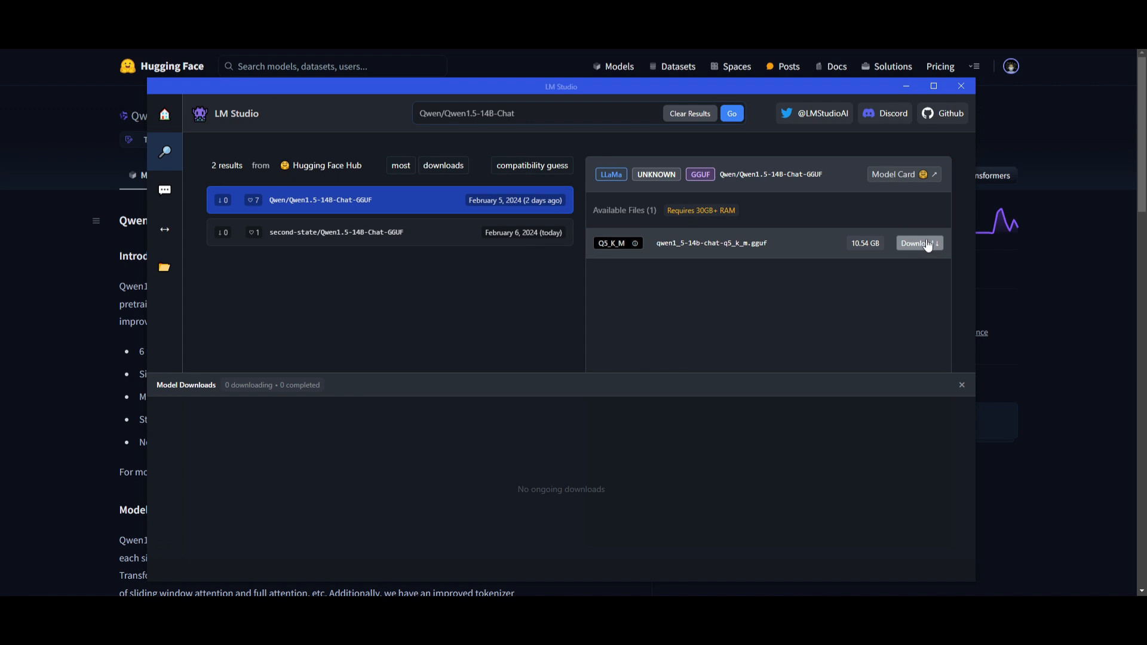
mouse_move(924, 249)
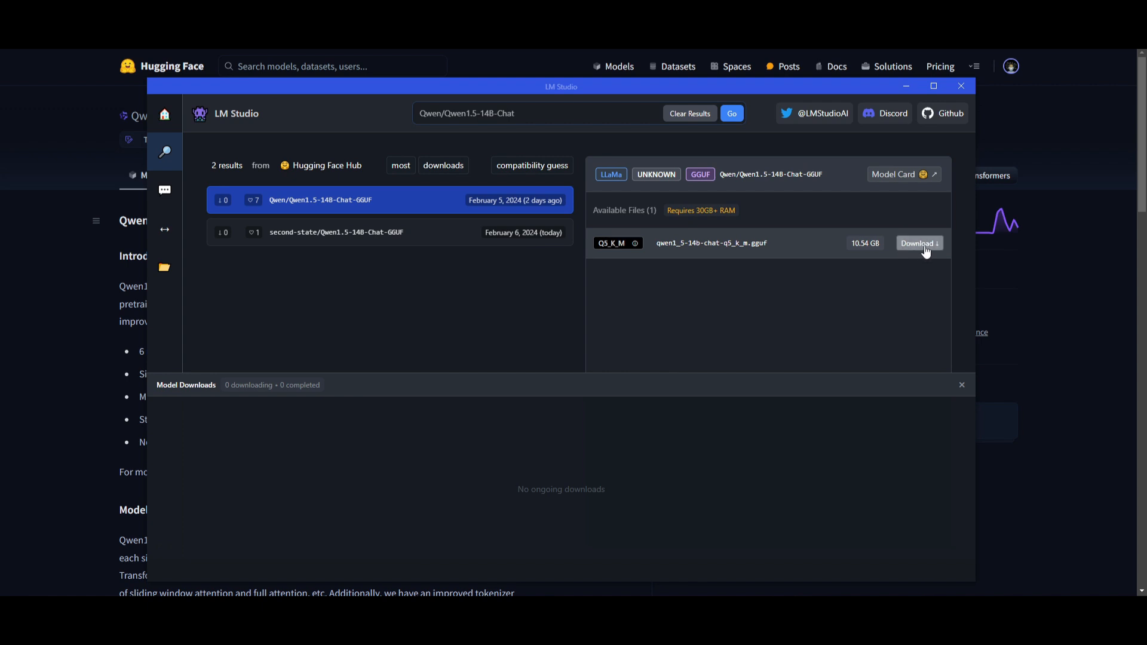
mouse_move(165, 190)
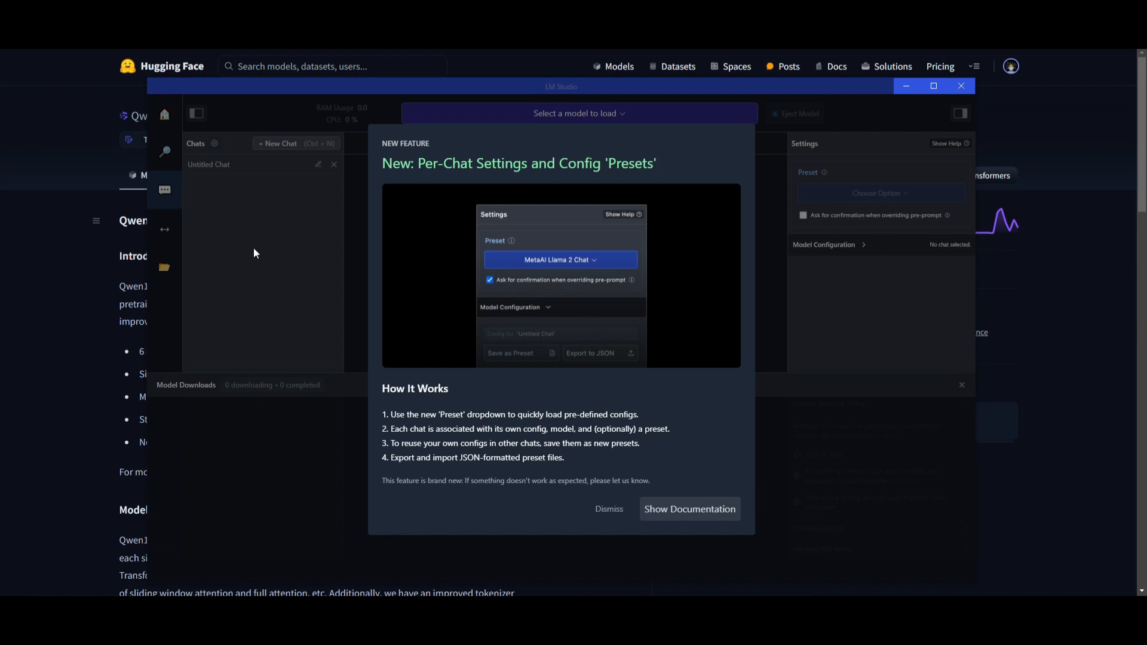
click(608, 509)
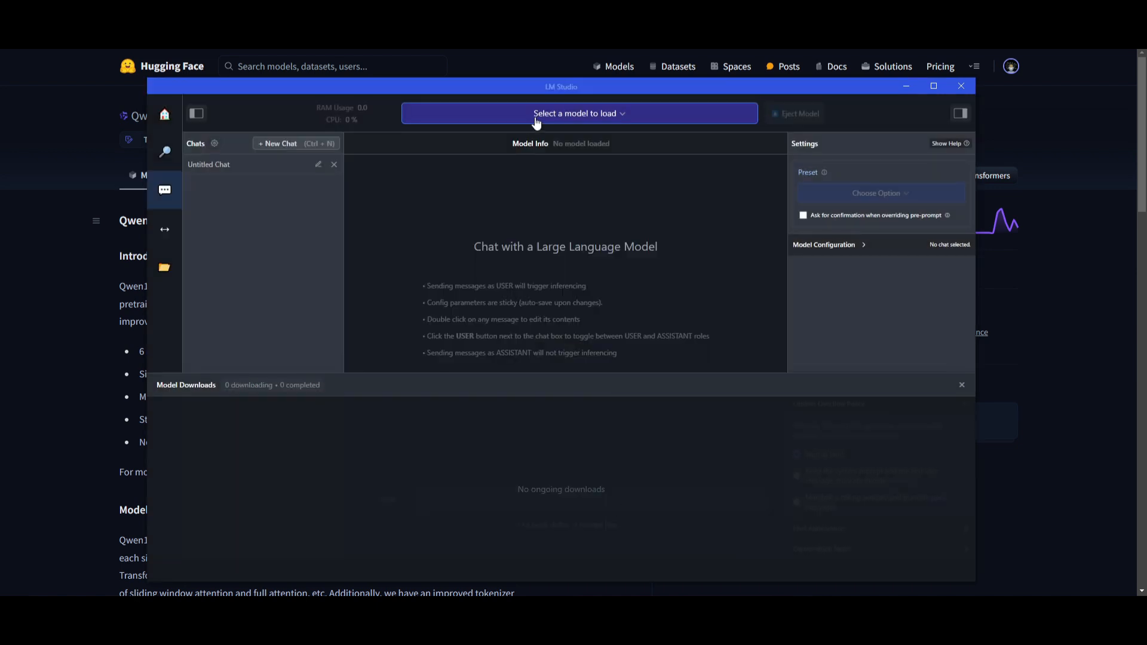
click(578, 113)
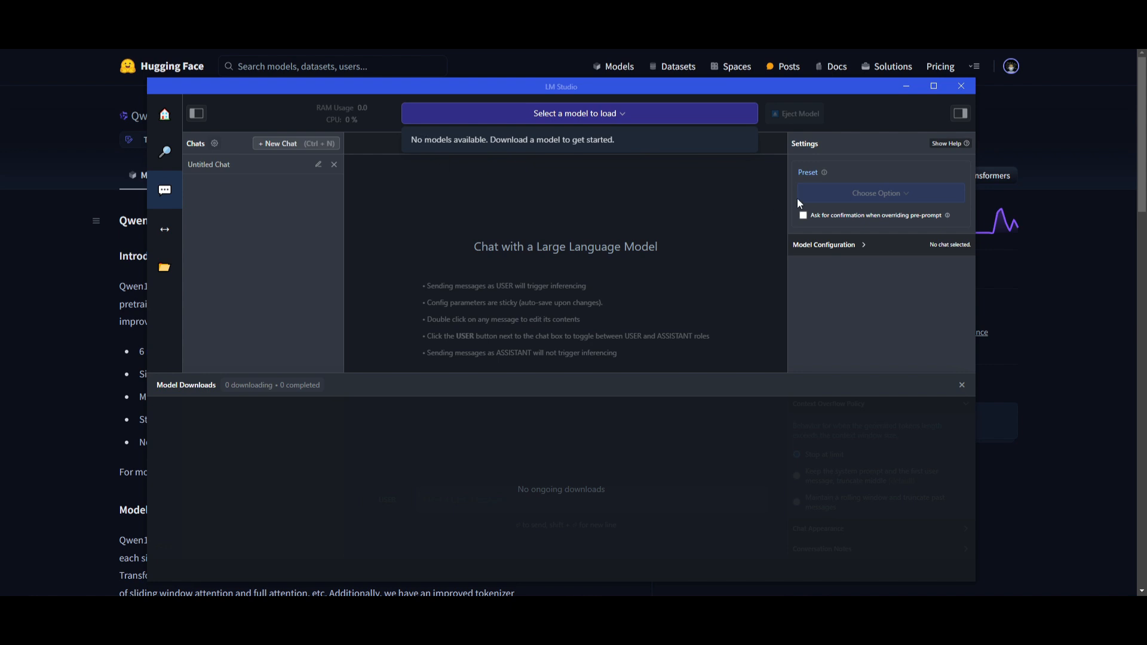
mouse_move(538, 173)
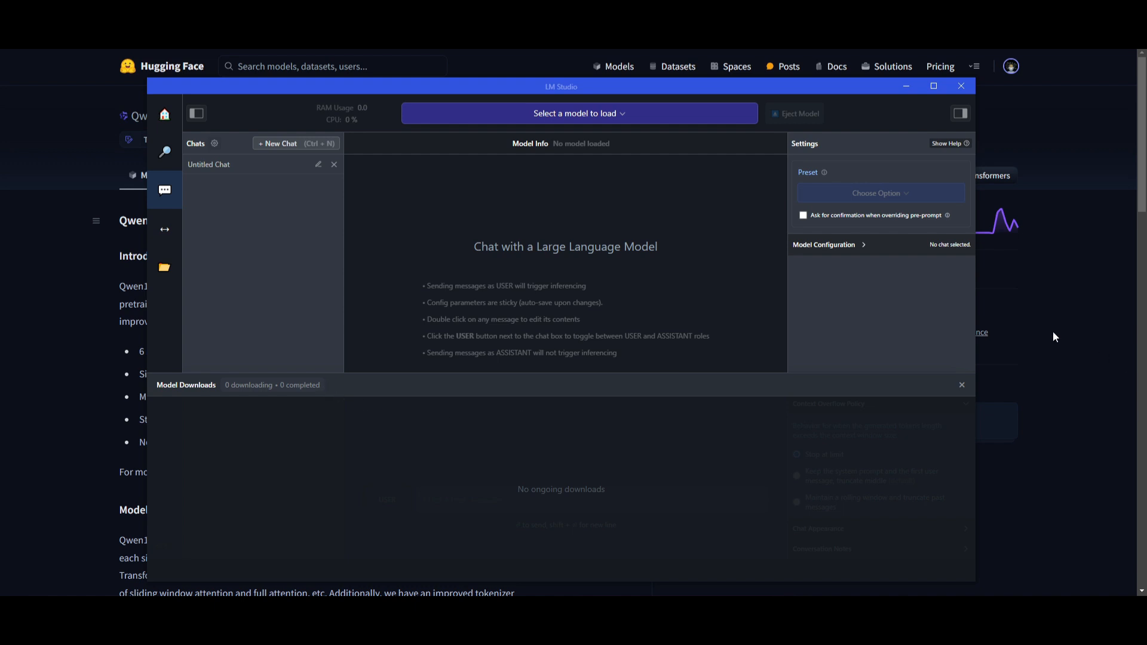
mouse_move(829, 324)
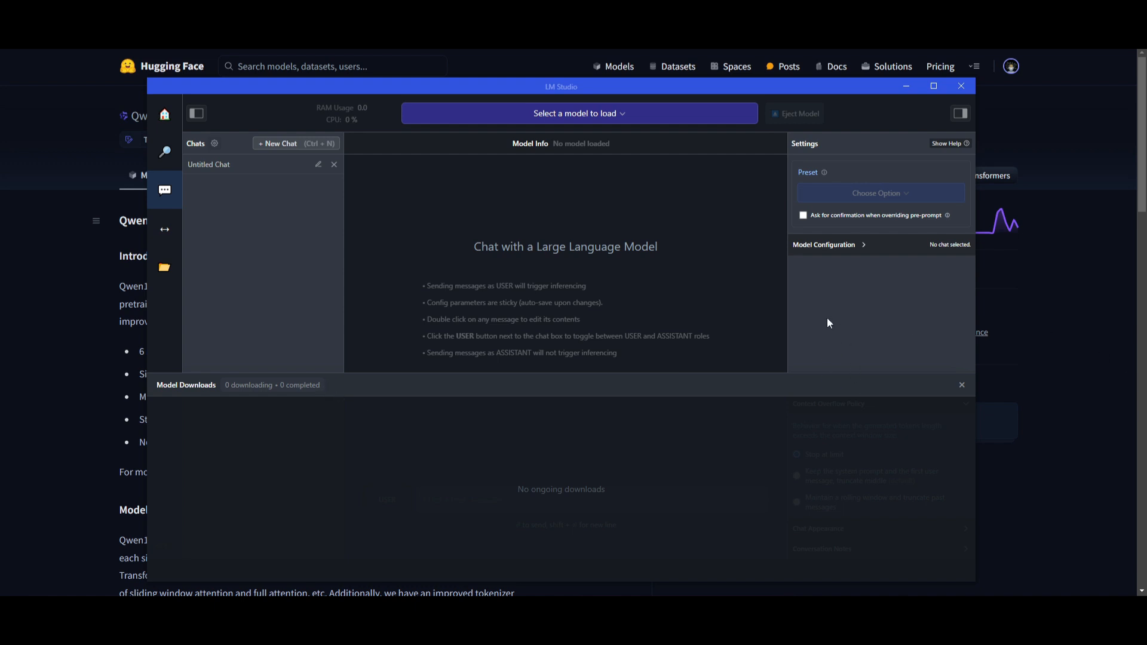
mouse_move(841, 290)
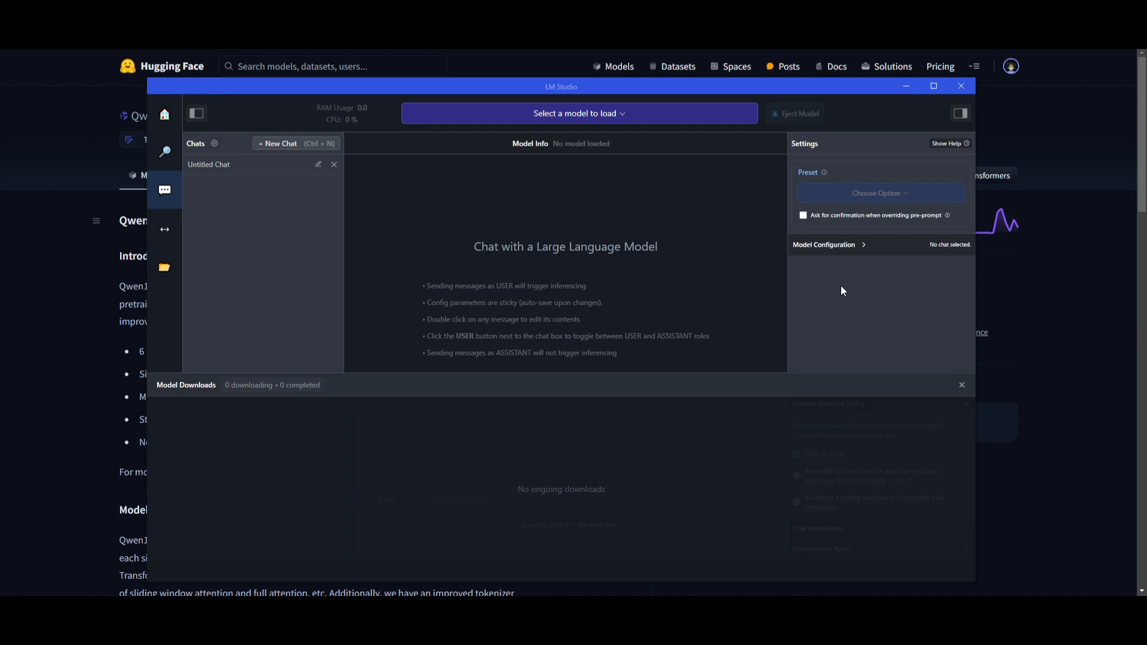
mouse_move(801, 312)
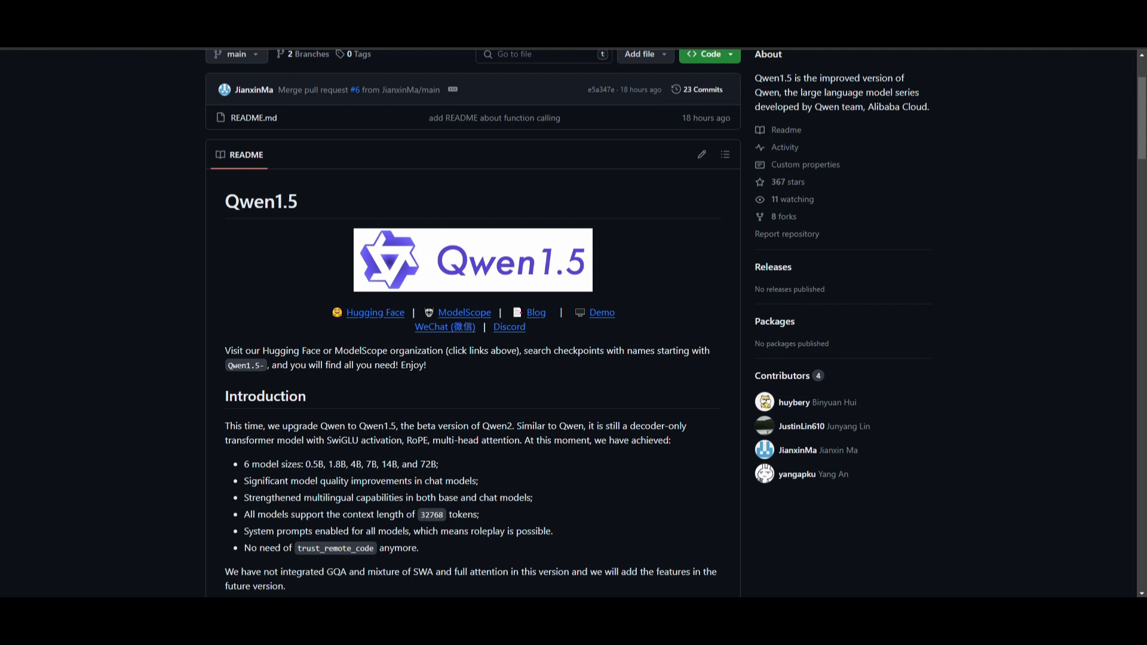
scroll(down, 3)
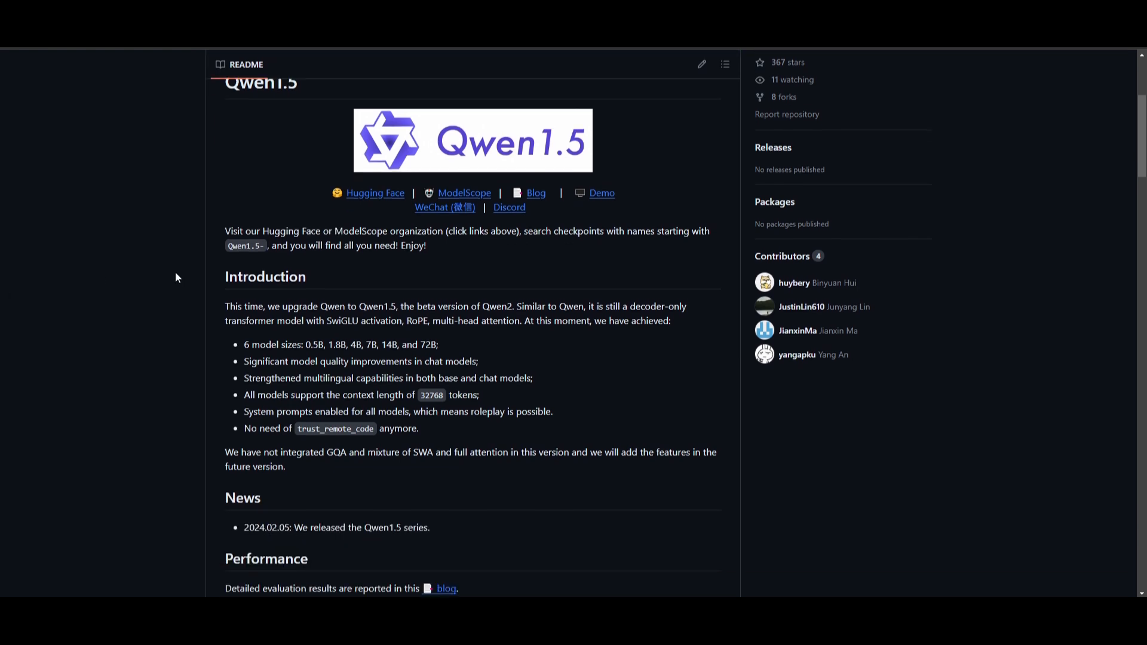
scroll(down, 3)
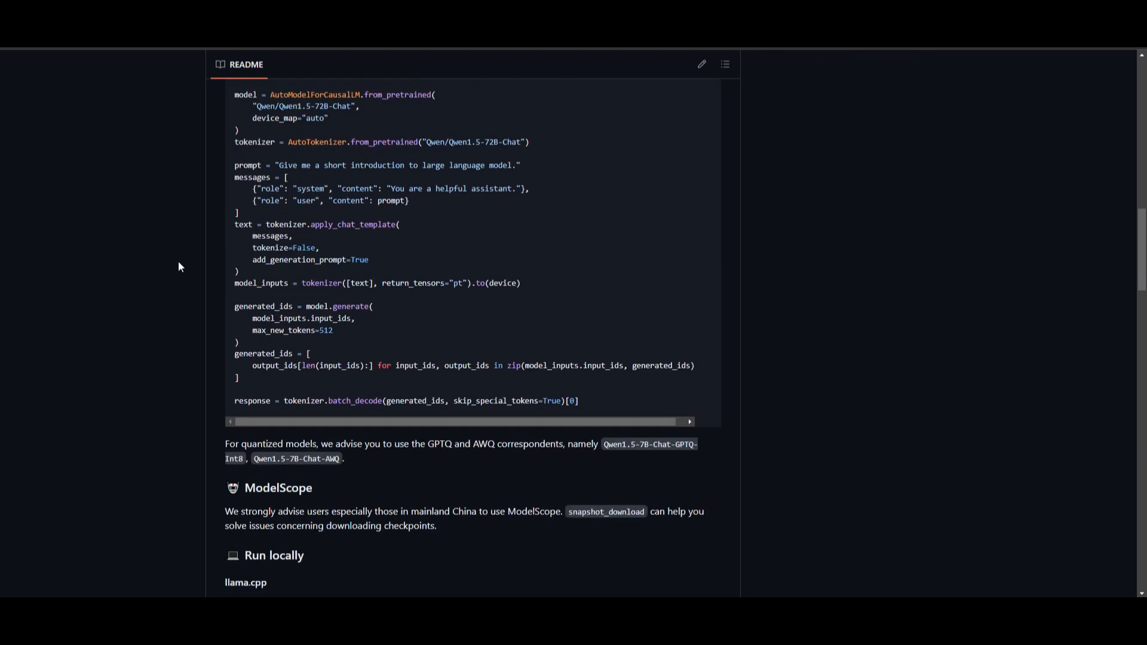
scroll(down, 3)
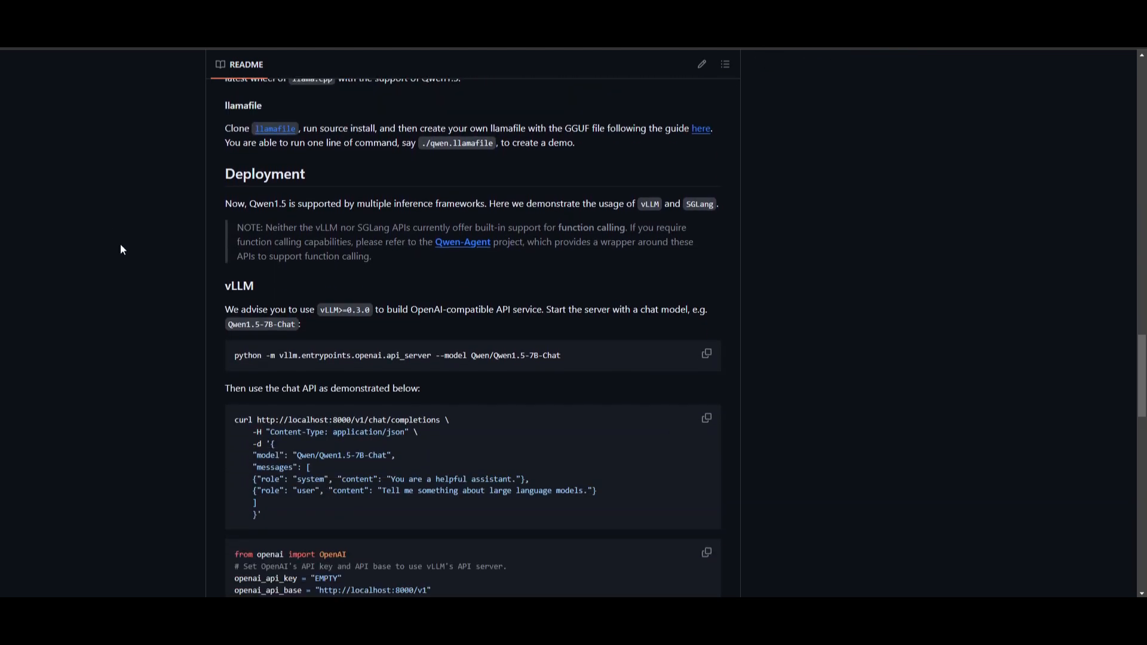
scroll(down, 3)
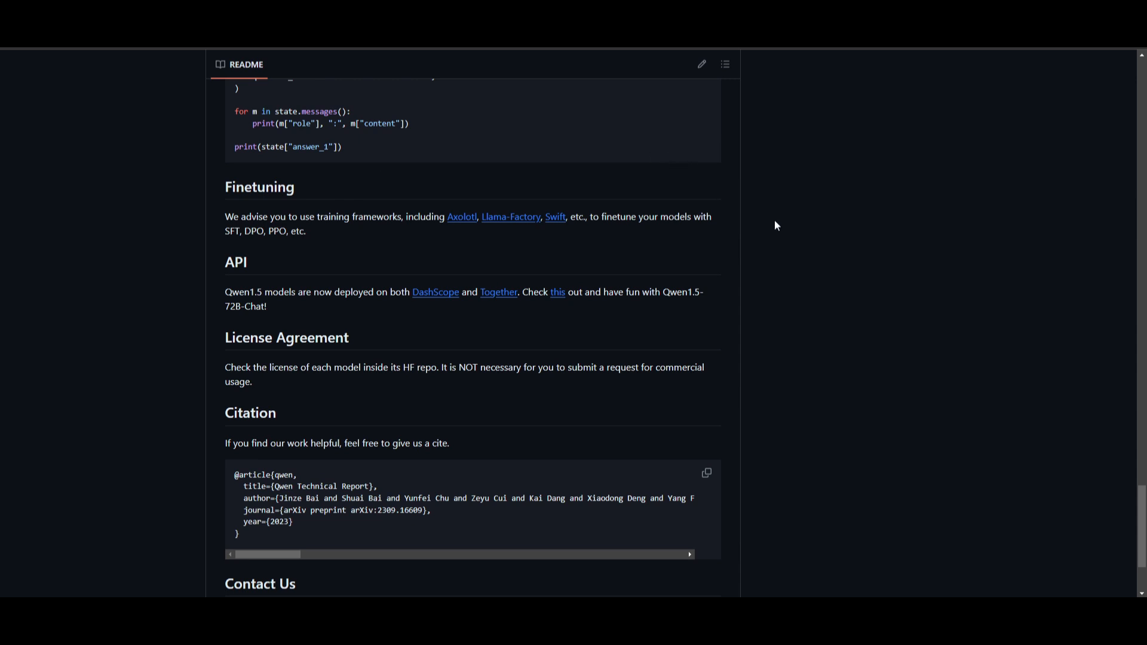
mouse_move(862, 295)
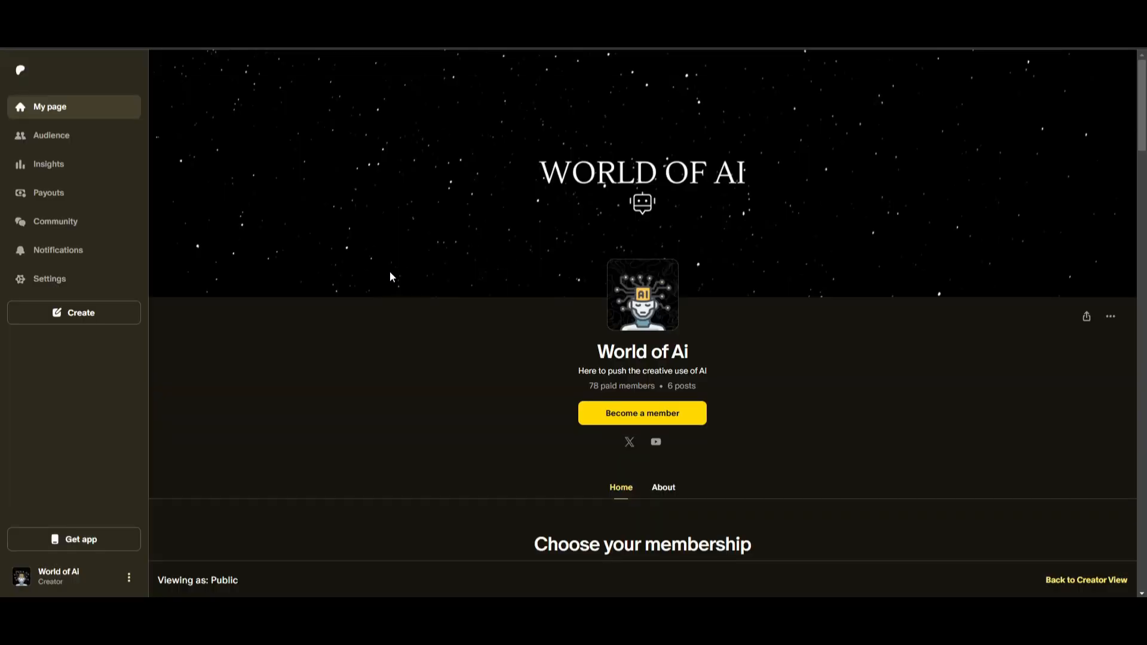
mouse_move(457, 393)
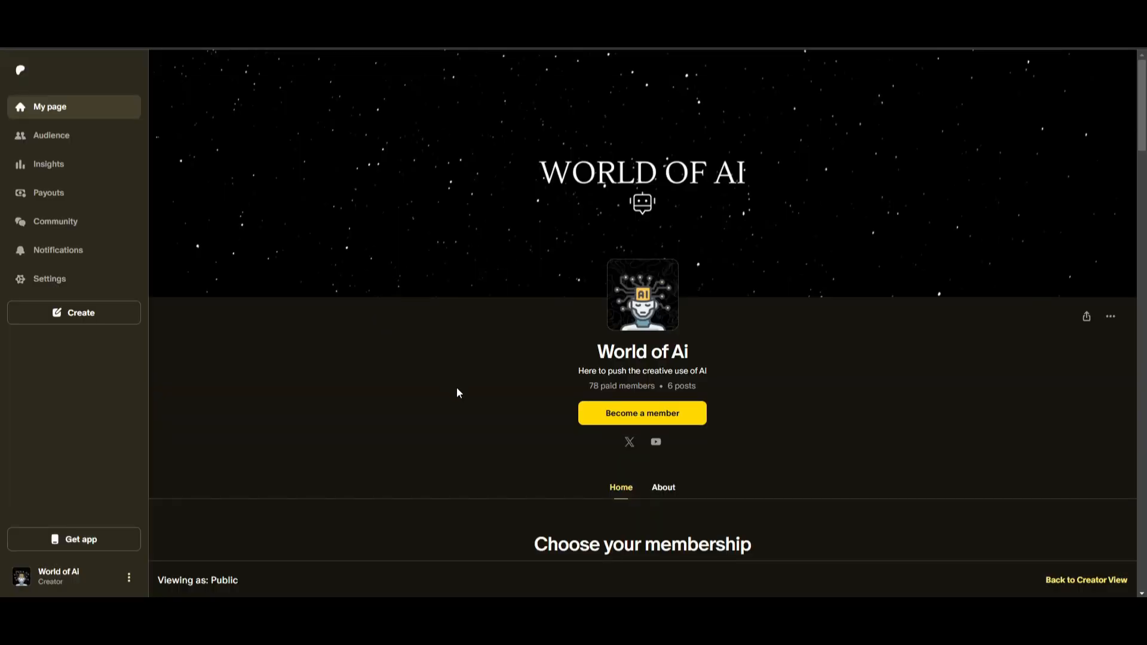
scroll(down, 3)
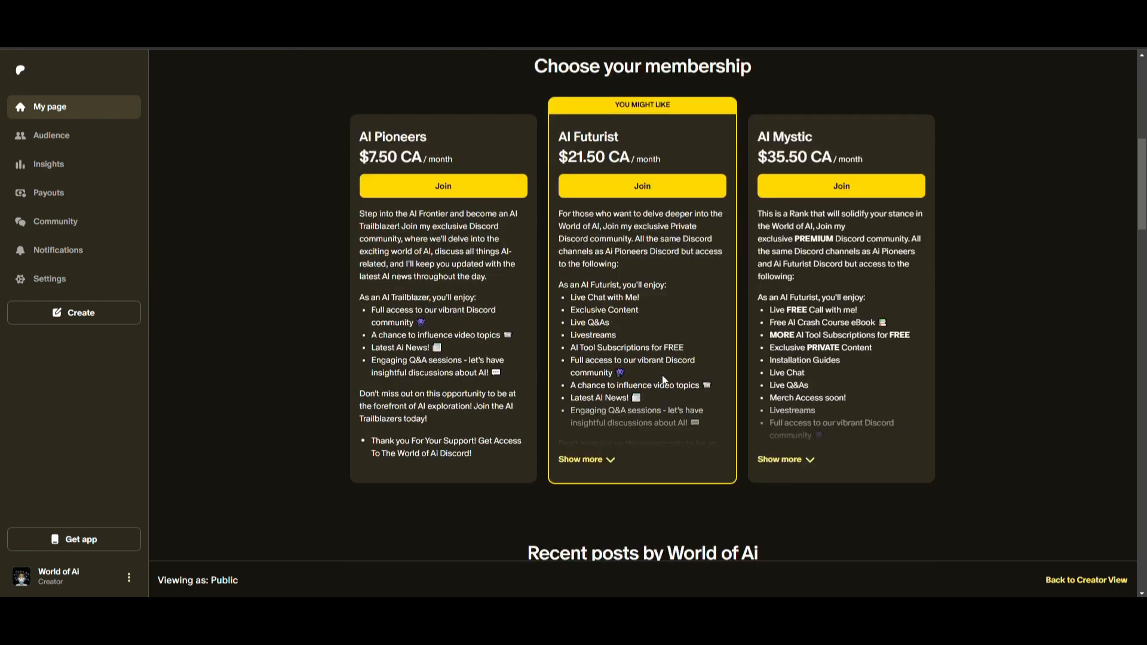
mouse_move(838, 447)
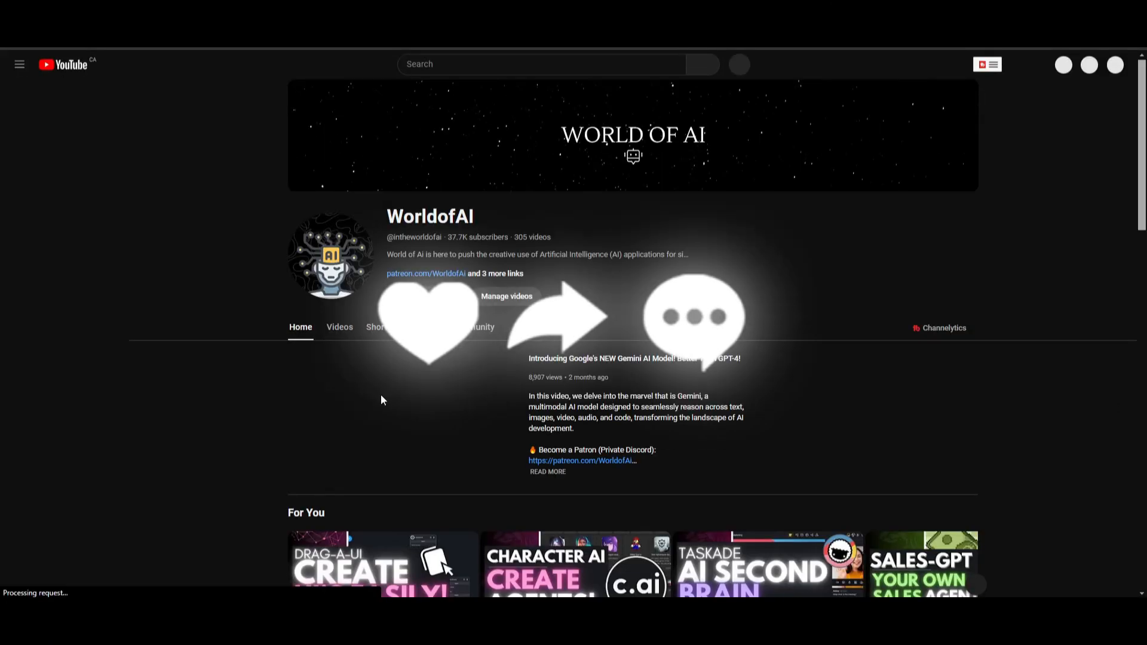
Show the WorldofAI channel's Videos uploads and scroll through the recent list
click(338, 327)
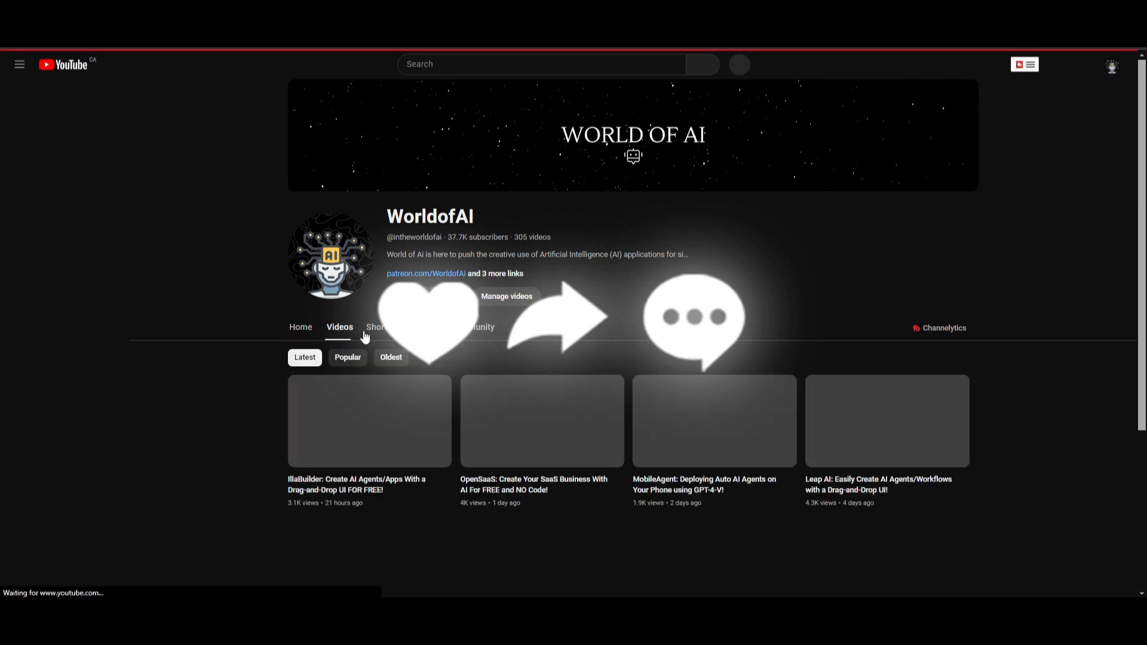
click(20, 65)
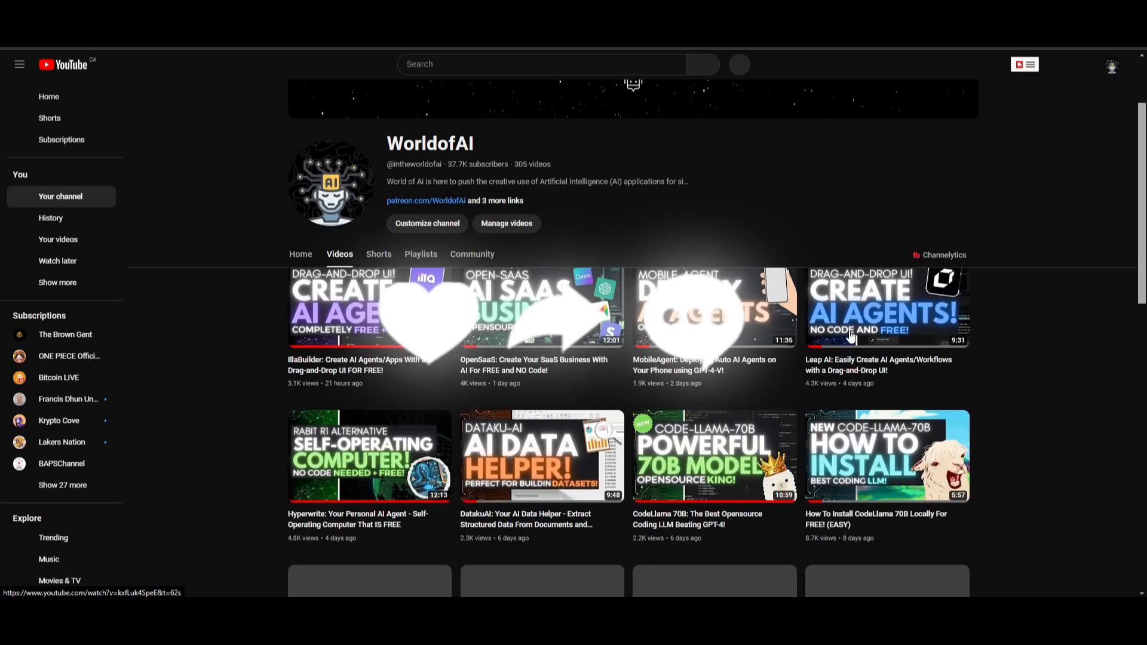
scroll(down, 3)
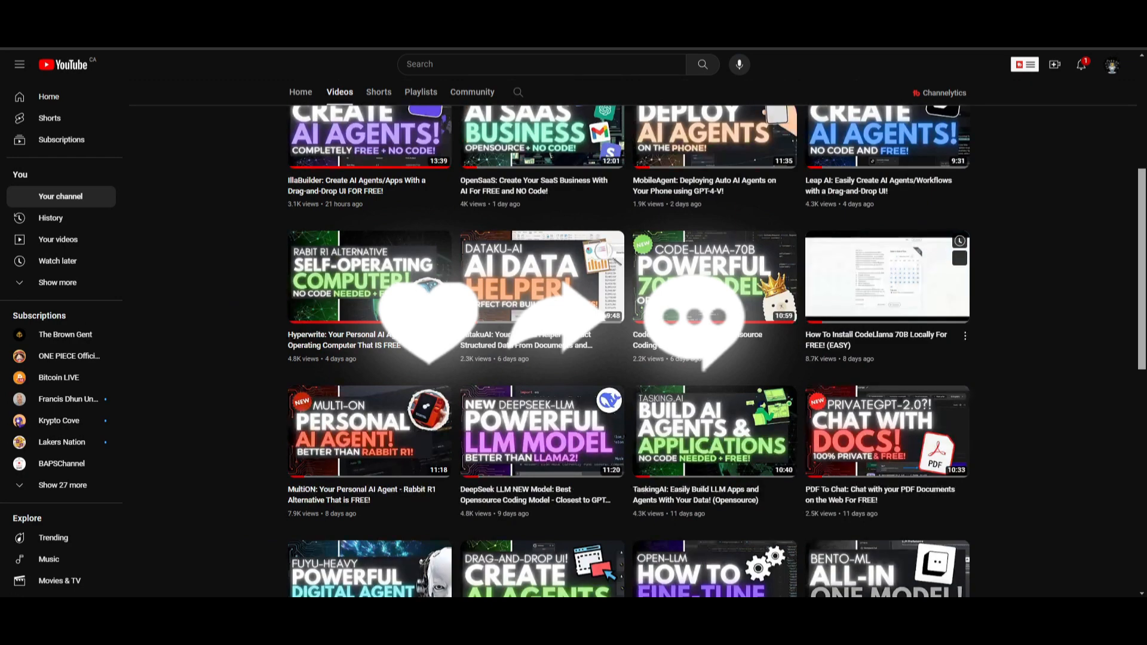
scroll(down, 3)
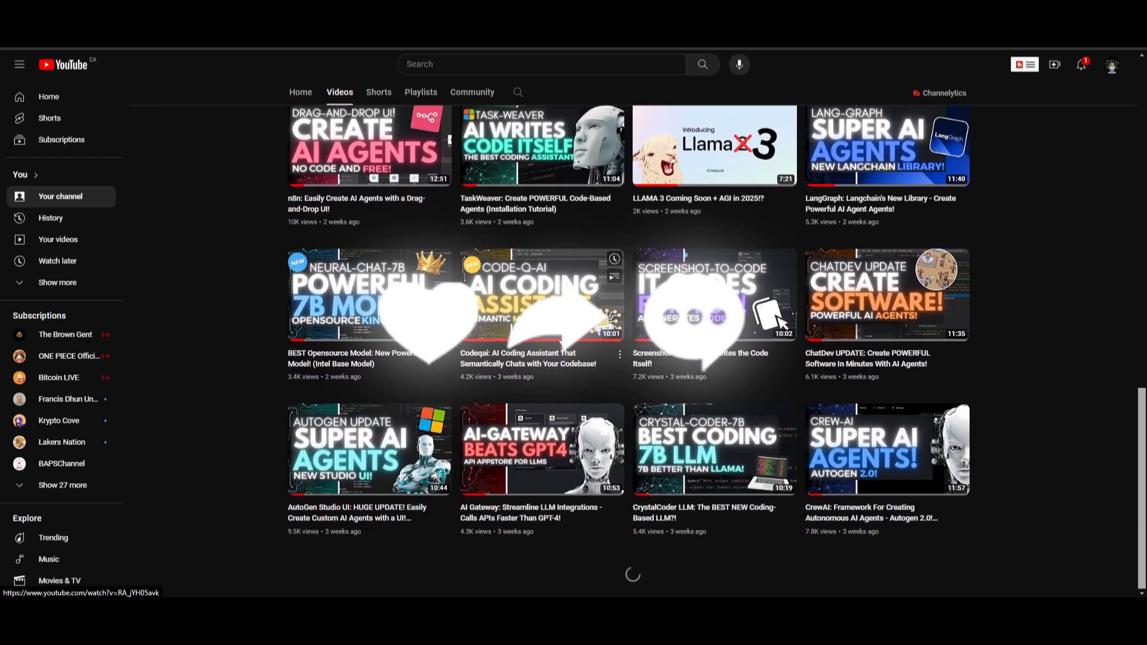